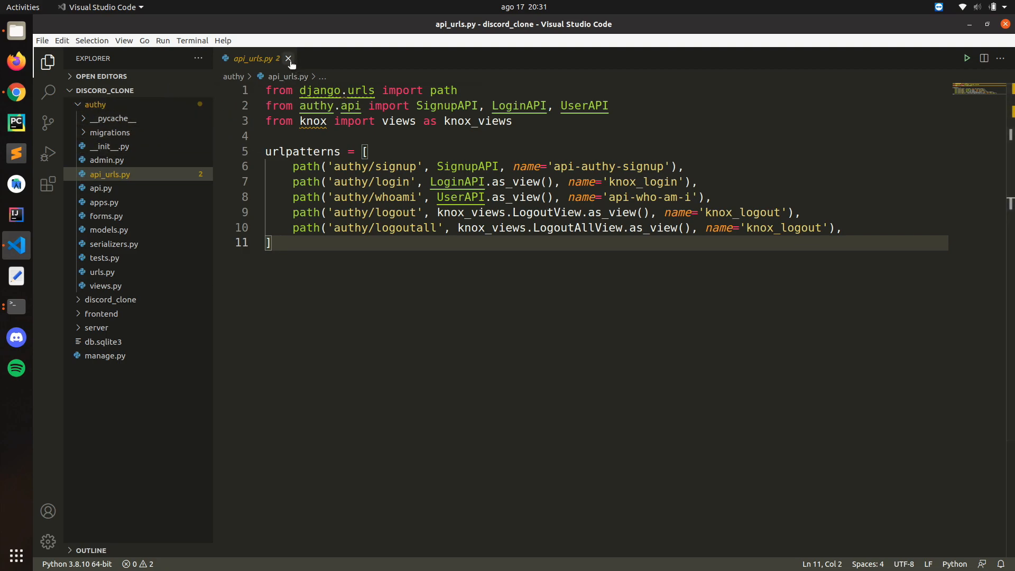
mouse_move(289, 58)
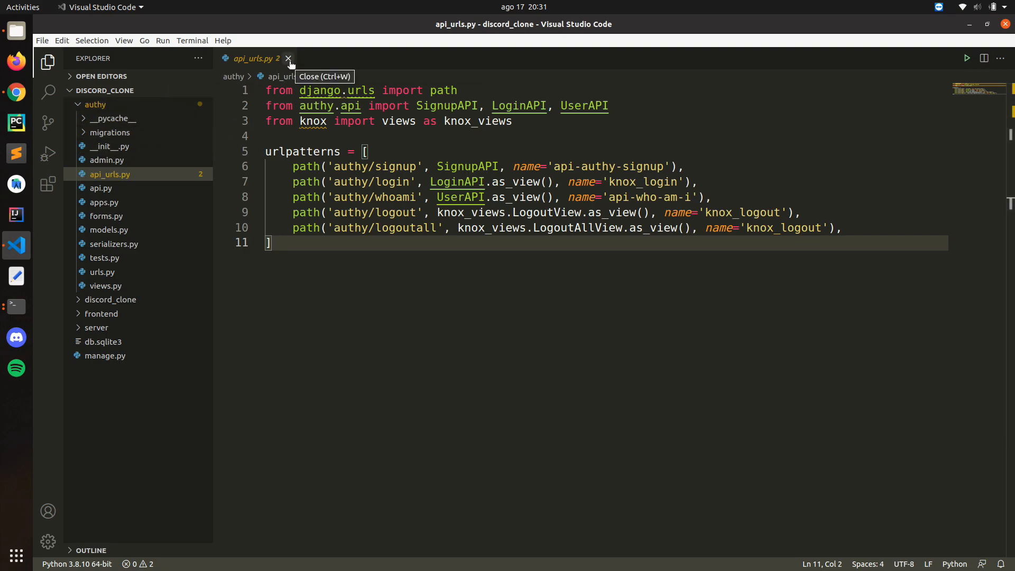
Close the api_urls.py editor so no file remains open.
click(287, 58)
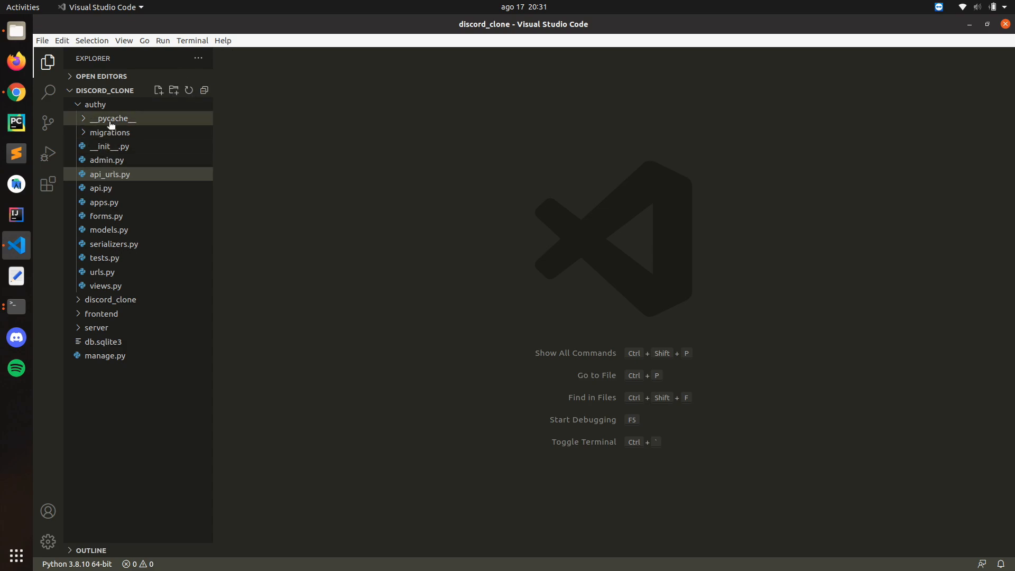
In the project's urls.py, add a path for 'api/' wrapped in include().
click(110, 117)
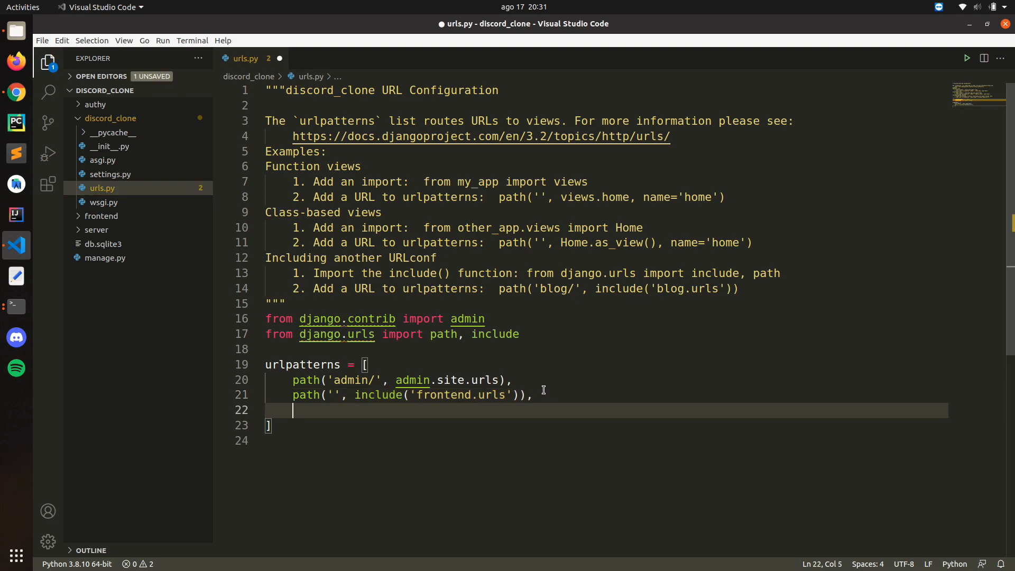
text(path())
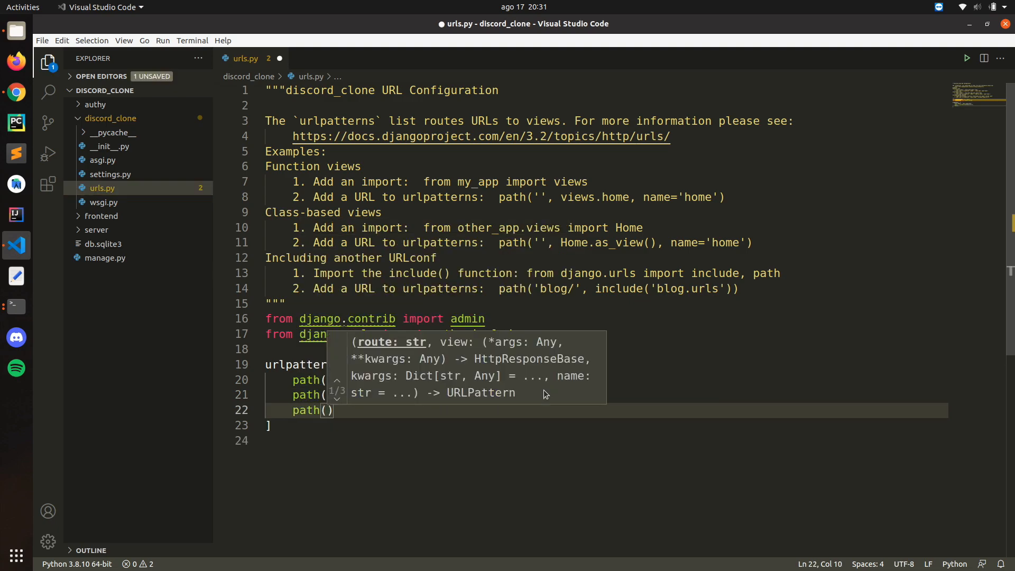
text('')
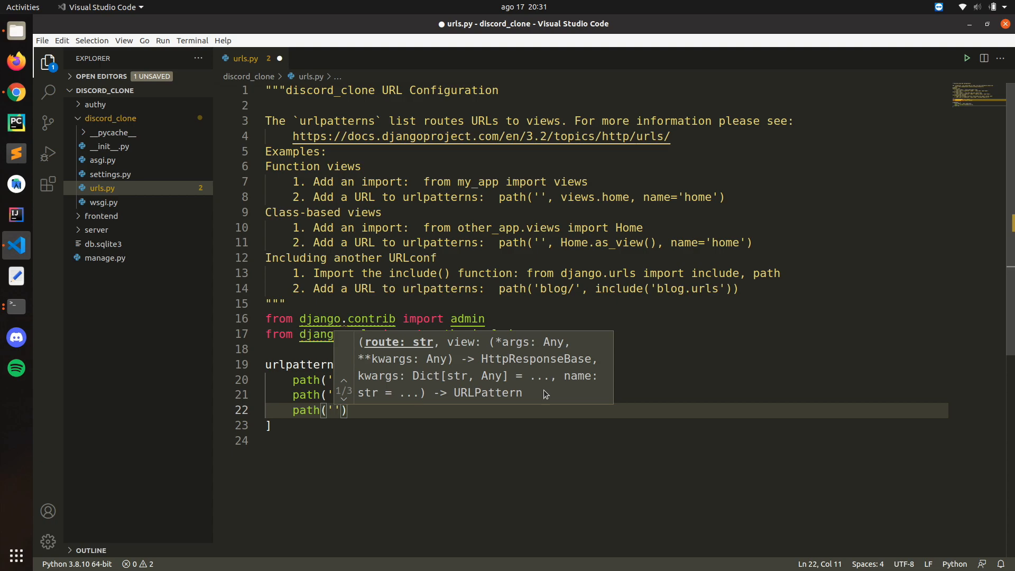
text(api/)
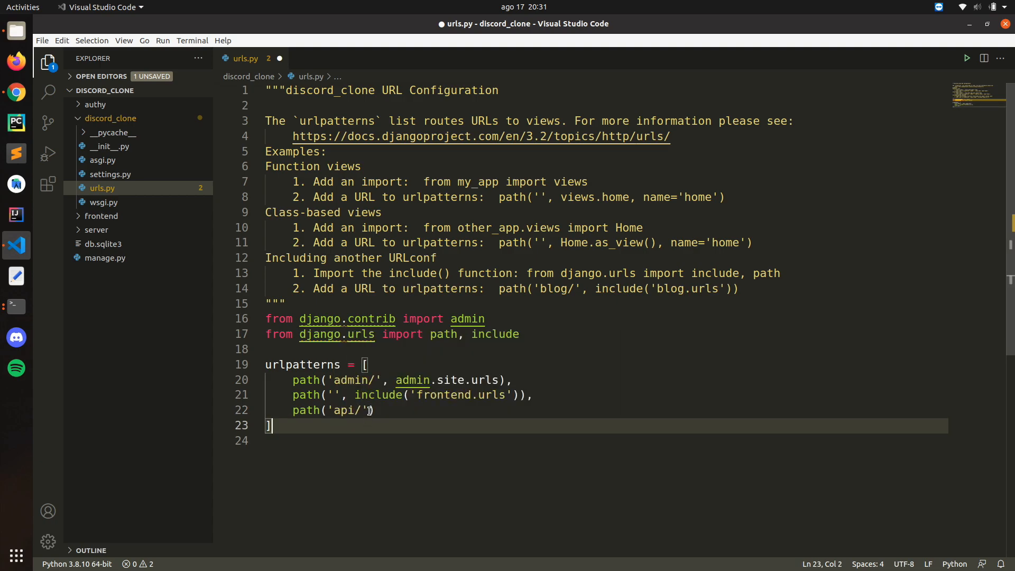
text(,)
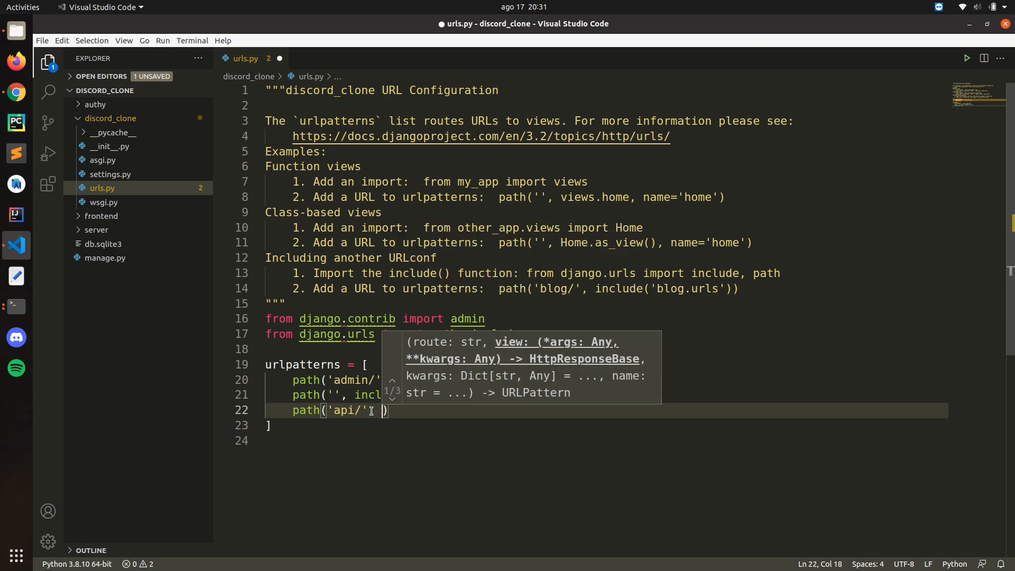
text(include)
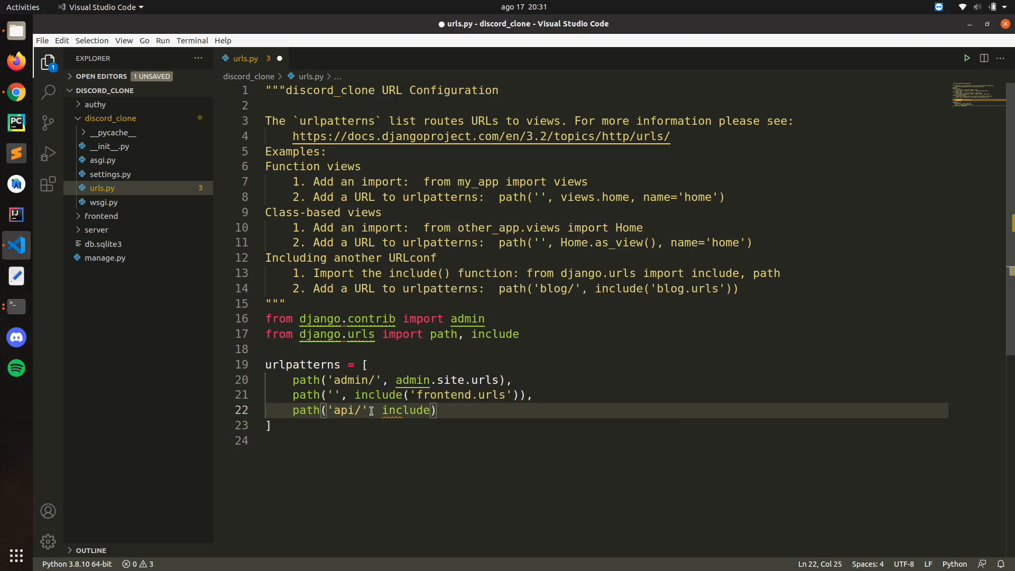
Point the include at 'authy.api_urls' and finish the urlpatterns entry.
text(authy.)
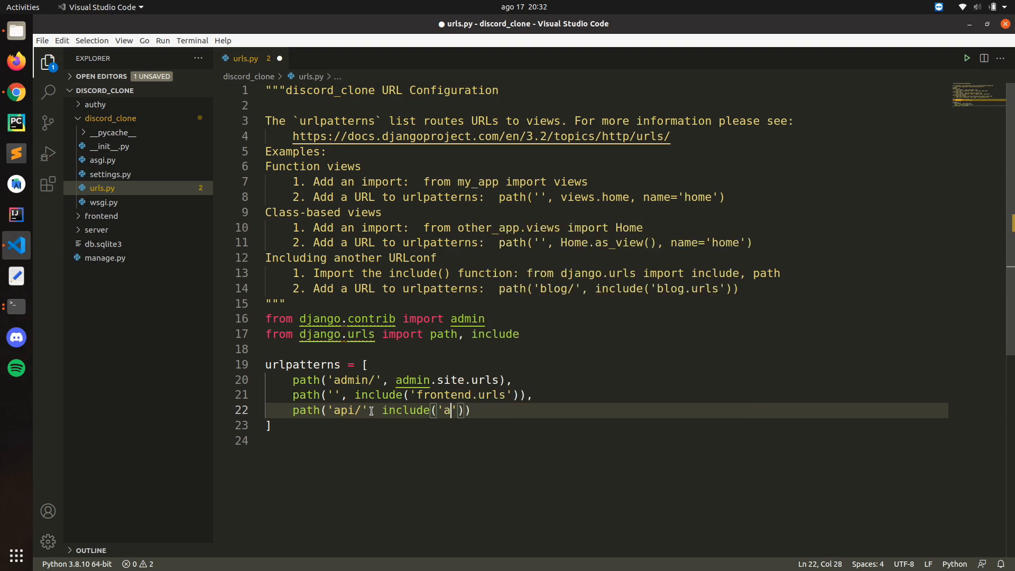
text(uthy.)
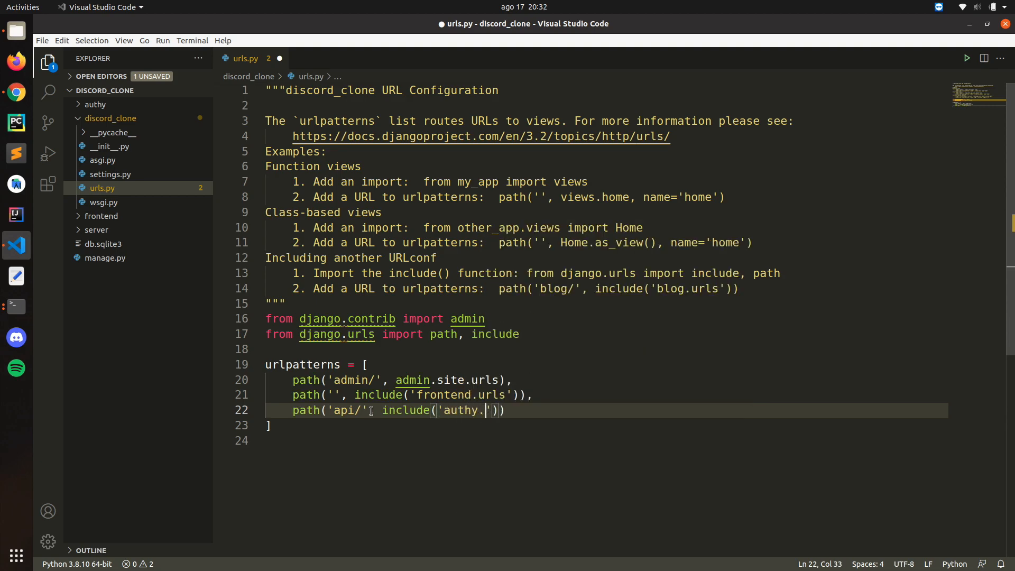
key(BackSpace)
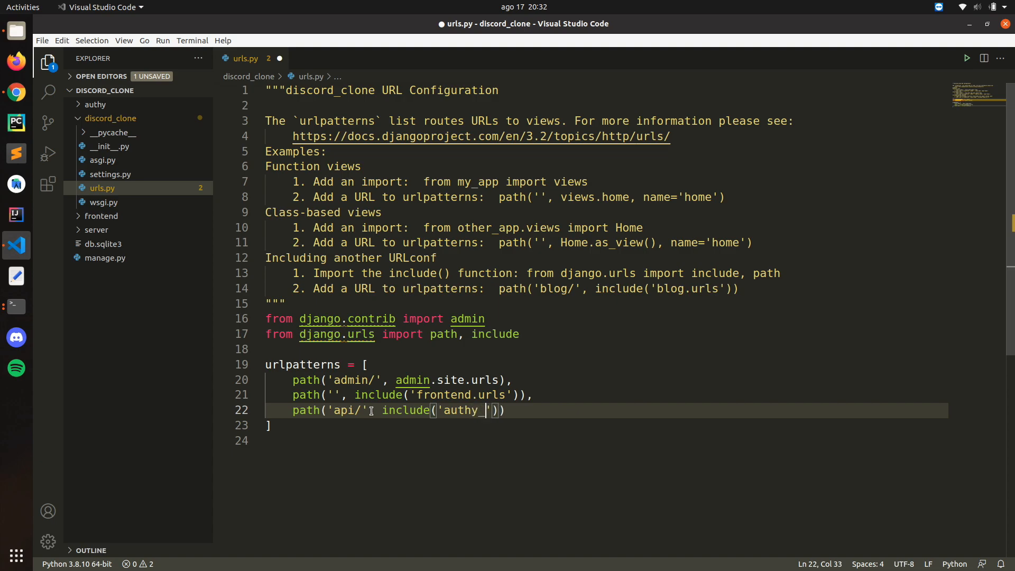
text(api)
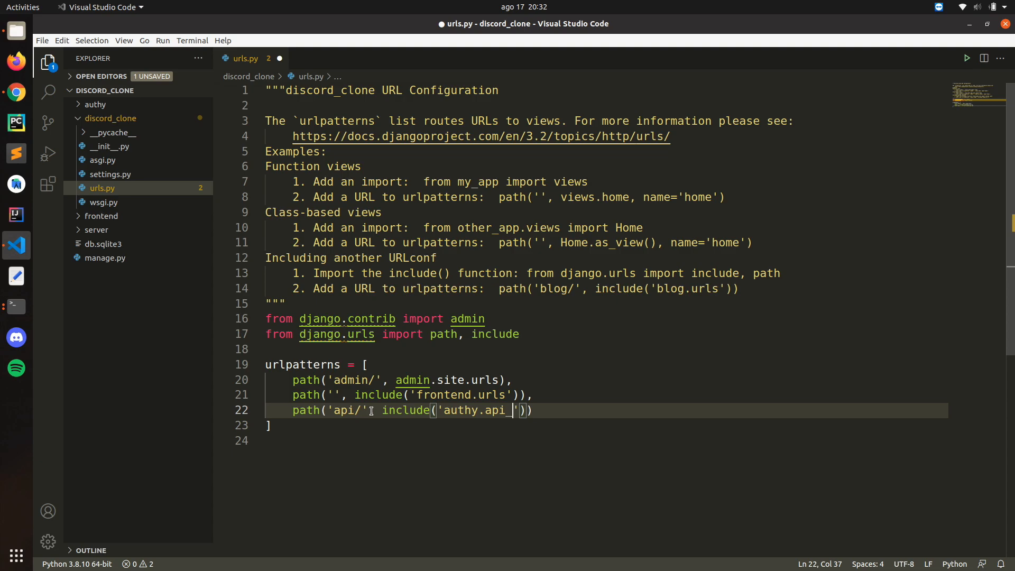
text(urls)
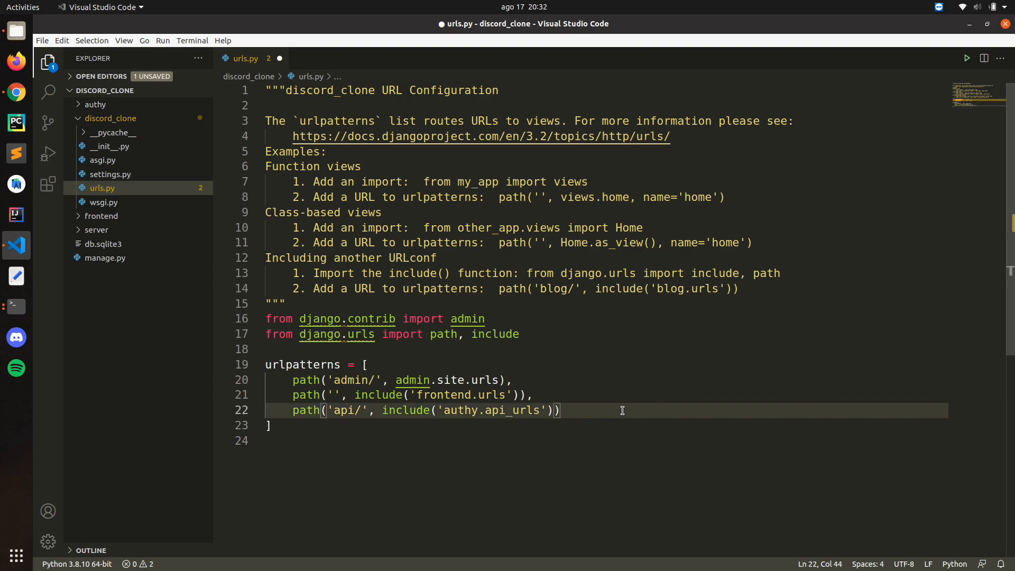
text(,)
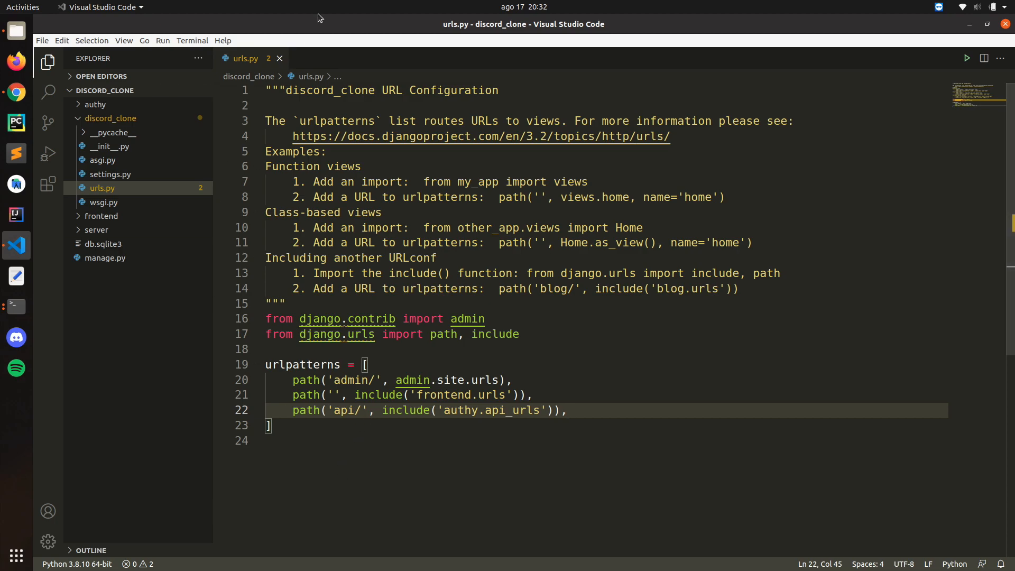
mouse_move(104, 202)
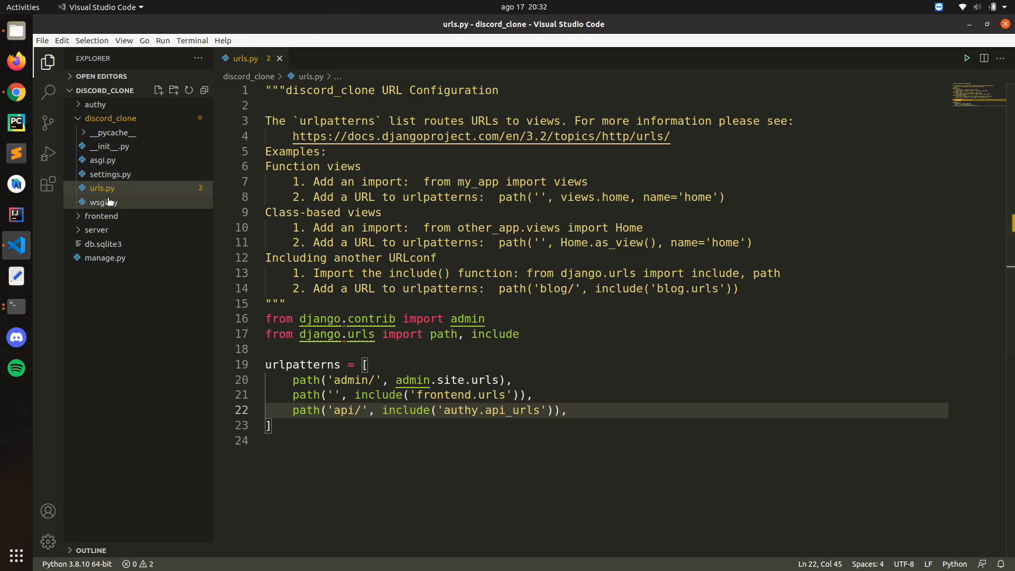
Review the authy app's api_urls.py routes, then close the open editors.
click(96, 105)
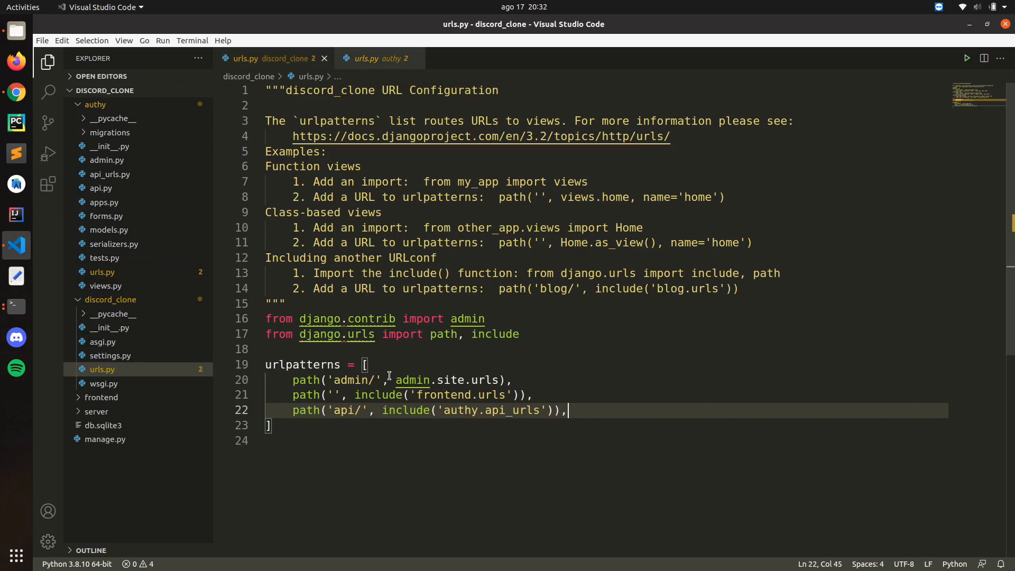
click(366, 58)
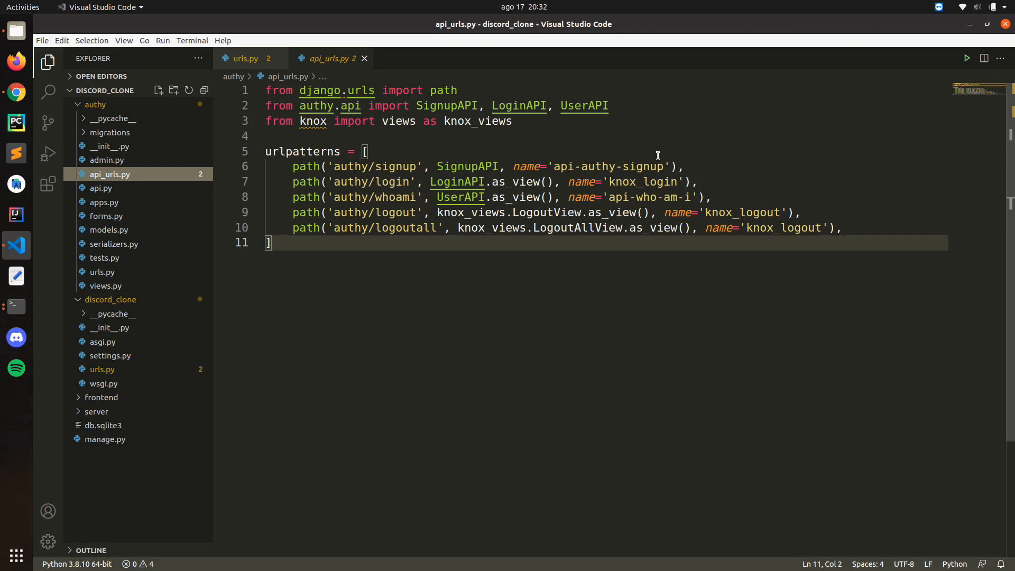
click(244, 58)
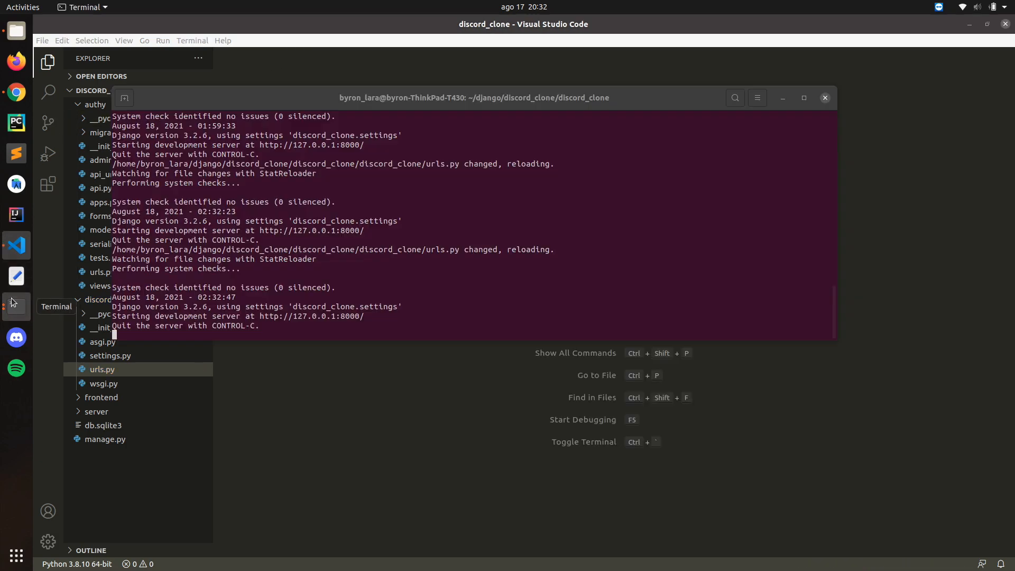
Stop the Django dev server and restart it with python manage.py runserver.
key(ctrl+c)
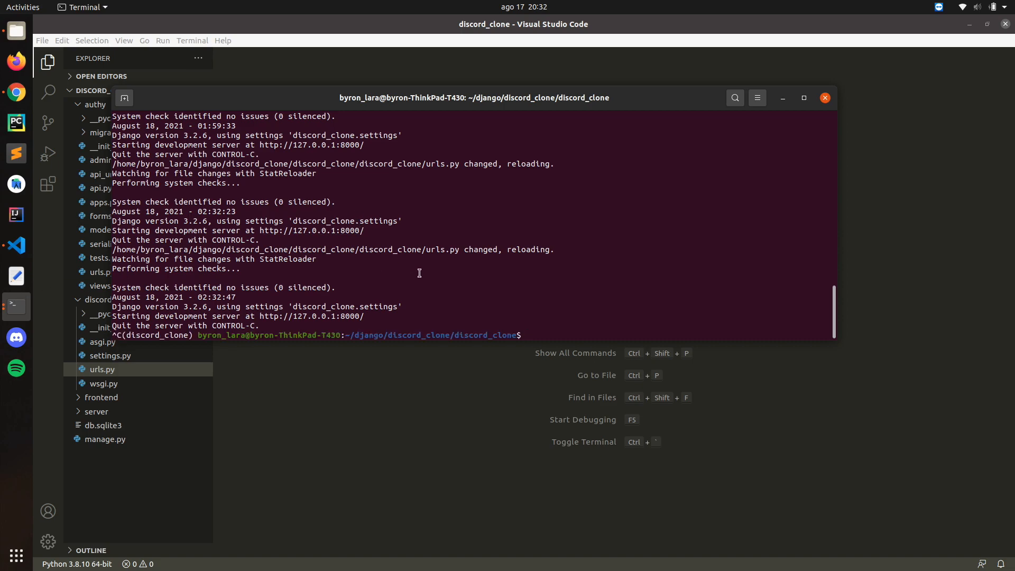
text(python manage,)
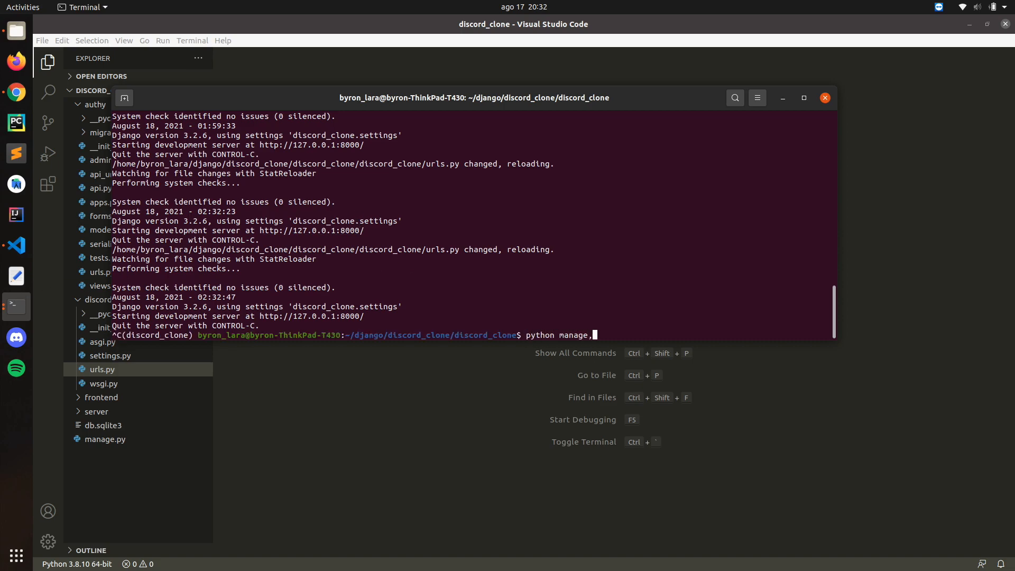
text(py)
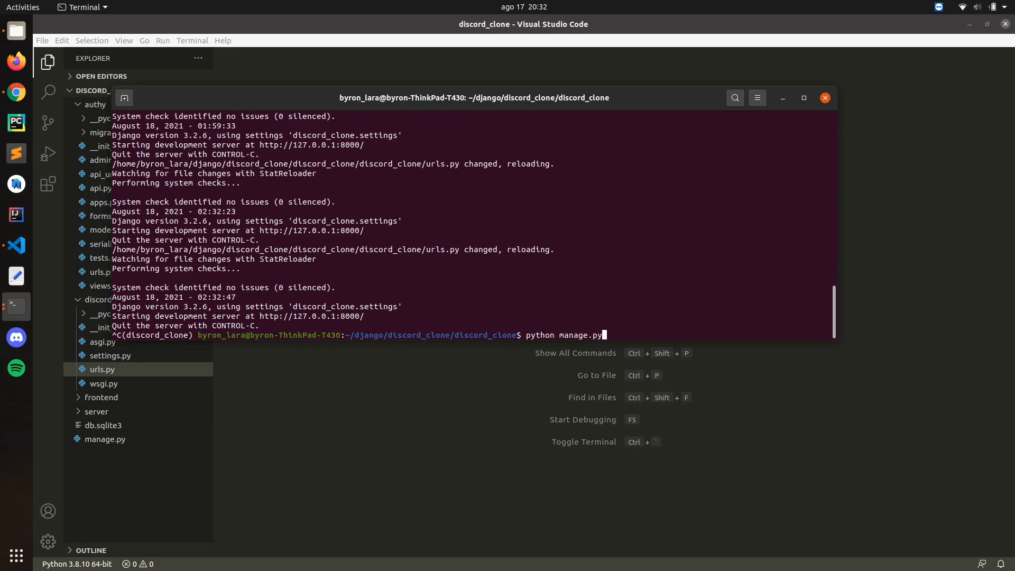
text(runserver)
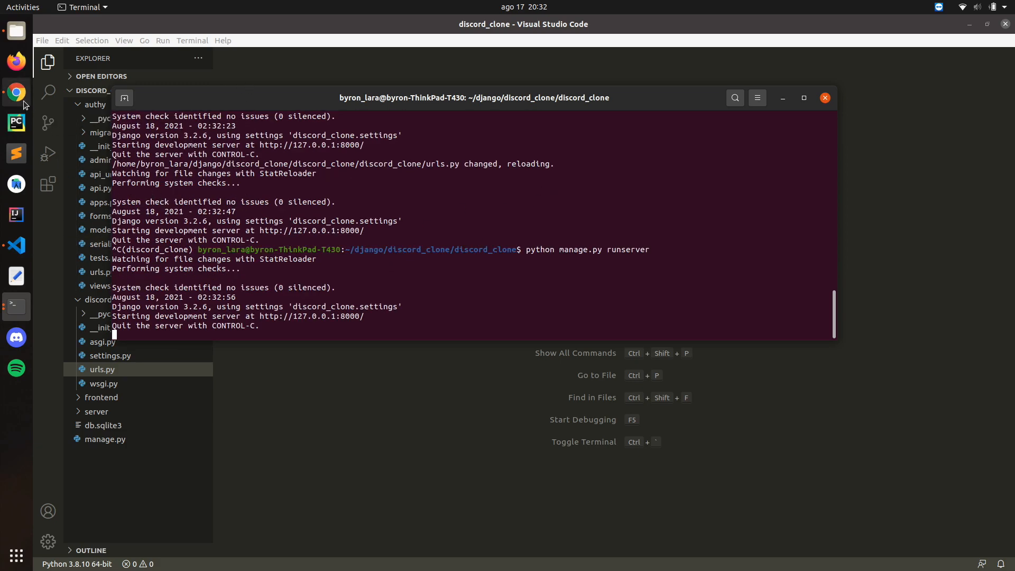
mouse_move(16, 92)
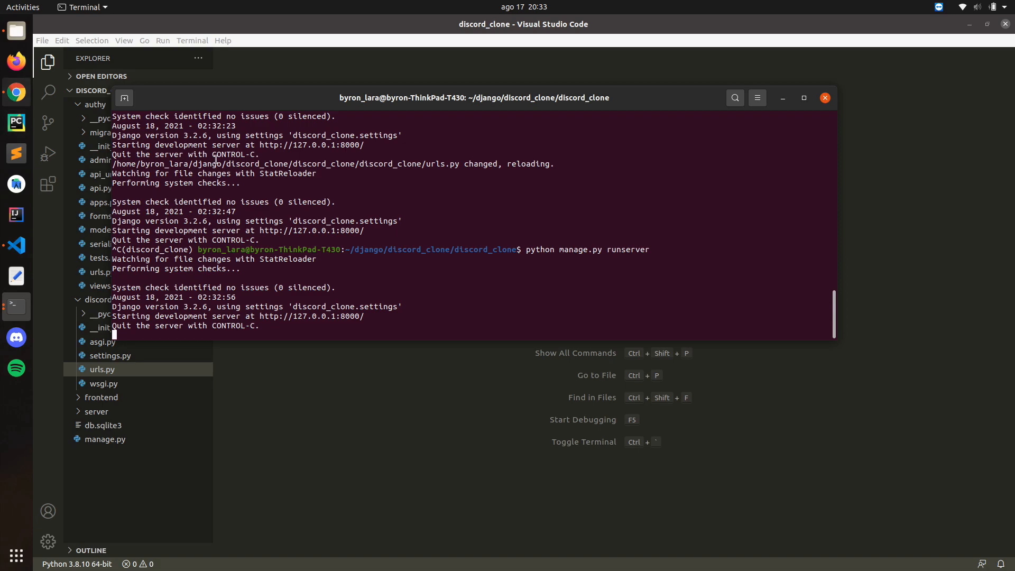
click(16, 92)
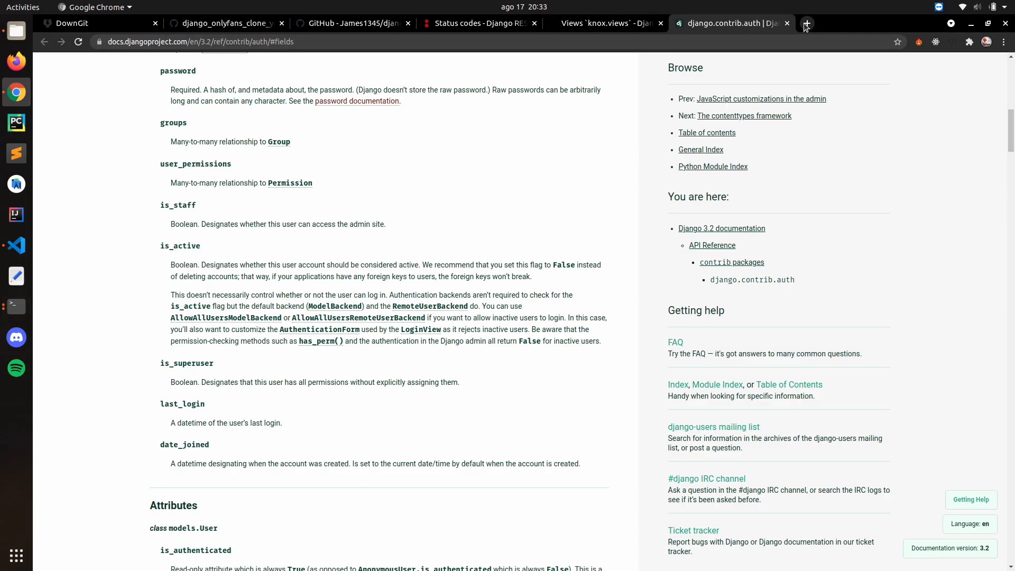
Start a new Chrome tab for the RESTED API client.
click(805, 23)
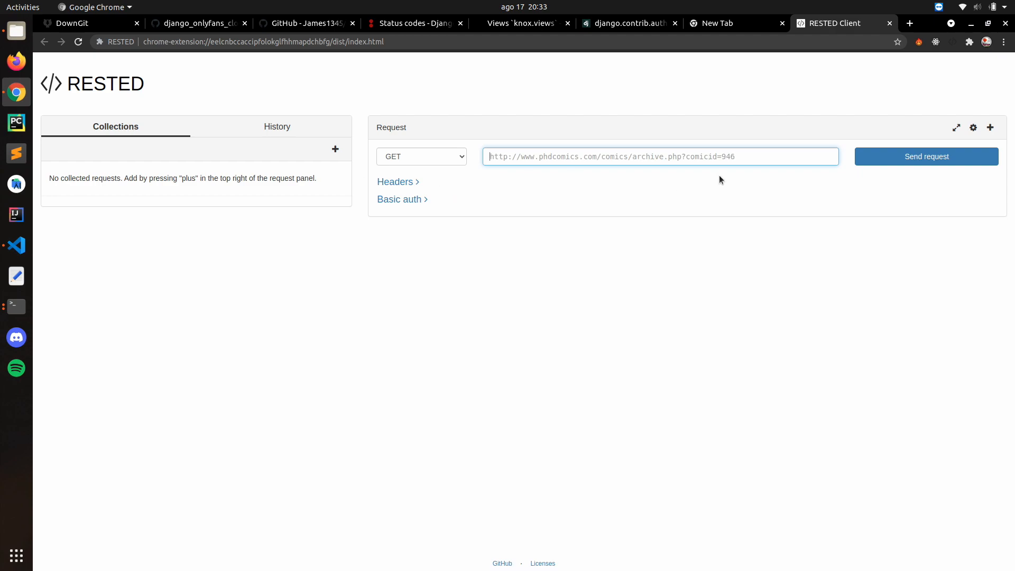
Keep GET as the method and paste the local server address as the request URL.
click(421, 157)
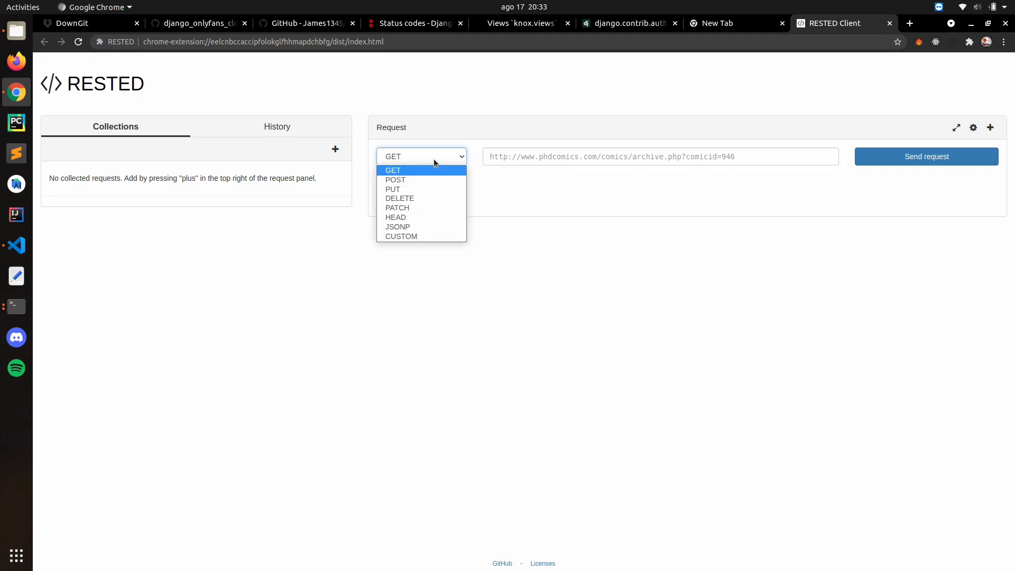
click(394, 169)
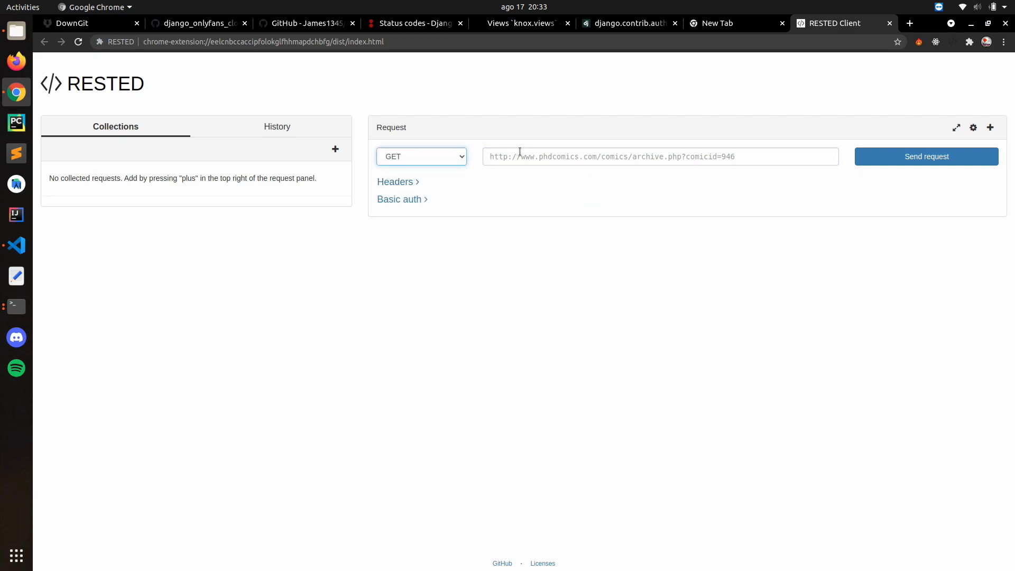
click(16, 307)
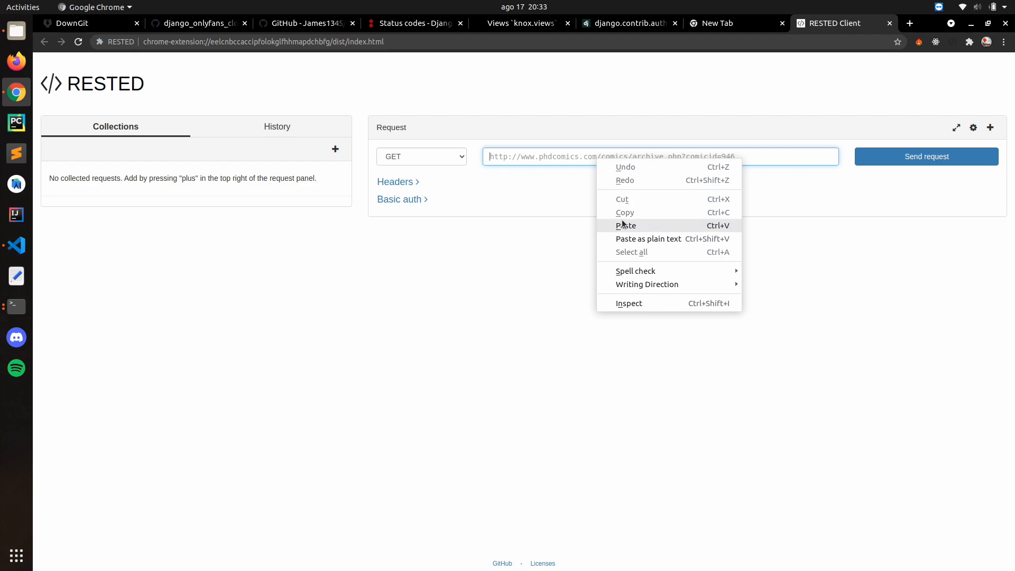
click(625, 225)
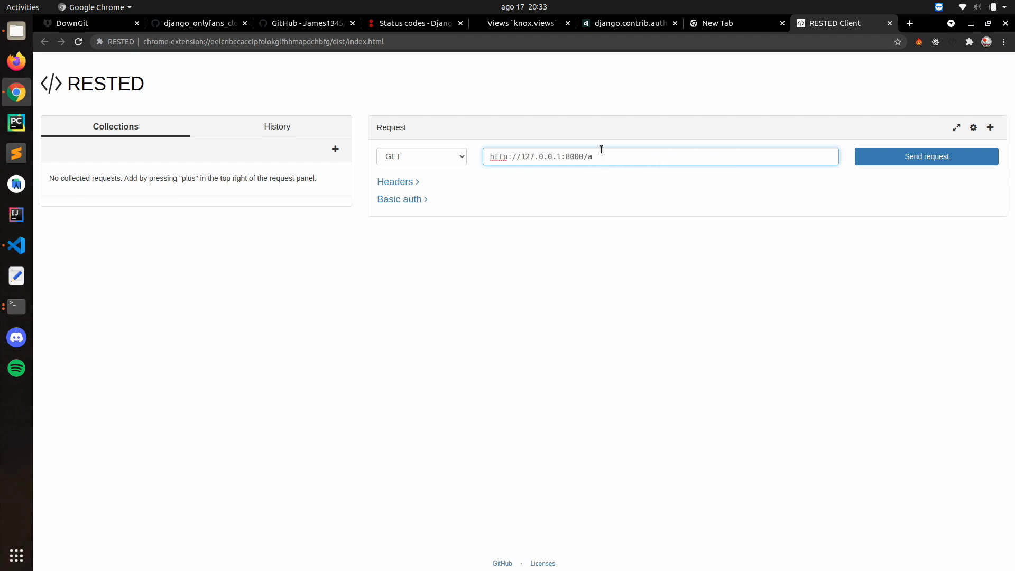
text(pi)
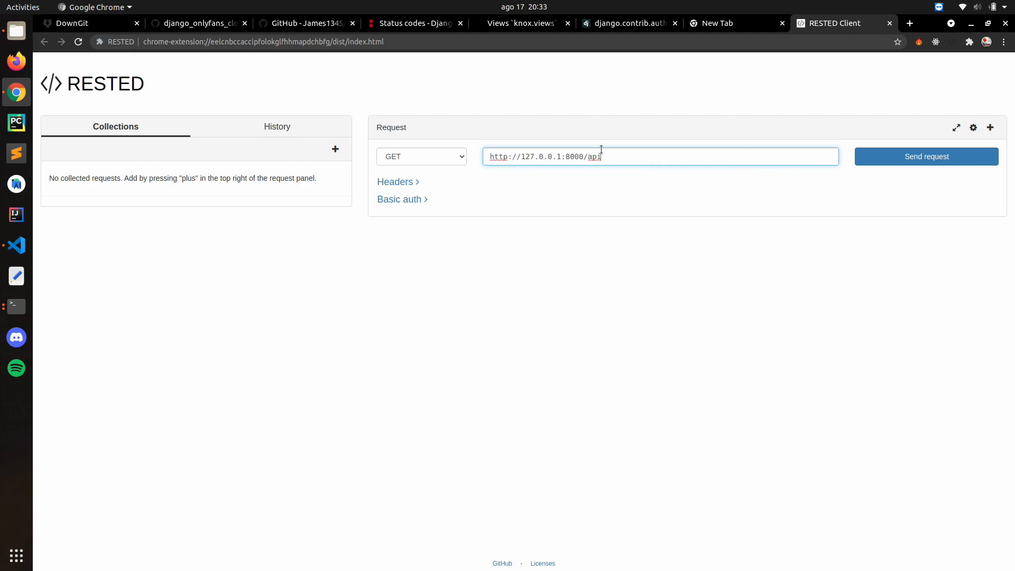
text(/authy)
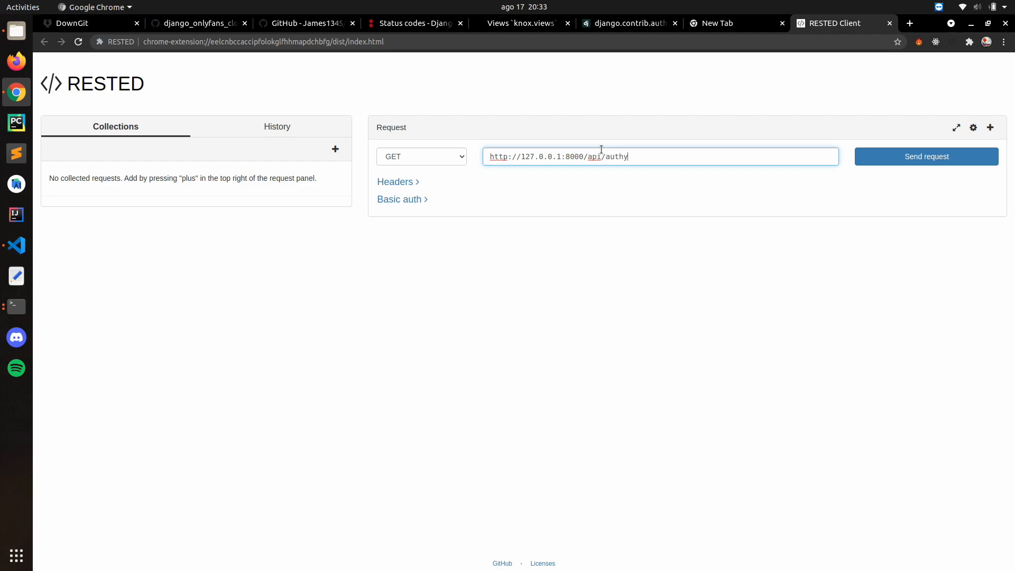
text(/)
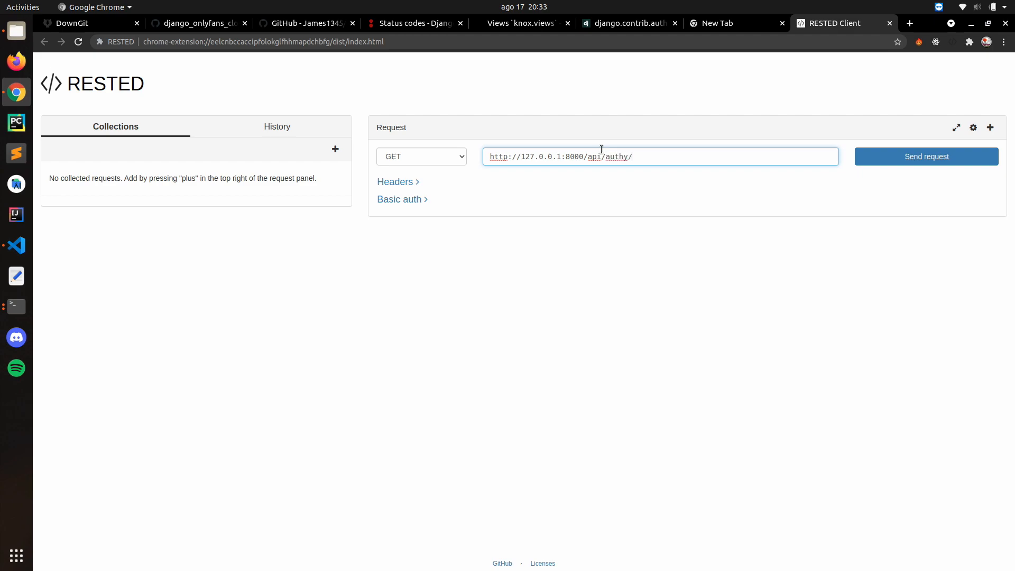
text(sign)
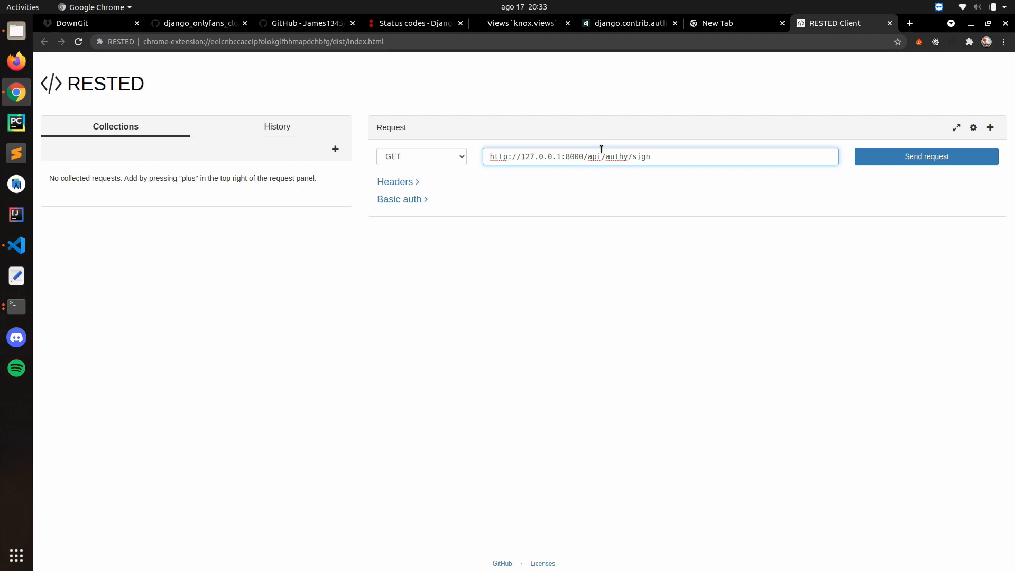
text(up)
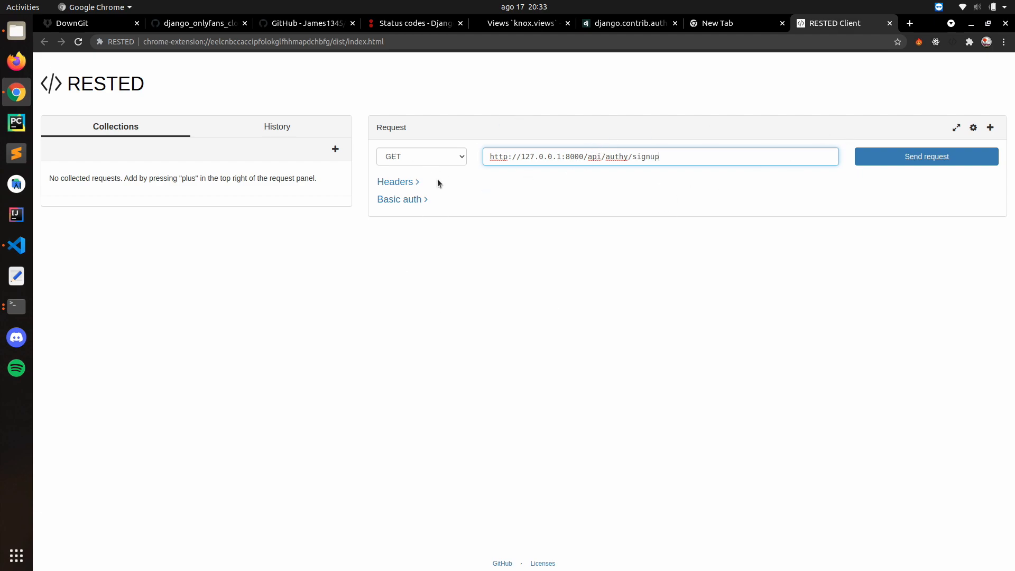
Make the request a POST and add a Content-Type header row.
click(421, 157)
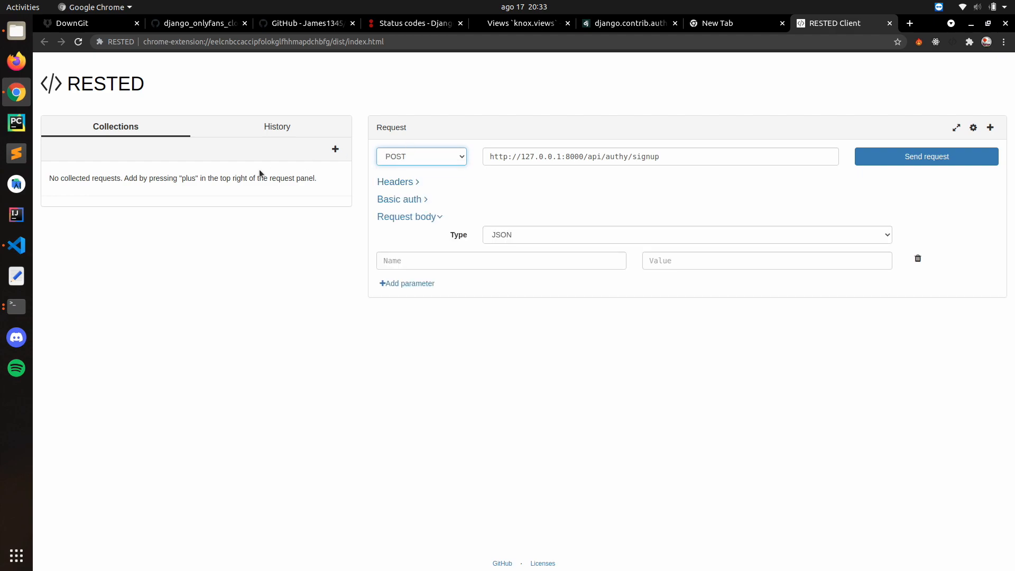
click(396, 181)
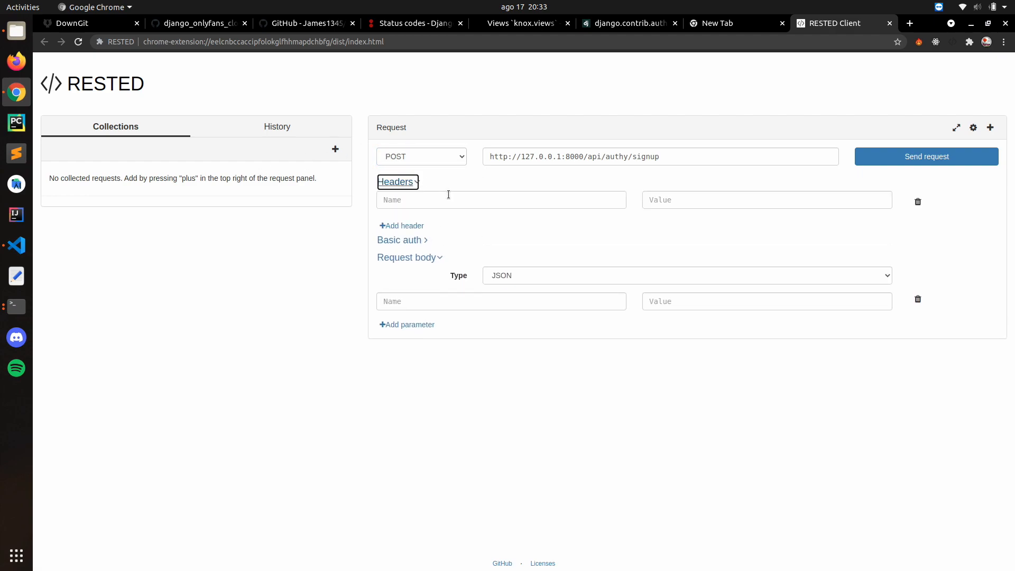
text(A)
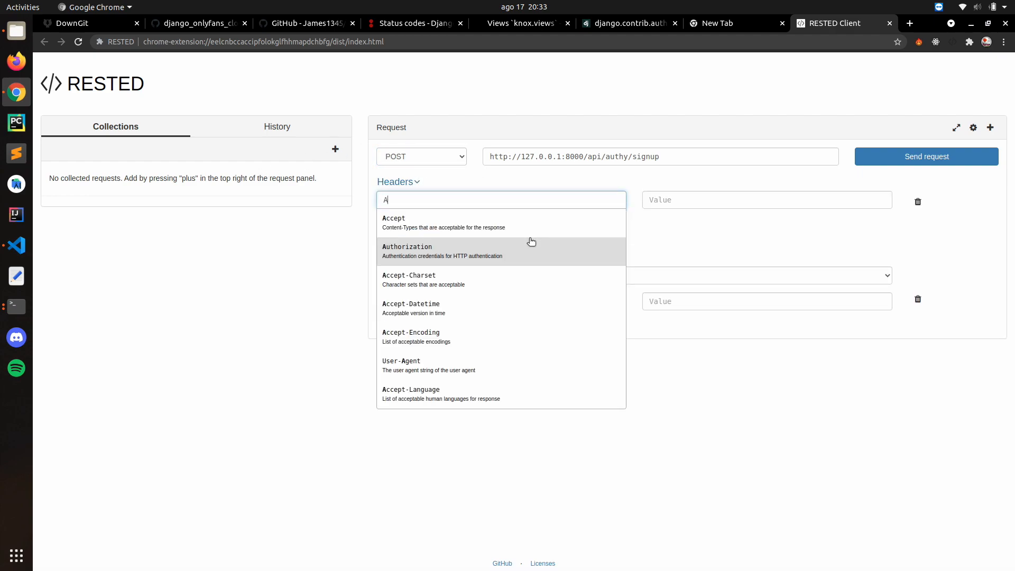
text(p)
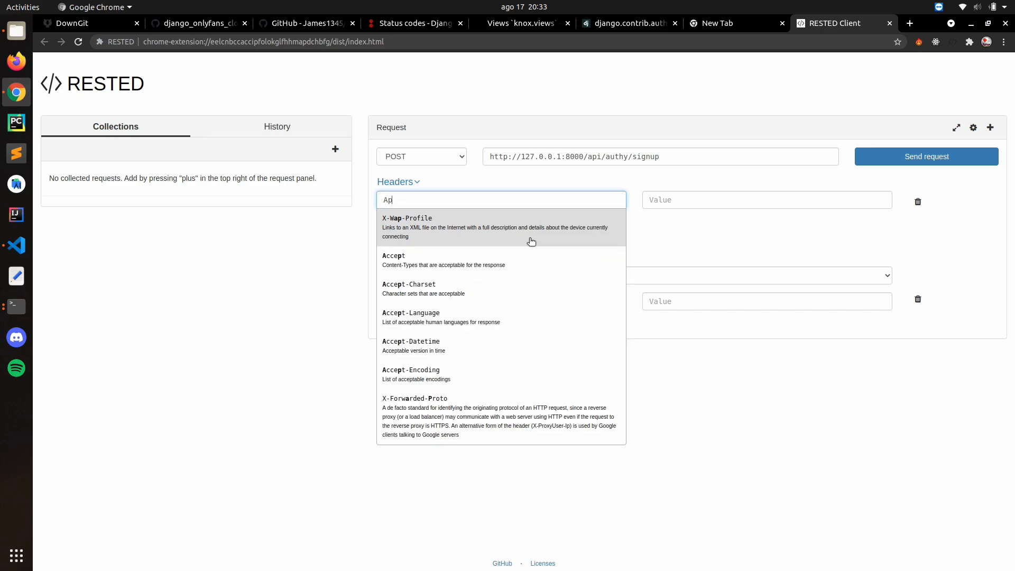
text(COnten)
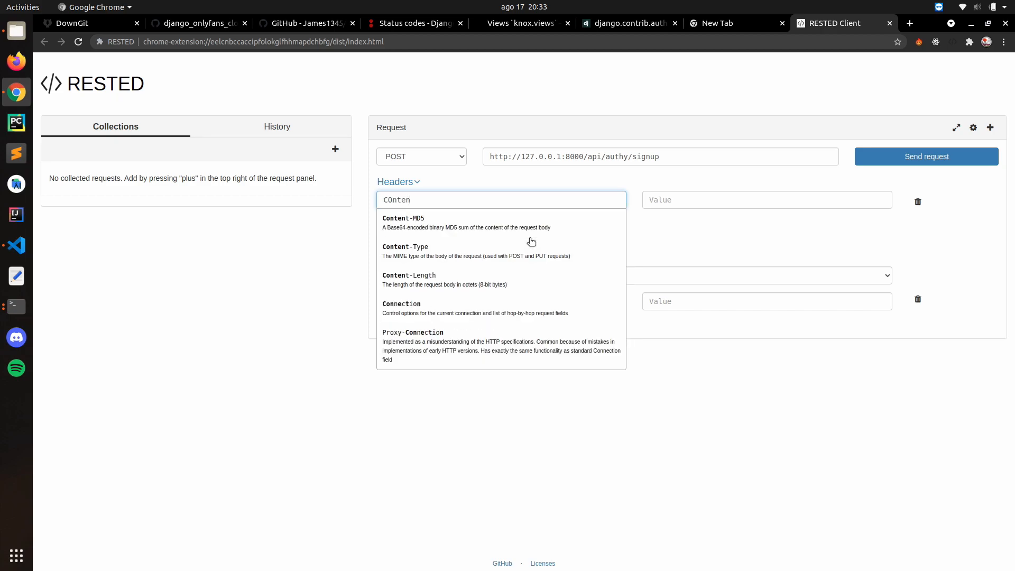
click(403, 218)
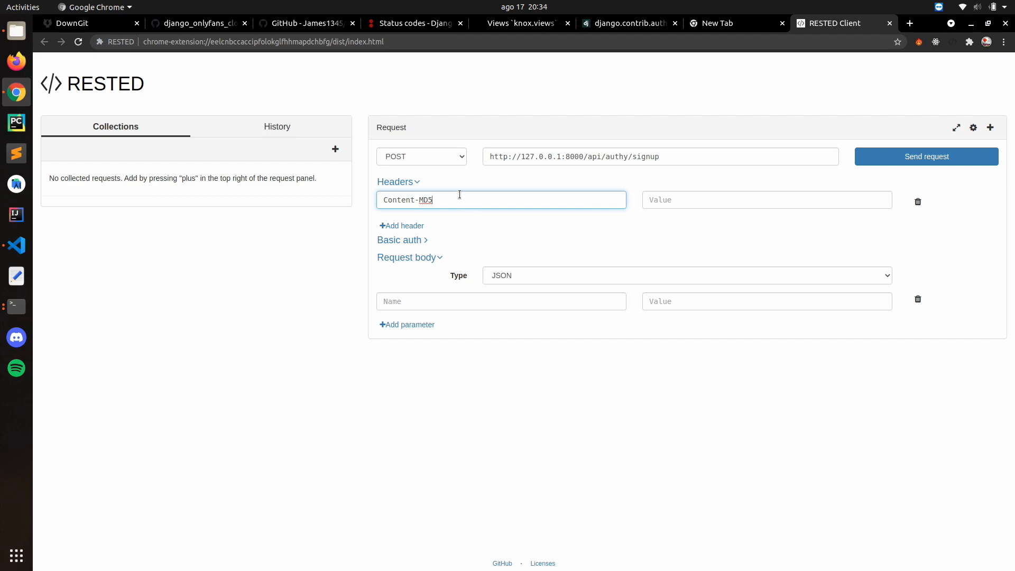
Set the Content-Type header value to application/json.
text(Content-Type)
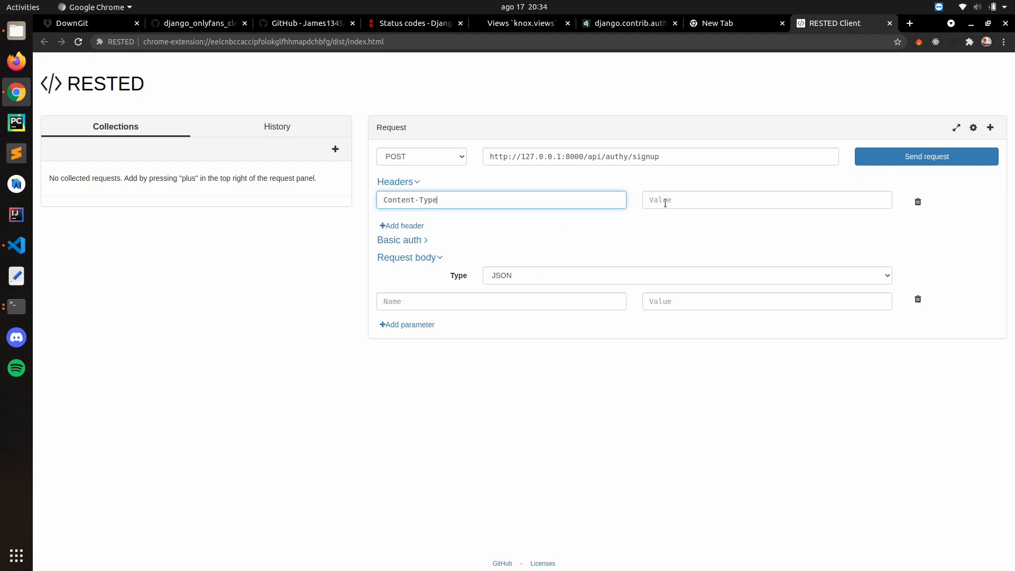
text(applic)
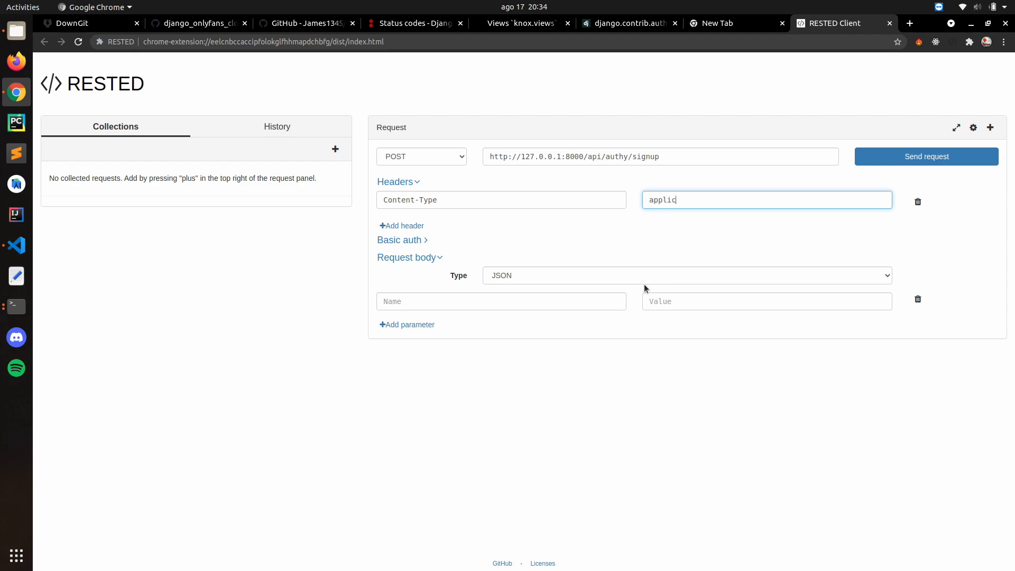
text(ation)
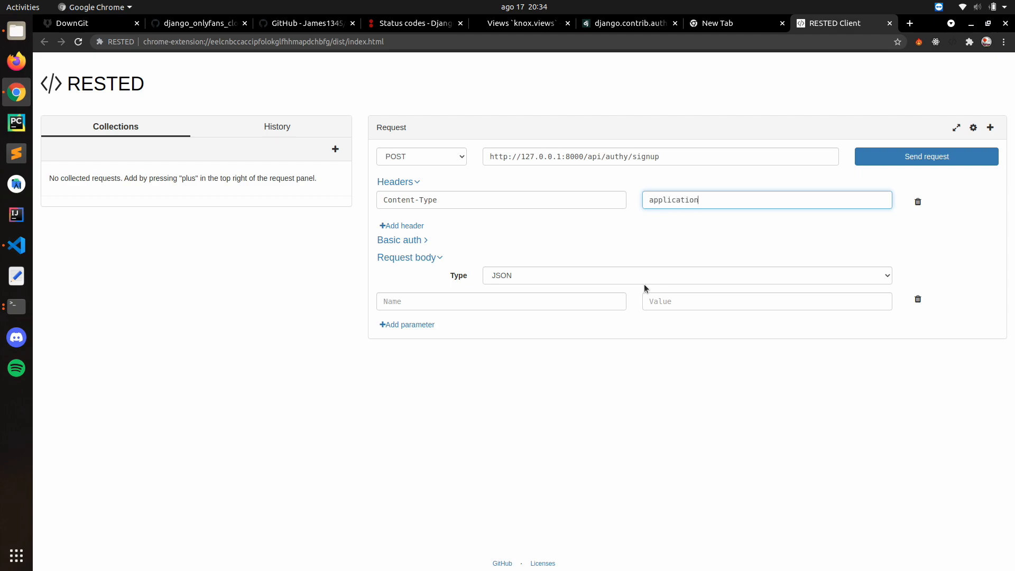
text(/json)
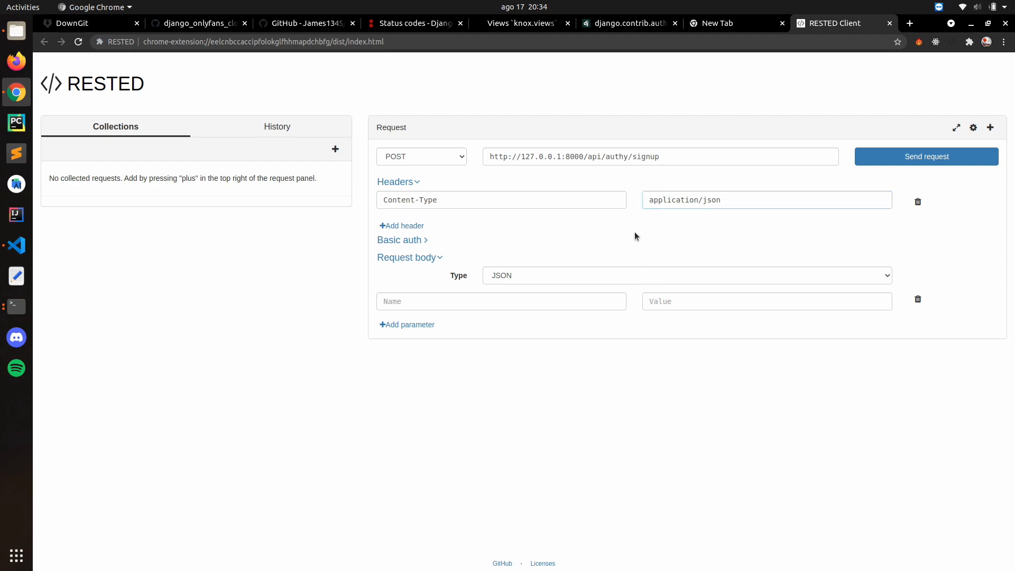
mouse_move(874, 250)
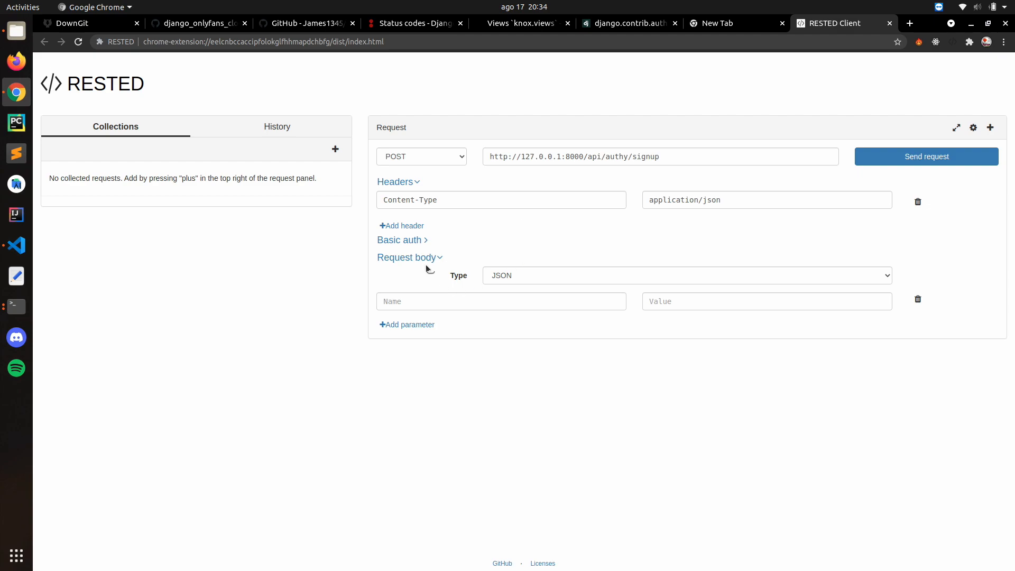
Add body parameters username laracode and an email for laracode.
click(500, 301)
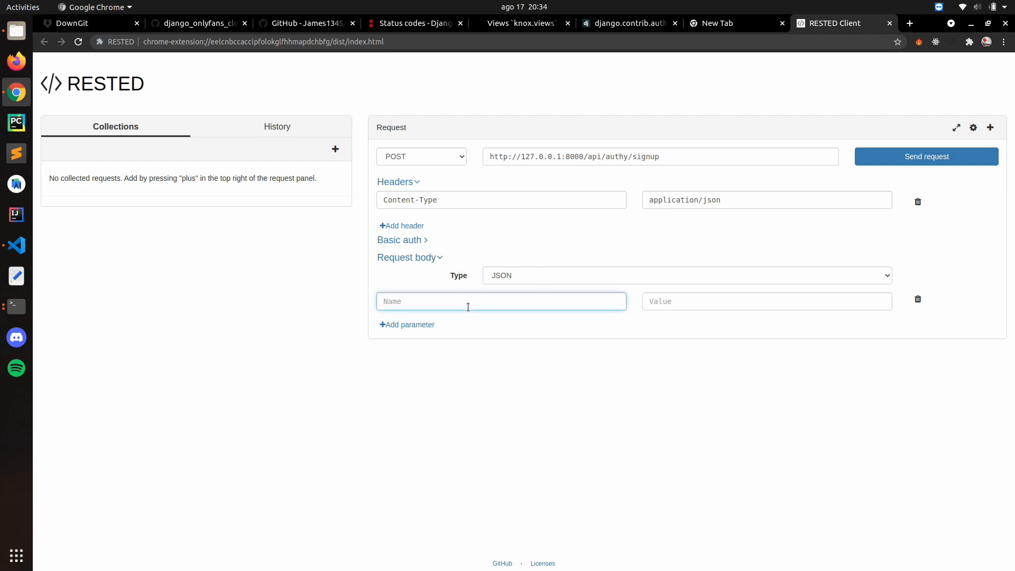
text(username)
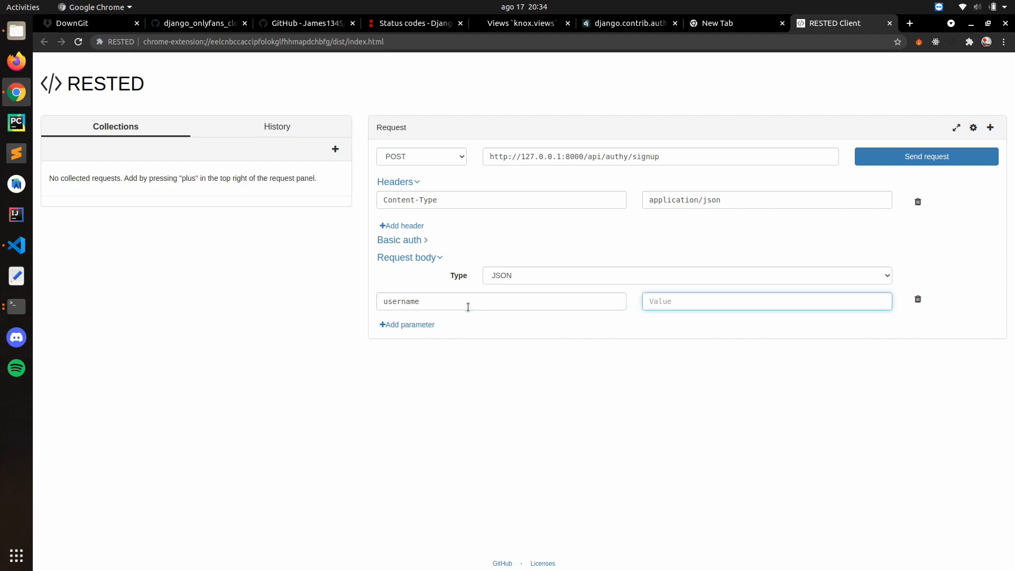
text(laracode)
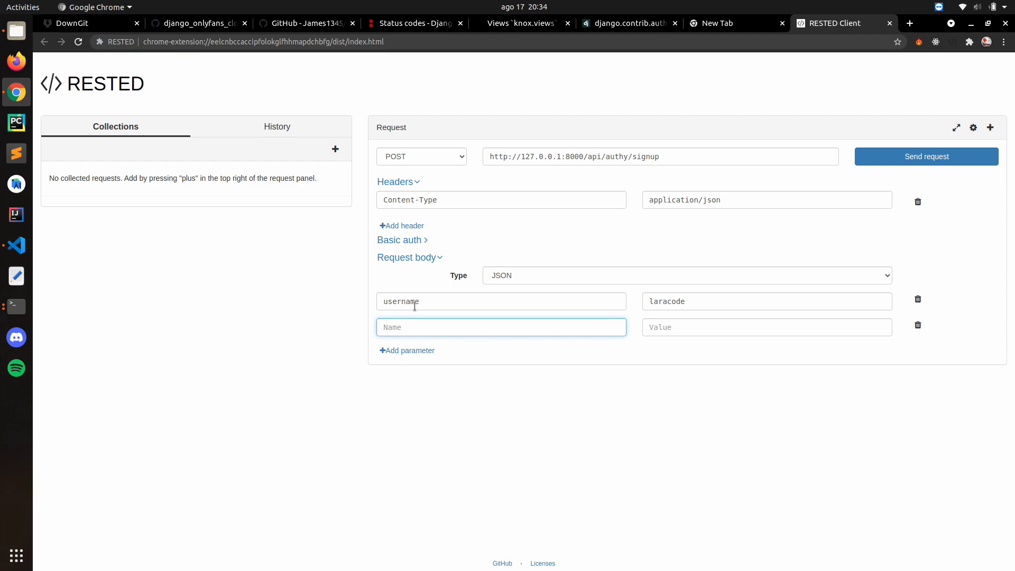
text(email)
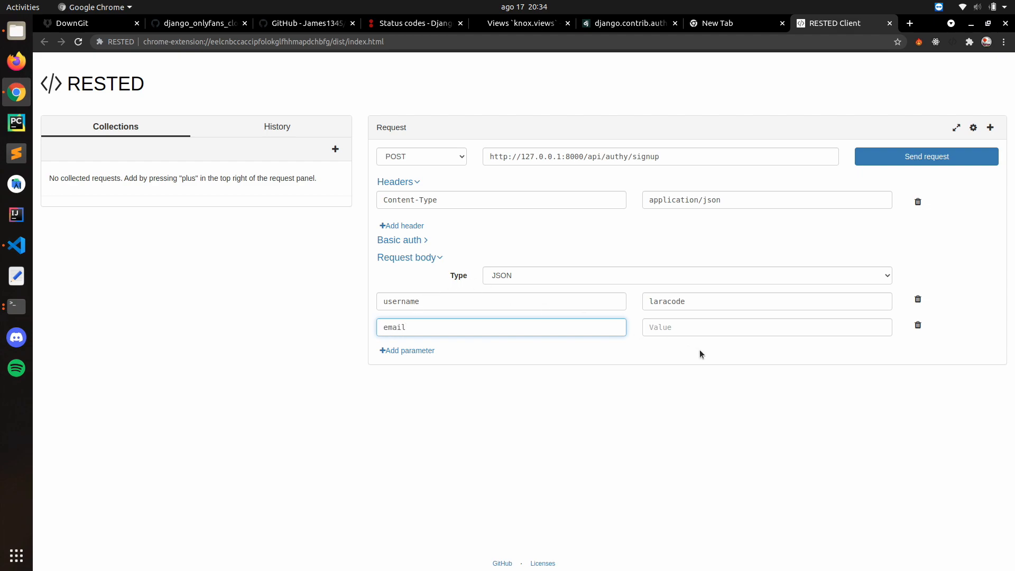
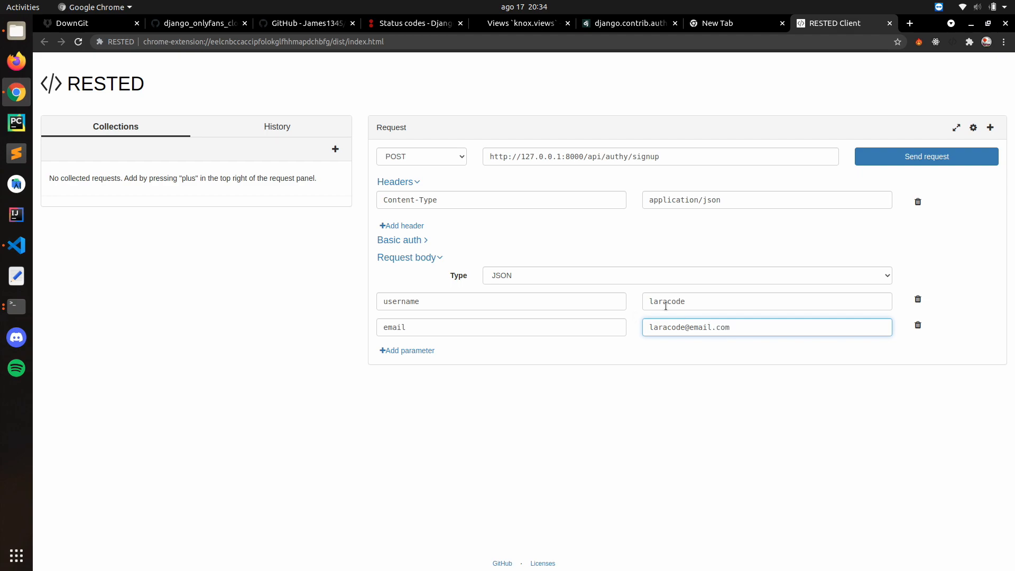
Add a password parameter with its value to the request body.
click(406, 350)
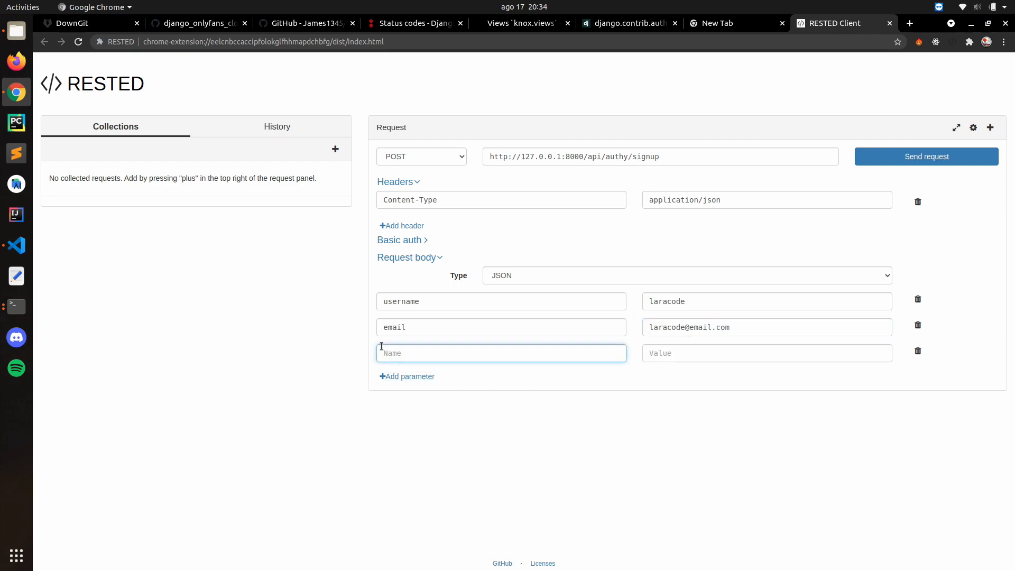
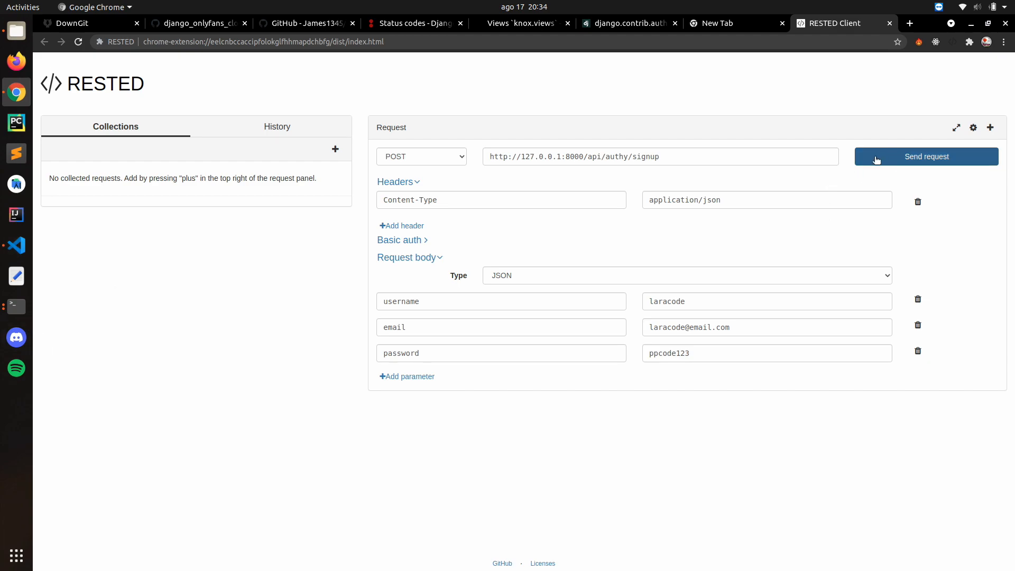
Send the signup request, get 200 OK for laracode, and copy the returned token.
click(926, 157)
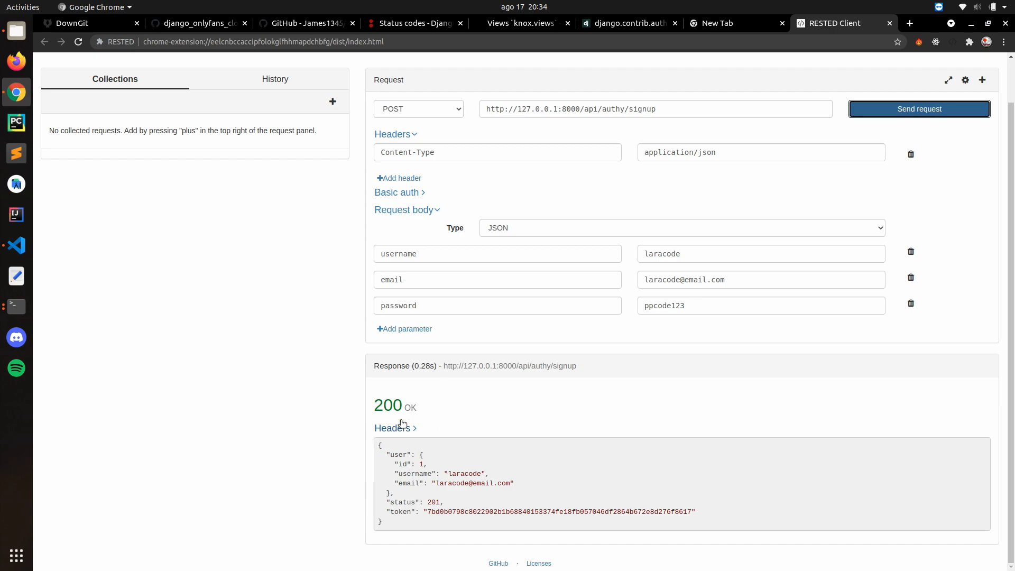
mouse_move(434, 463)
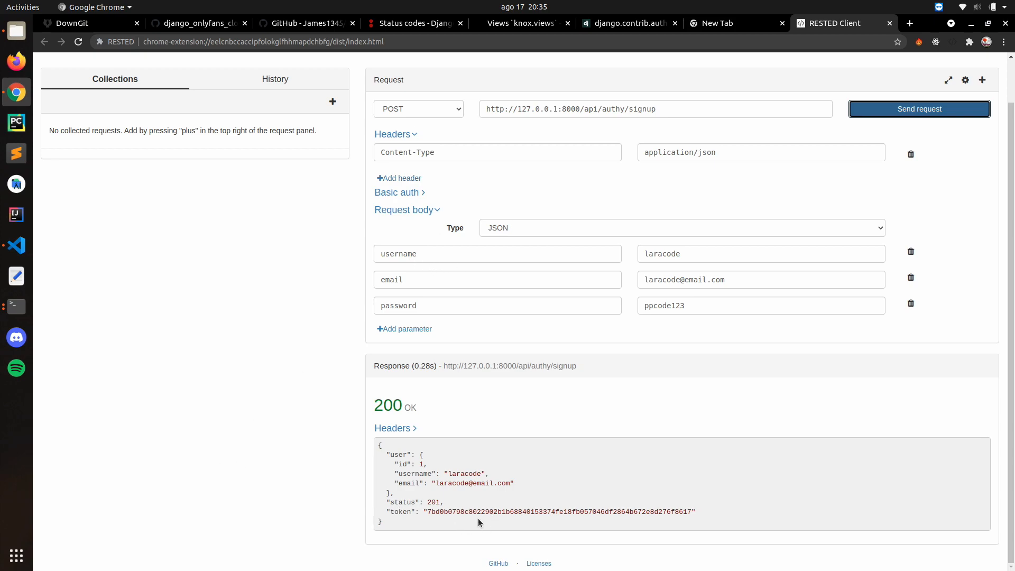
mouse_move(567, 184)
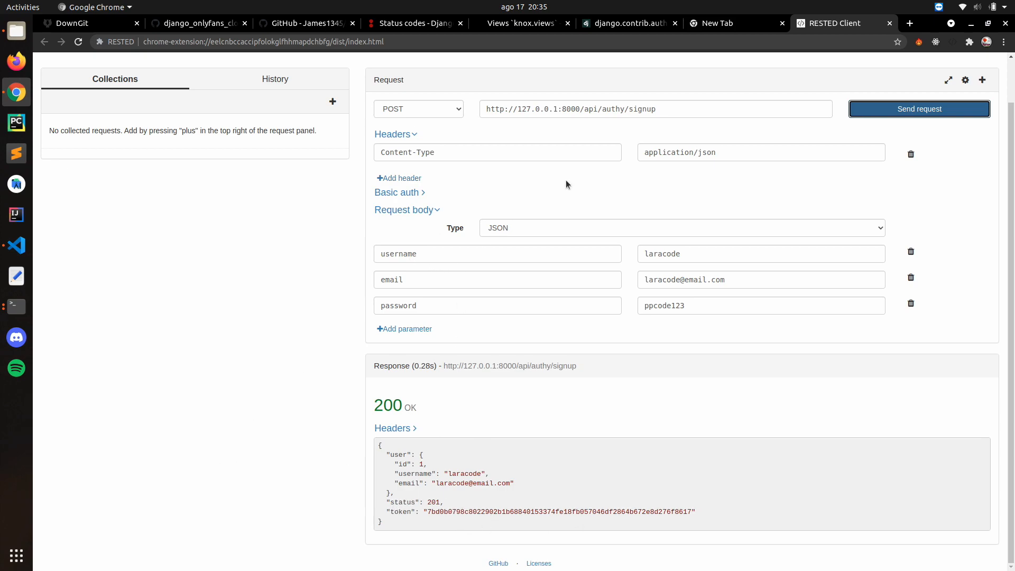
mouse_move(430, 395)
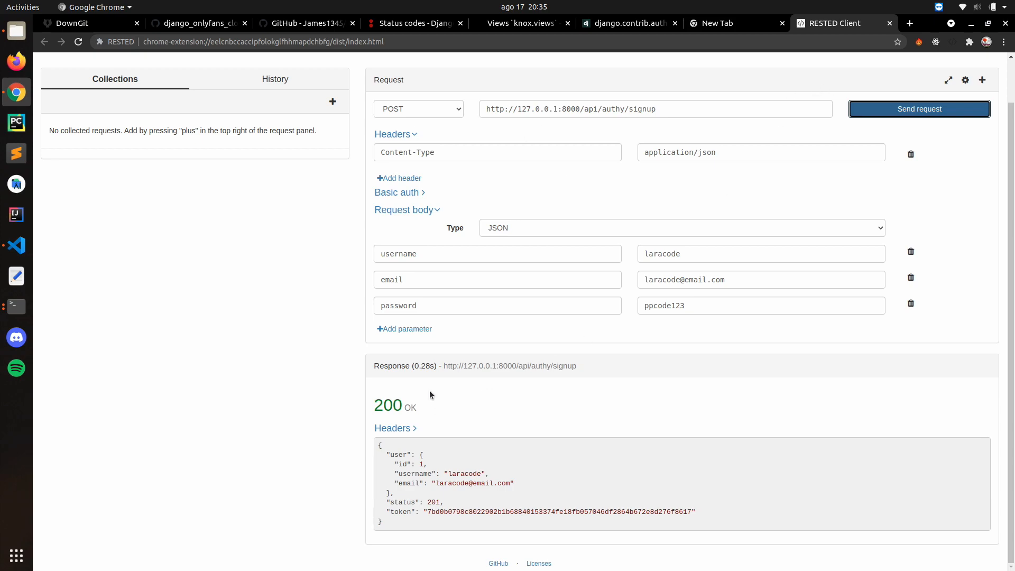
mouse_move(425, 494)
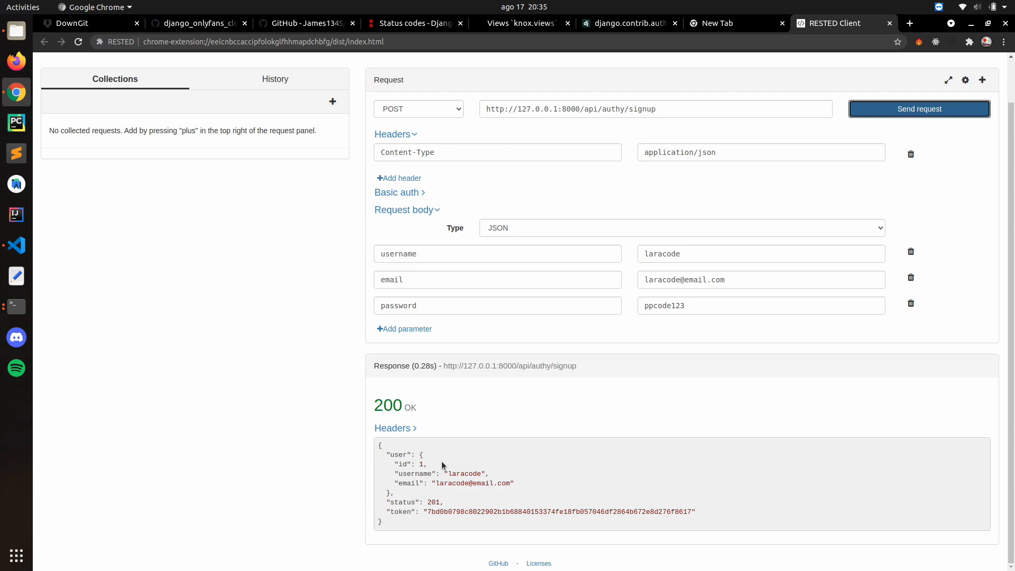
mouse_move(612, 425)
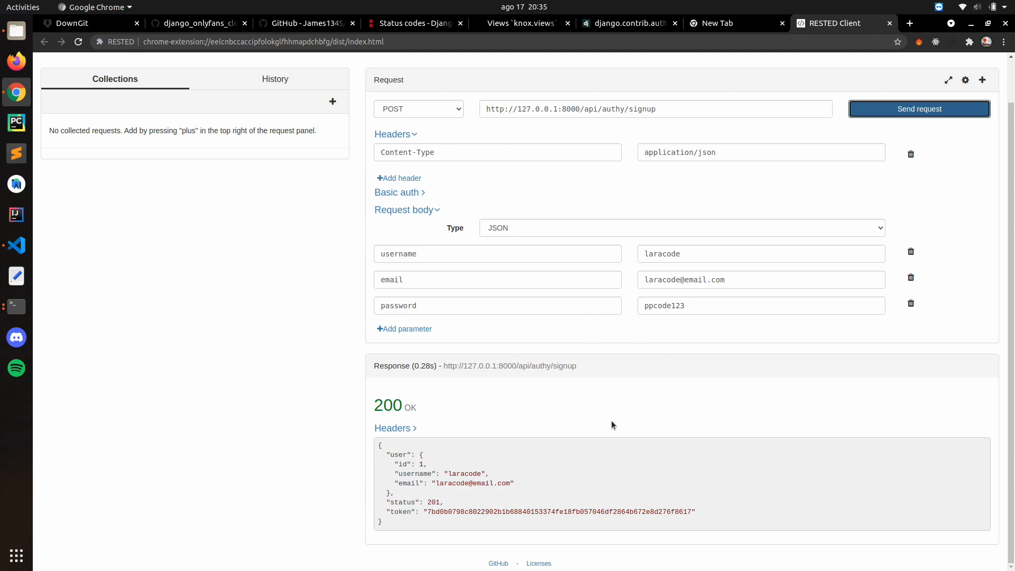
mouse_move(511, 524)
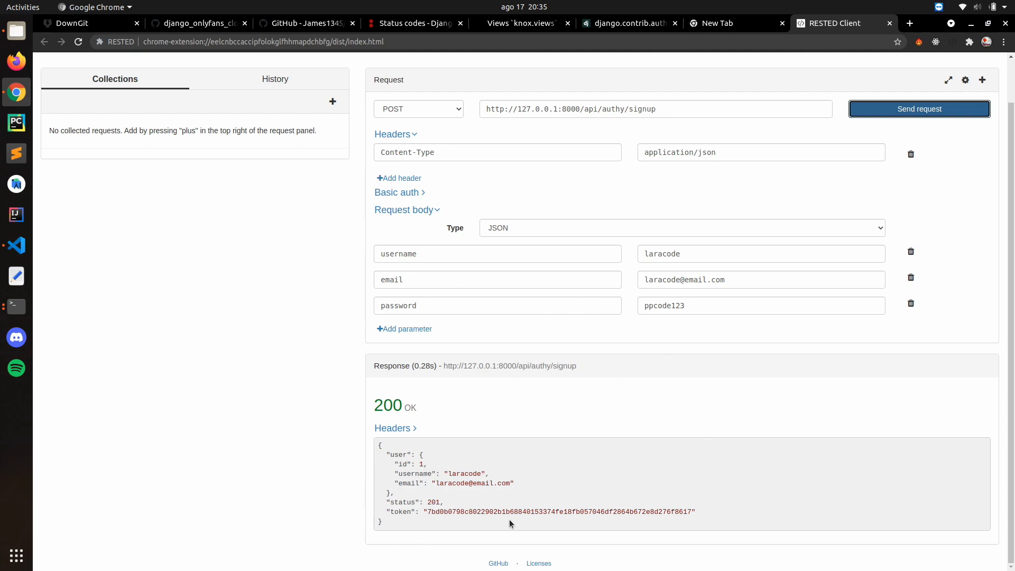
mouse_move(323, 500)
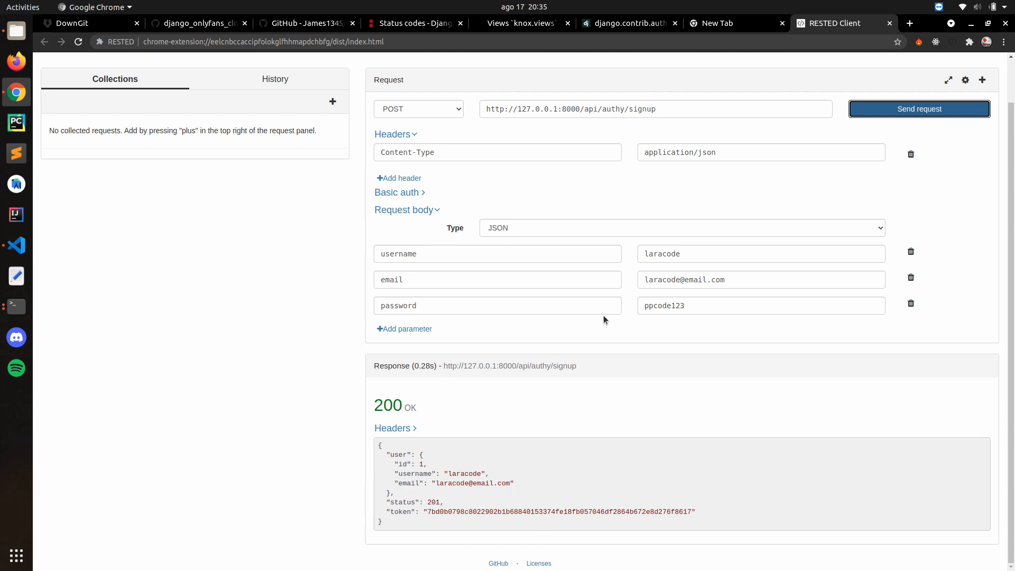
mouse_move(832, 399)
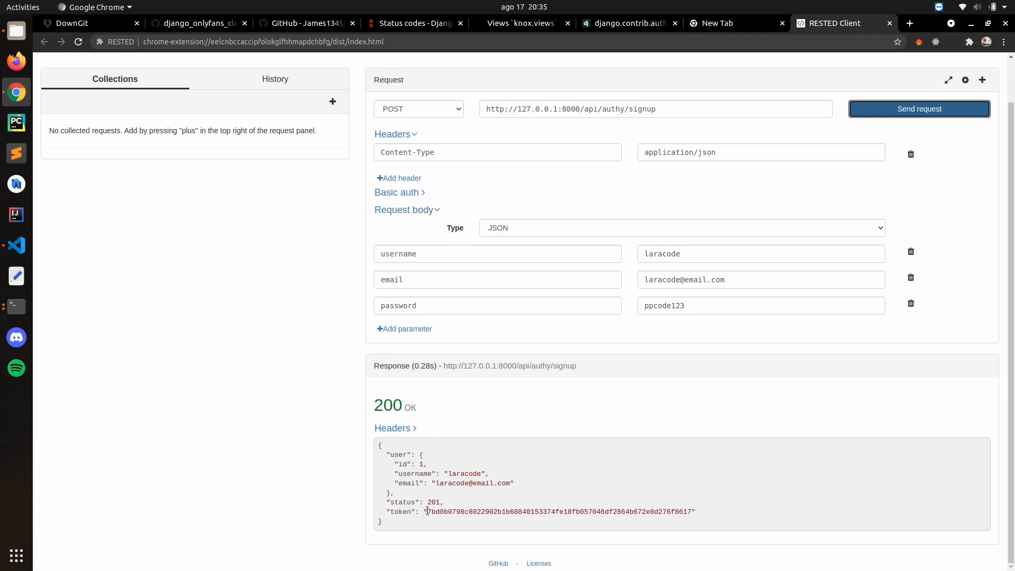
right_click(605, 512)
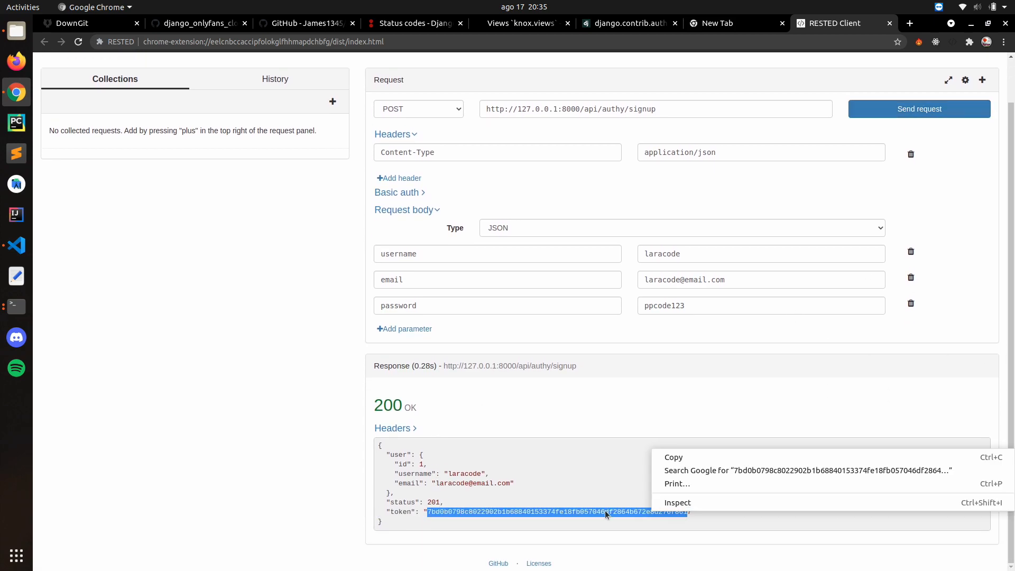
click(464, 493)
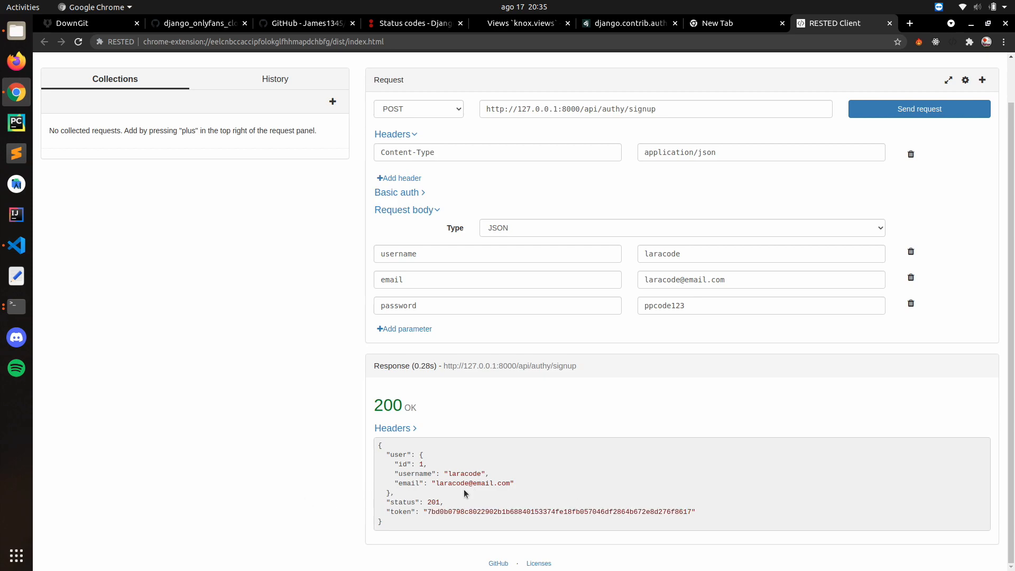
mouse_move(413, 511)
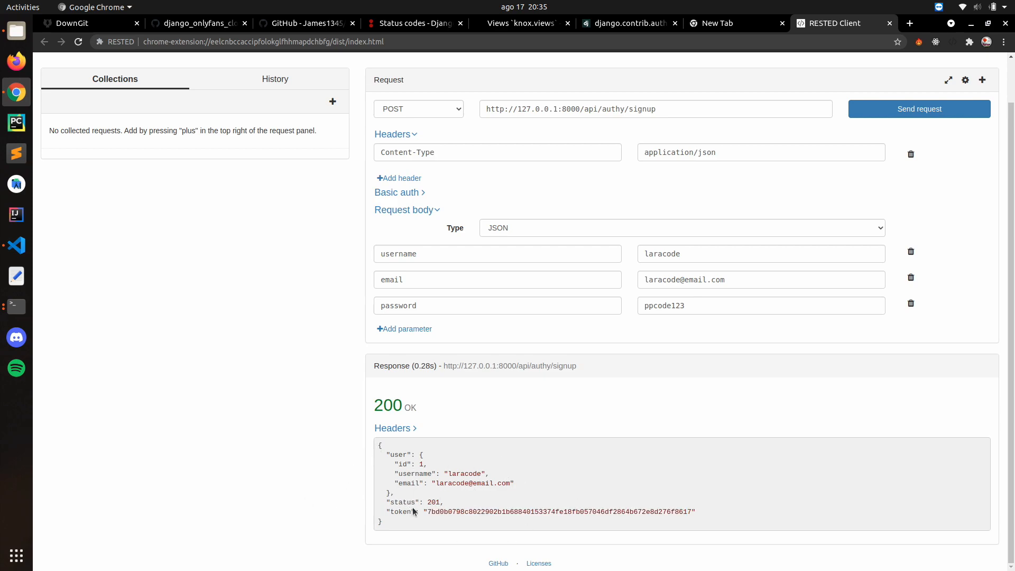
mouse_move(277, 125)
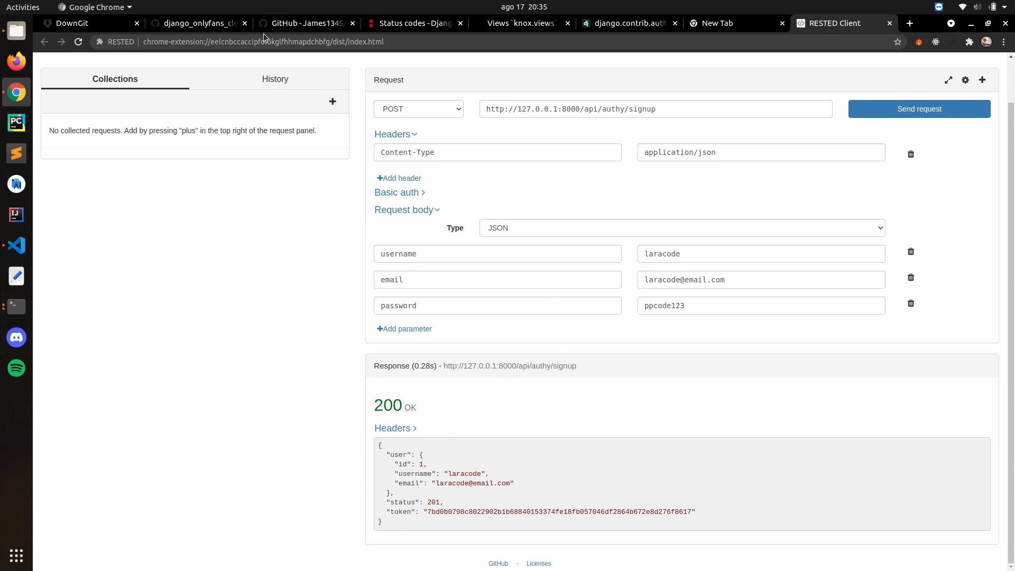
Begin entering the local server's admin address in the Chrome address bar.
click(263, 41)
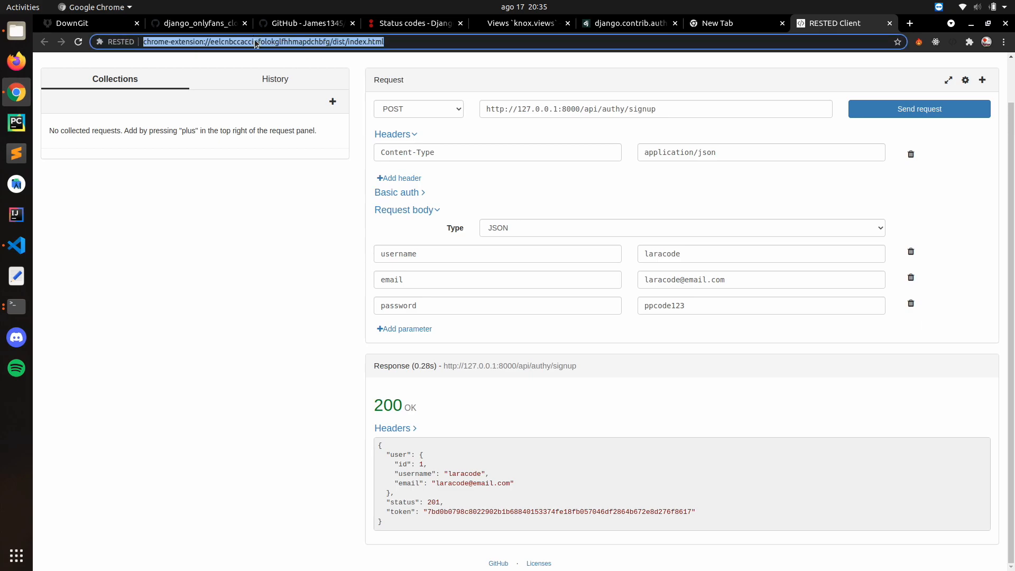
text(12)
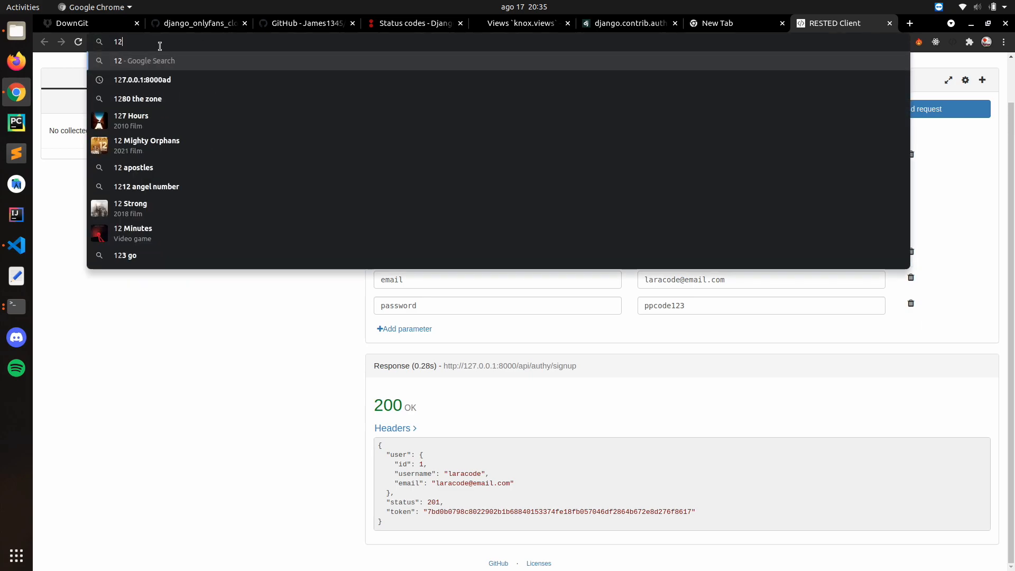
click(560, 374)
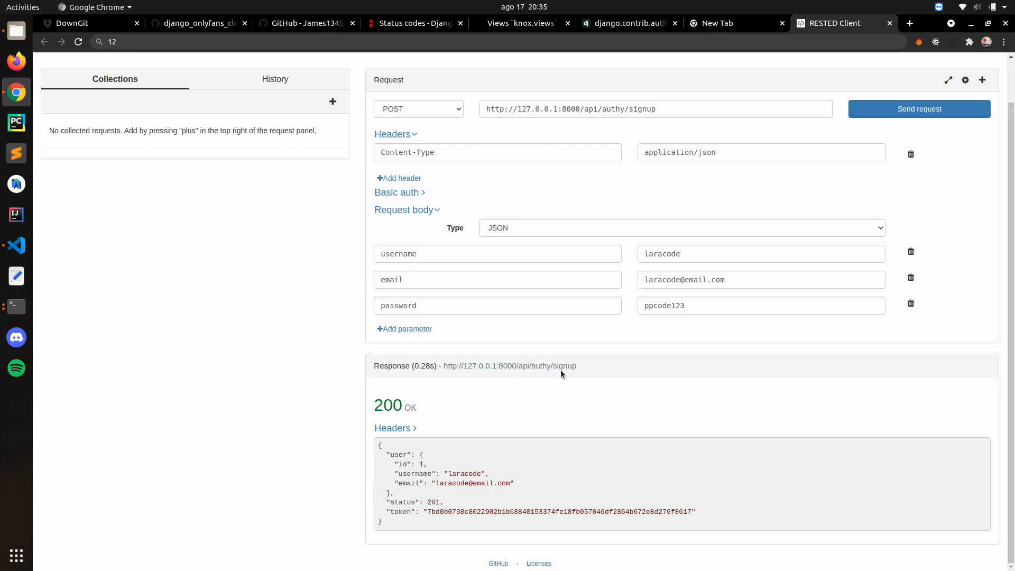
mouse_move(147, 99)
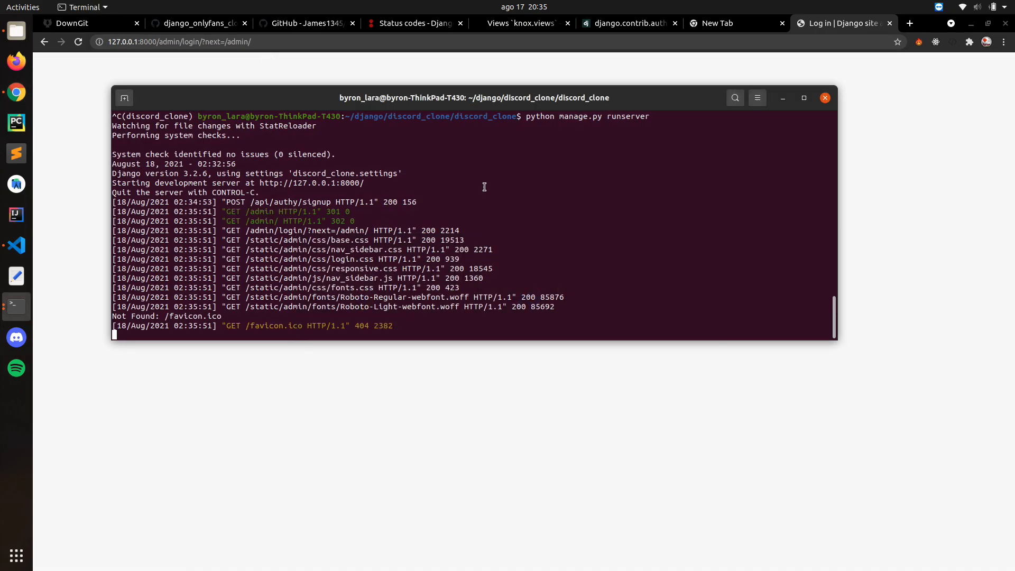
Stop the development server and run python manage.py createsuperuser.
key(ctrl+c)
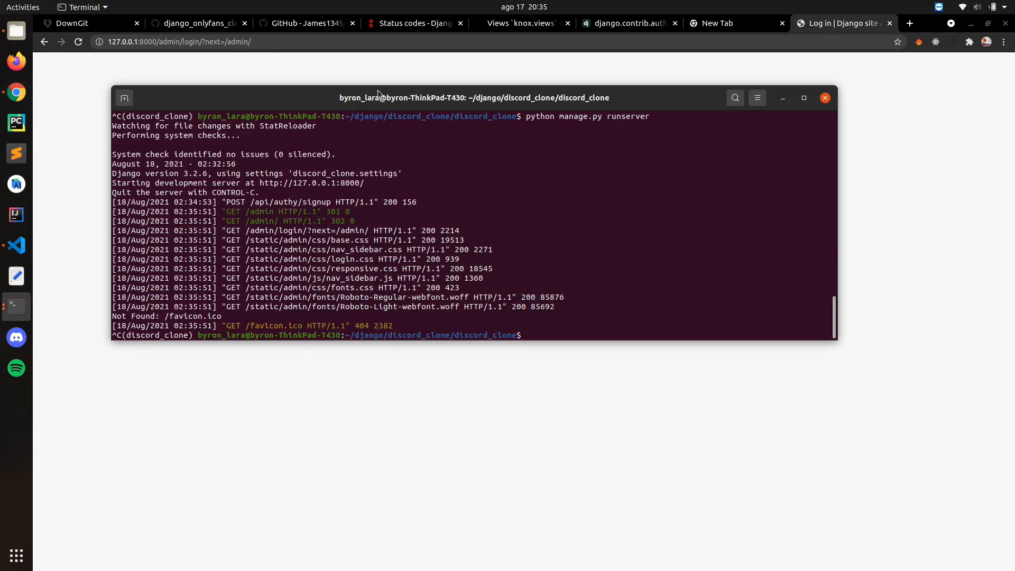
text(pytho)
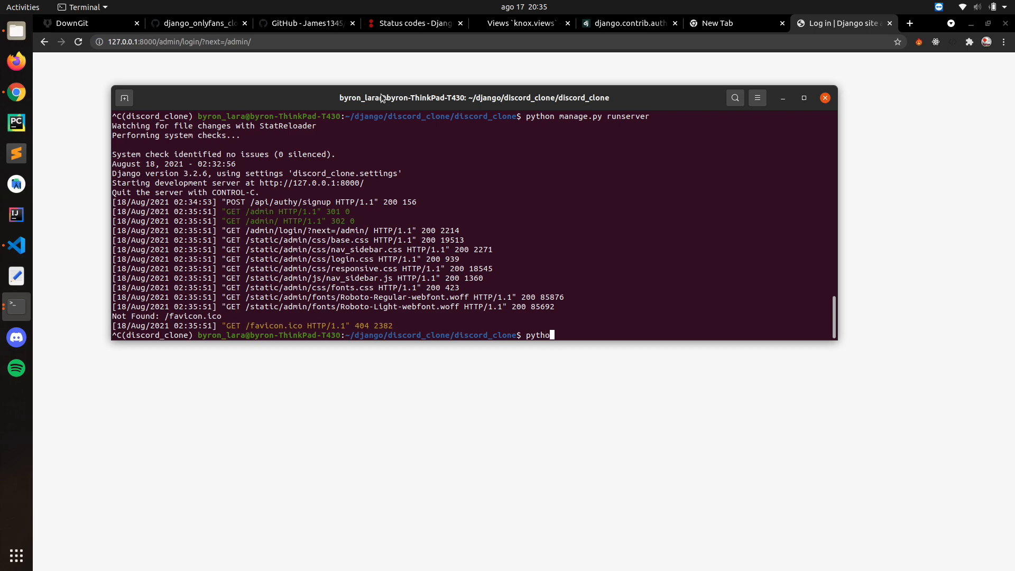
text(manage.py)
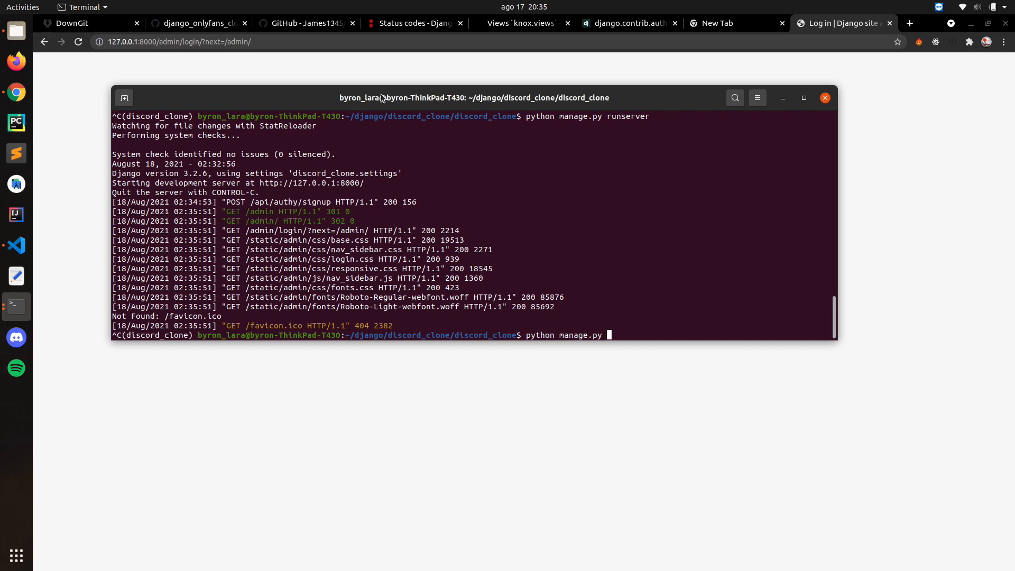
text(createsuper)
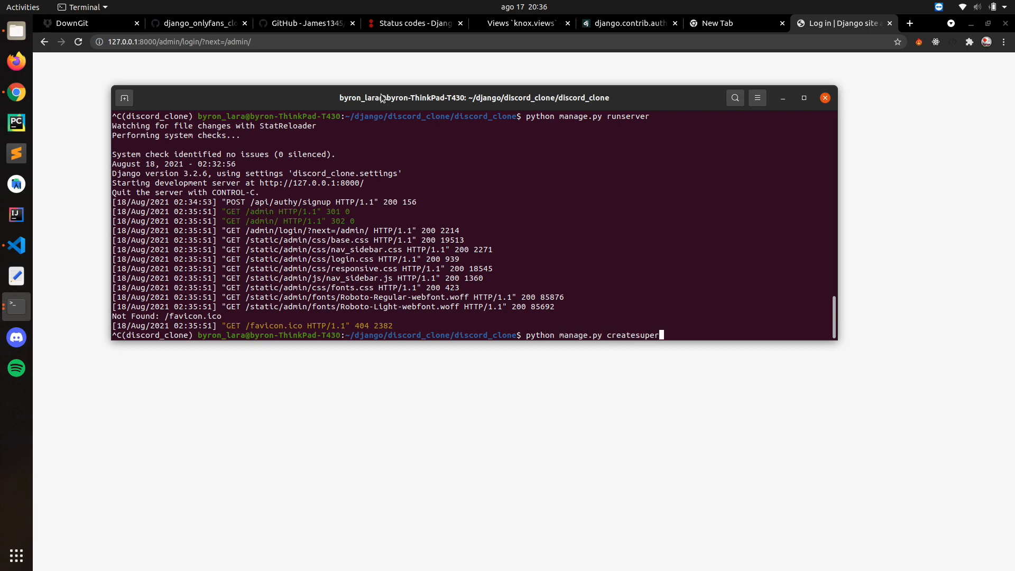
key(Return)
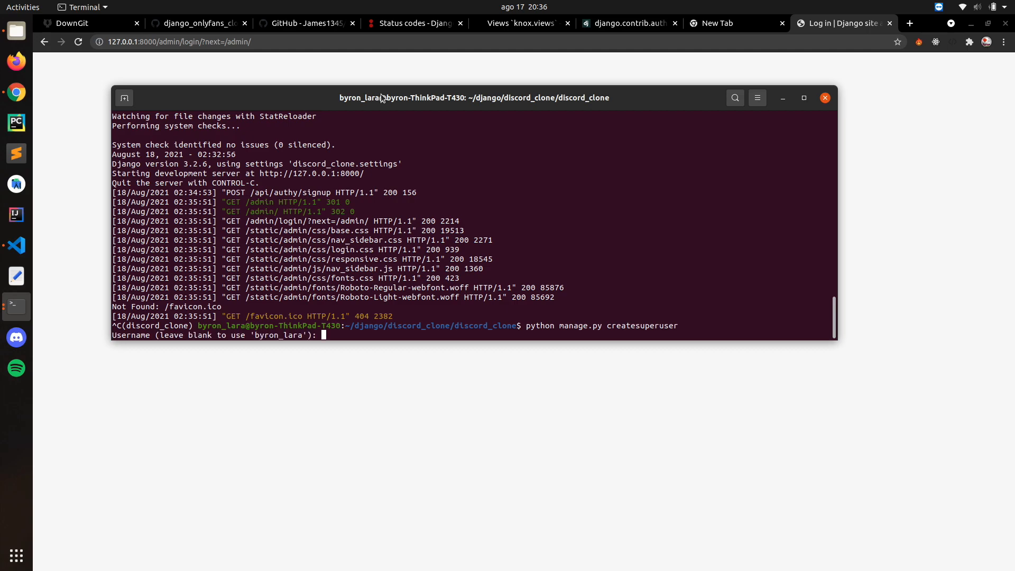
text(byronlara)
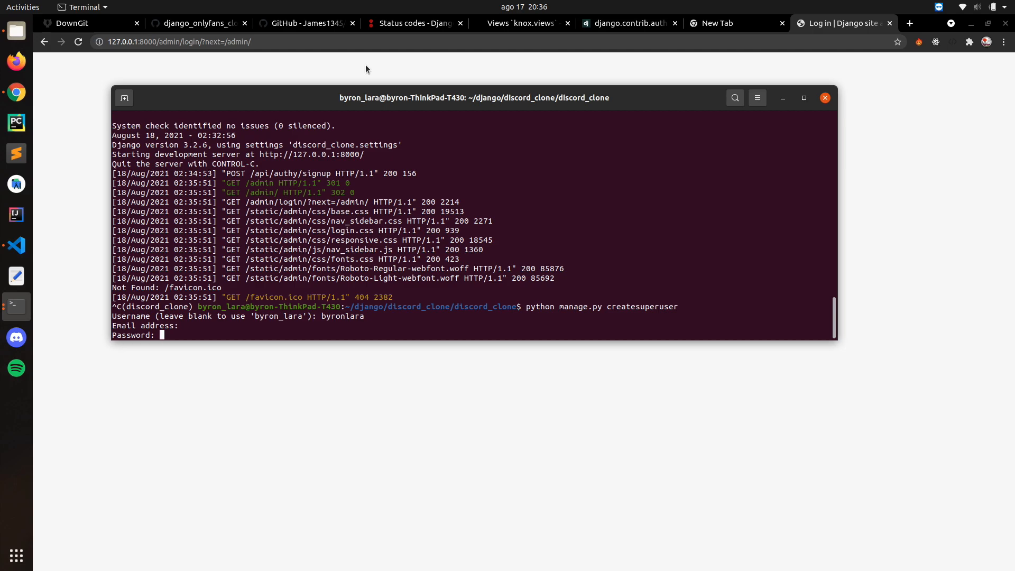
key(Return)
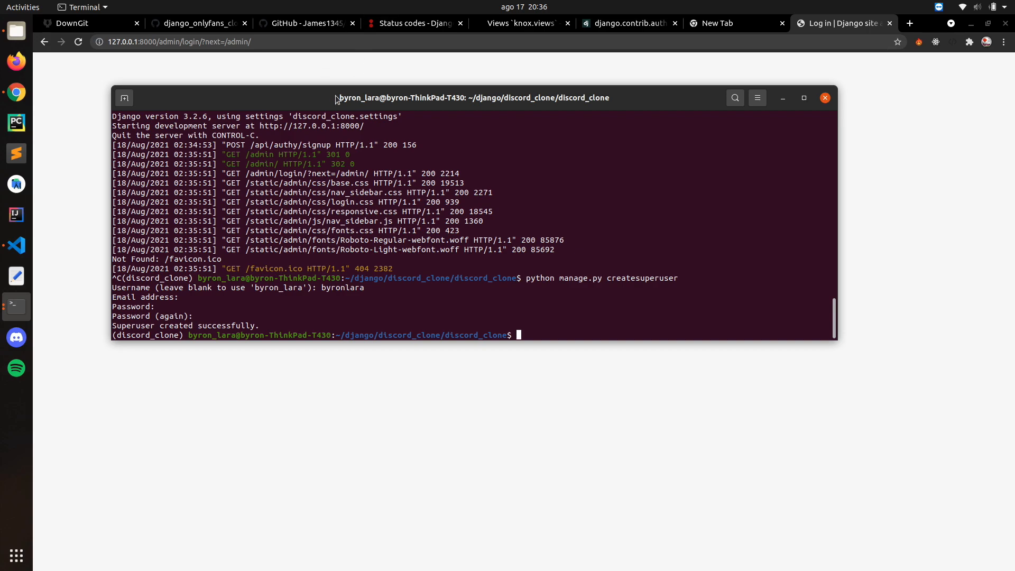
Restart the Django runserver and log into /admin as byronlara.
text(python manage.py runserver)
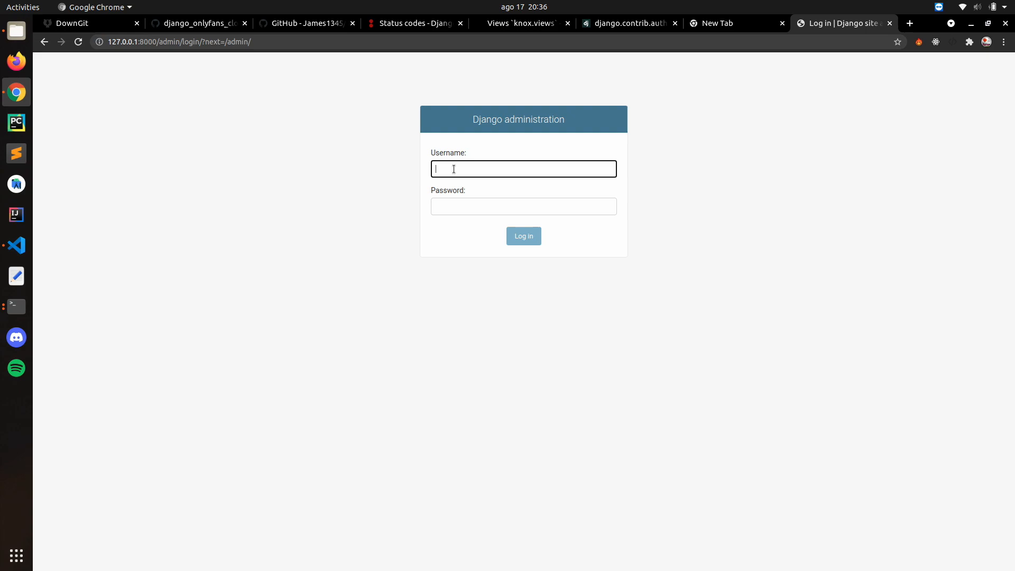
text(byronlara)
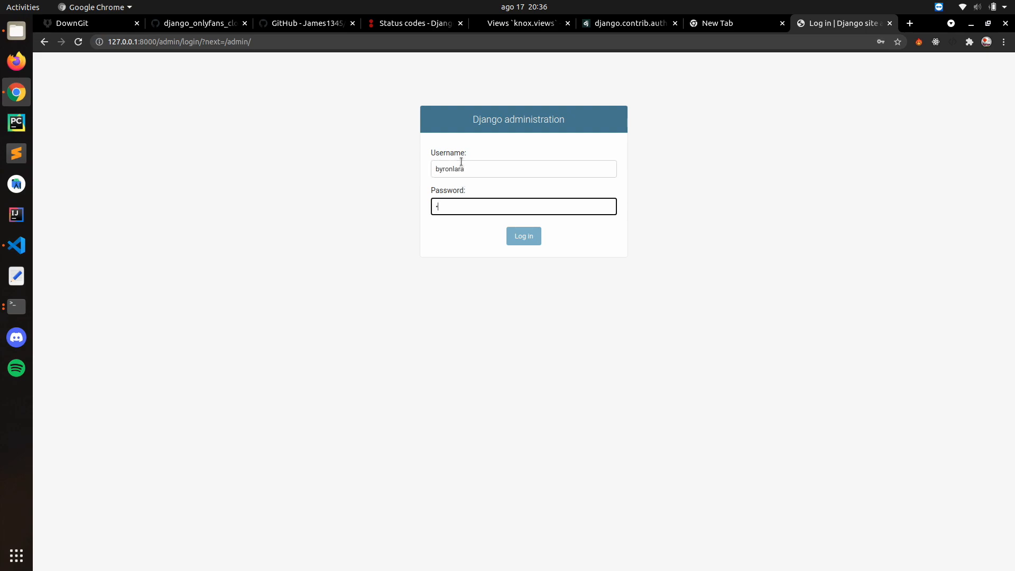
click(523, 236)
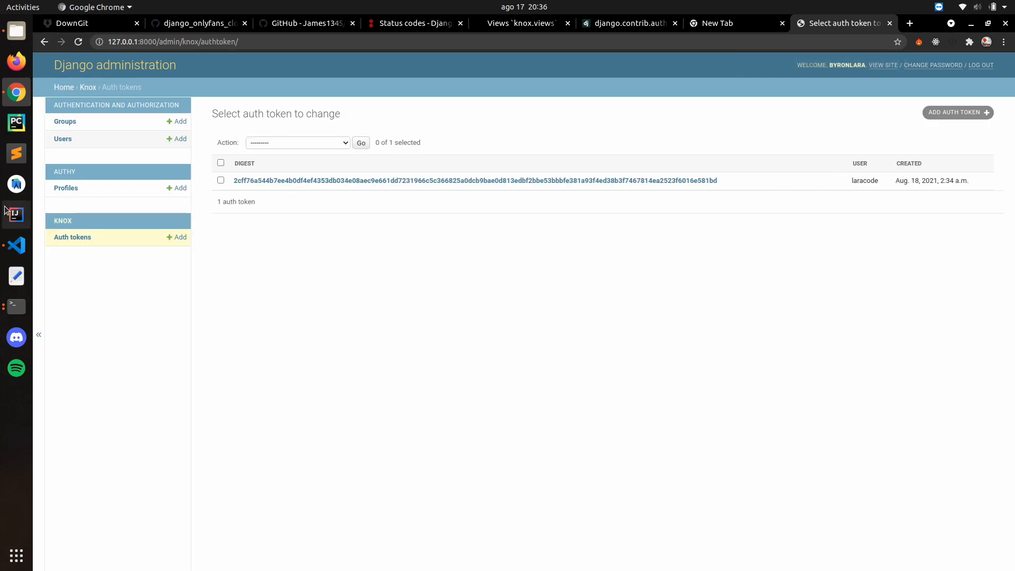
Review the Users and Profiles lists in Django admin.
click(62, 139)
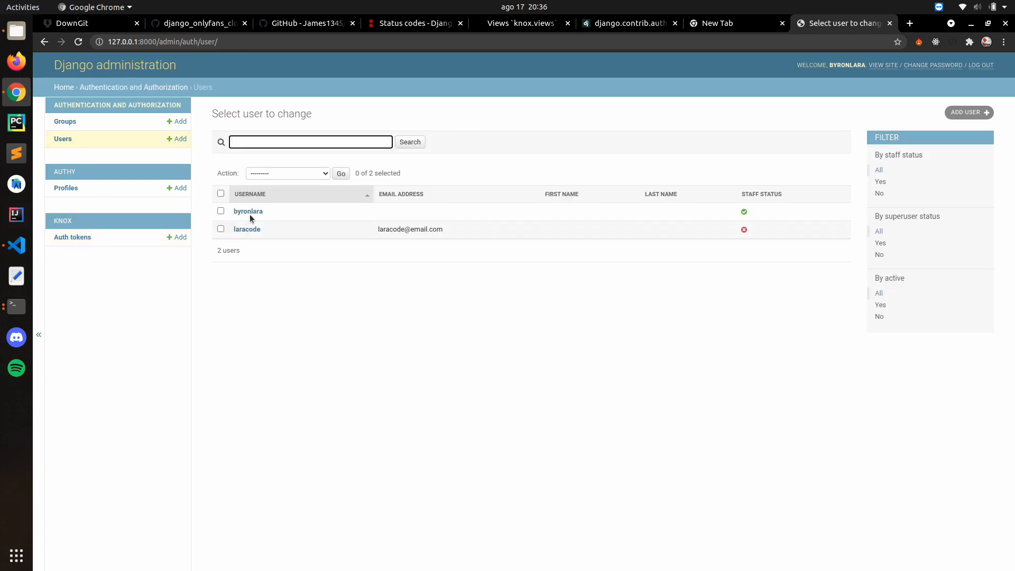
click(66, 188)
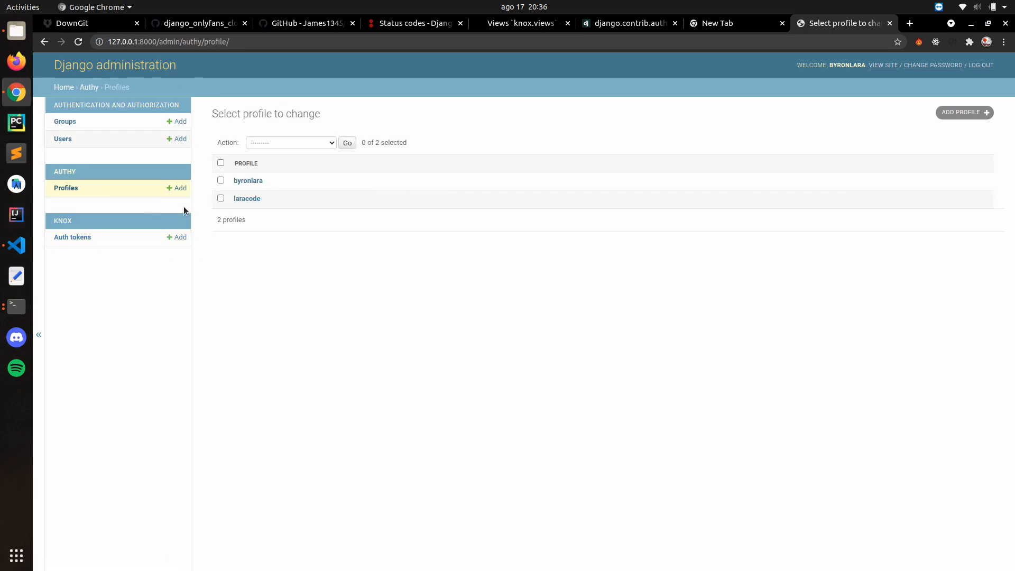
mouse_move(248, 181)
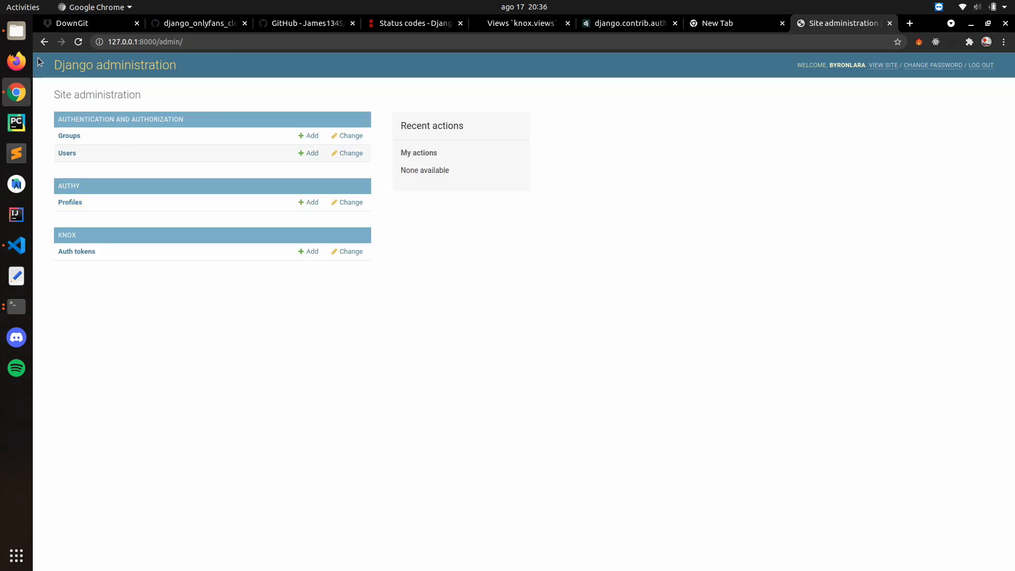
Close the Django admin tab and switch back to the code editor.
click(720, 22)
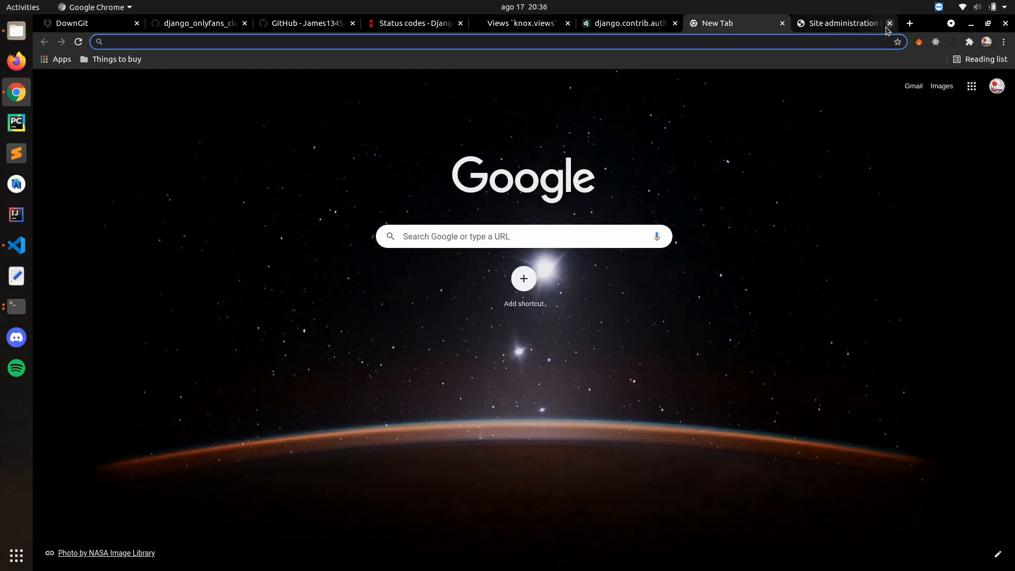
click(889, 23)
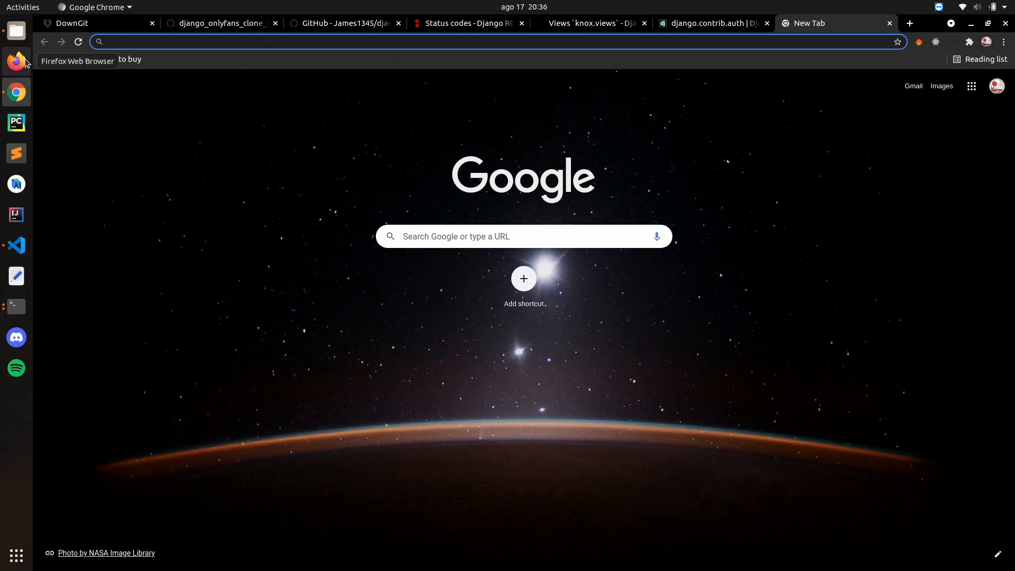
click(16, 247)
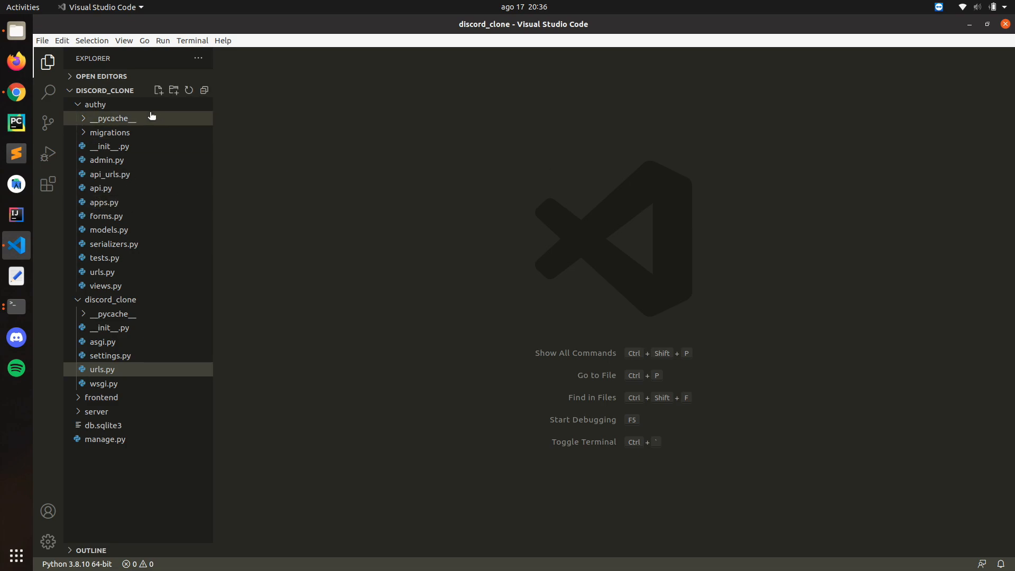
Collapse discord_clone and expand frontend > src > components to reveal App.js.
click(94, 105)
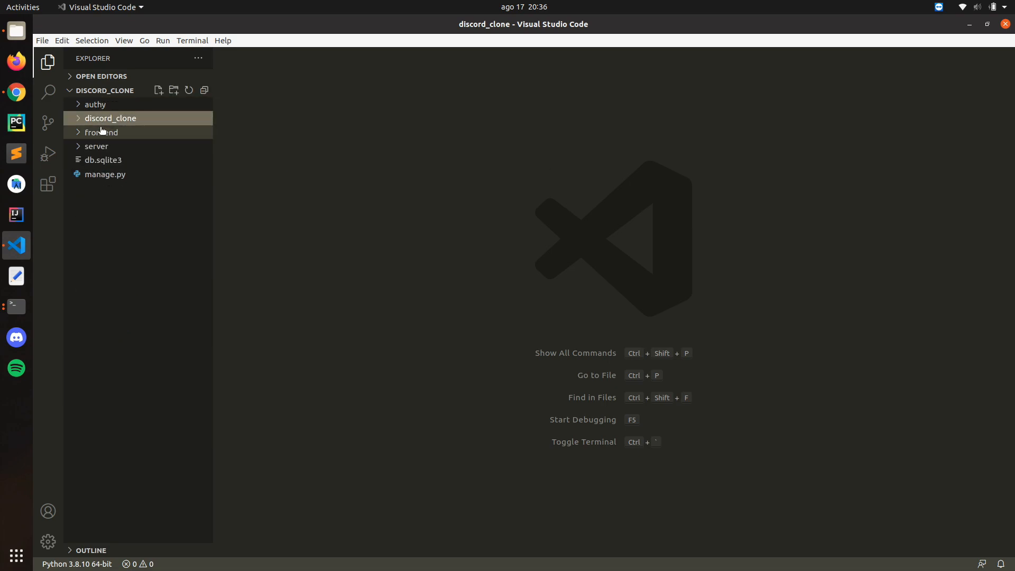
click(101, 132)
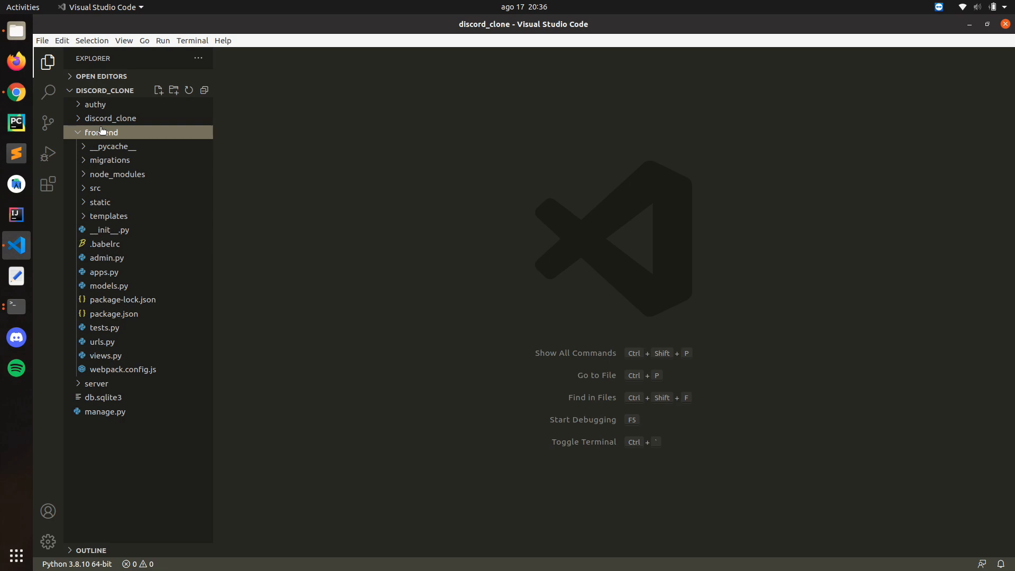
click(95, 188)
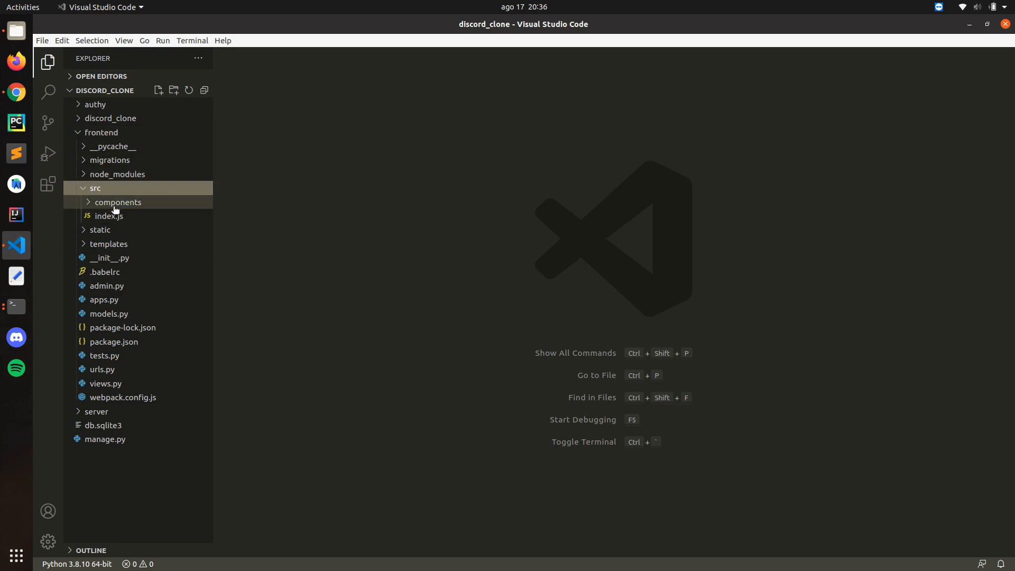
click(117, 202)
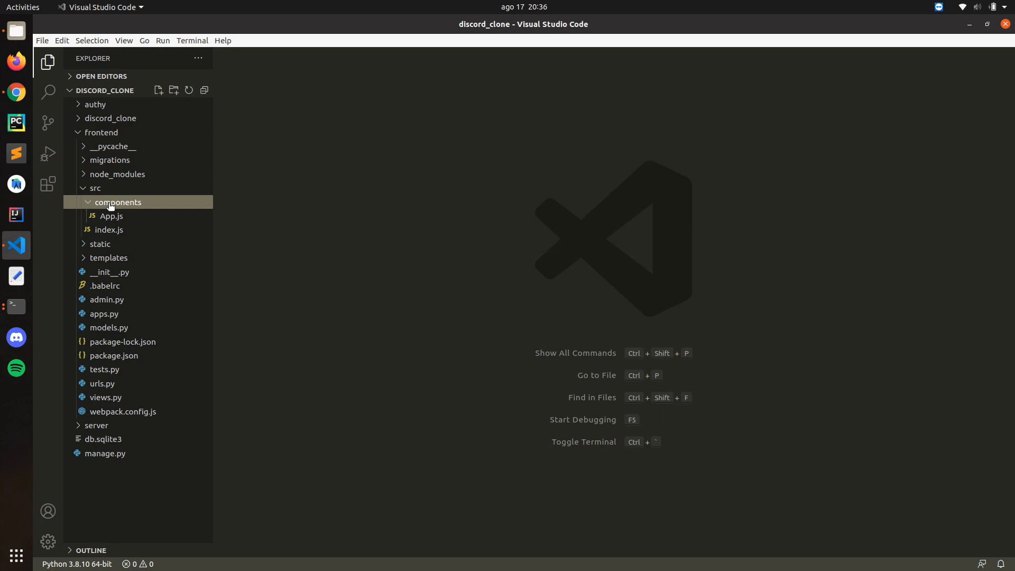
mouse_move(101, 202)
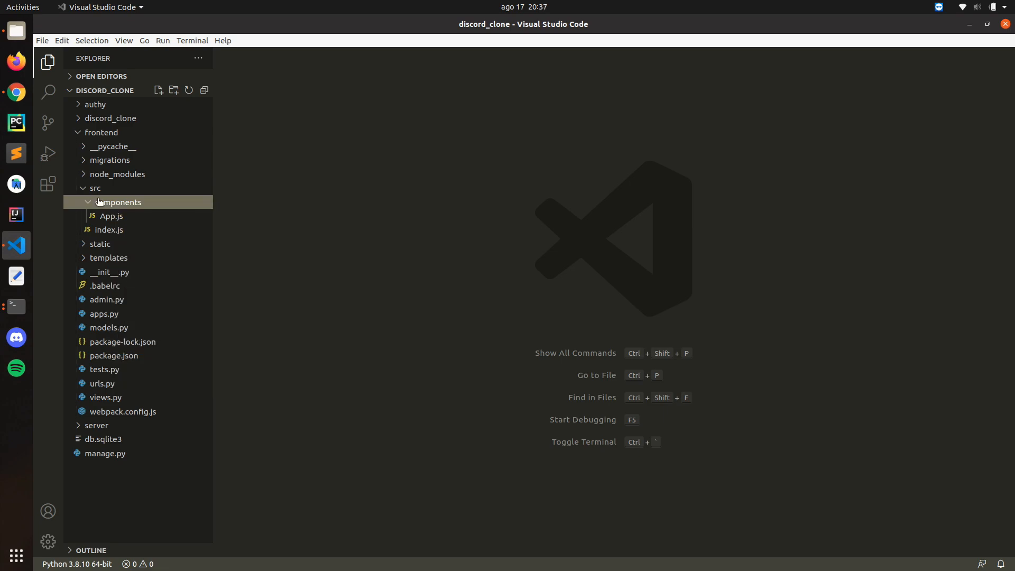
Create a new folder named auth inside components.
right_click(120, 202)
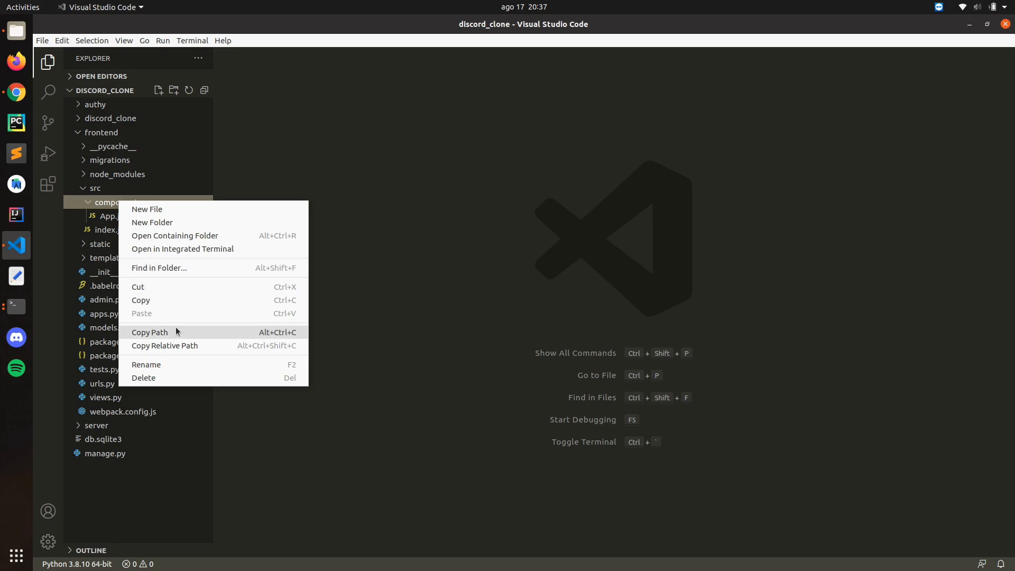
click(152, 222)
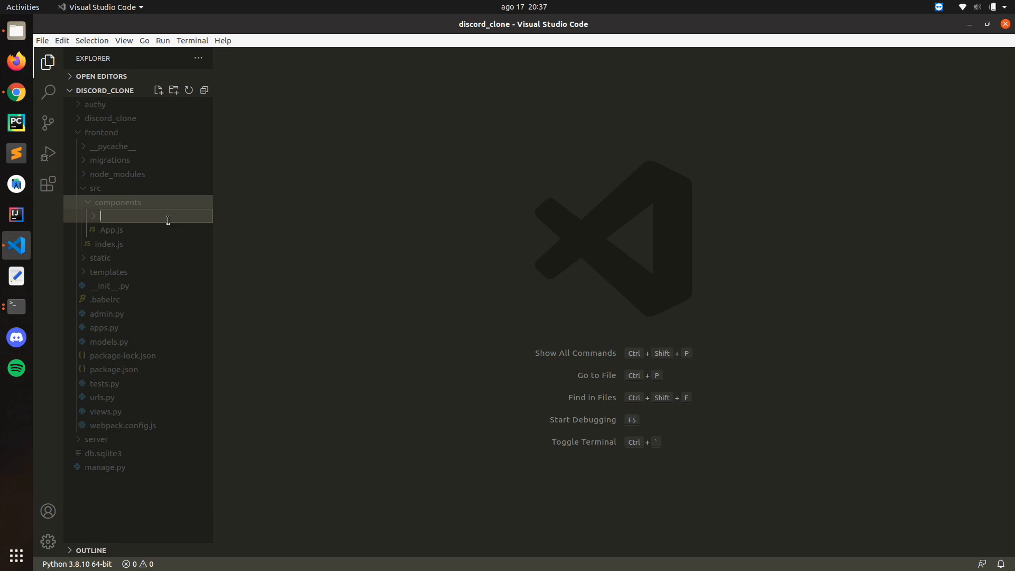
text(auth)
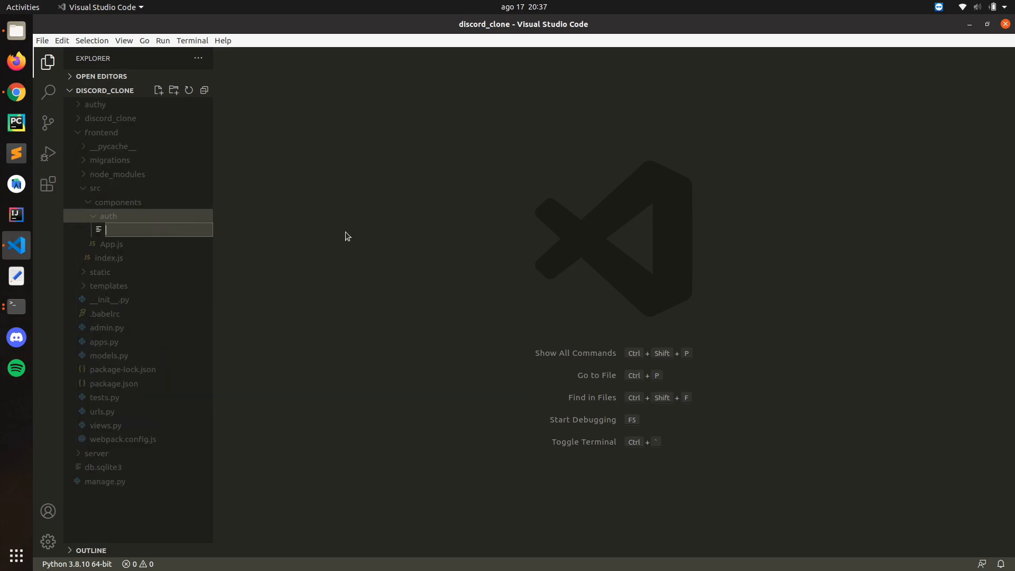
Create empty Login.js and Register.js files inside the auth folder.
text(L)
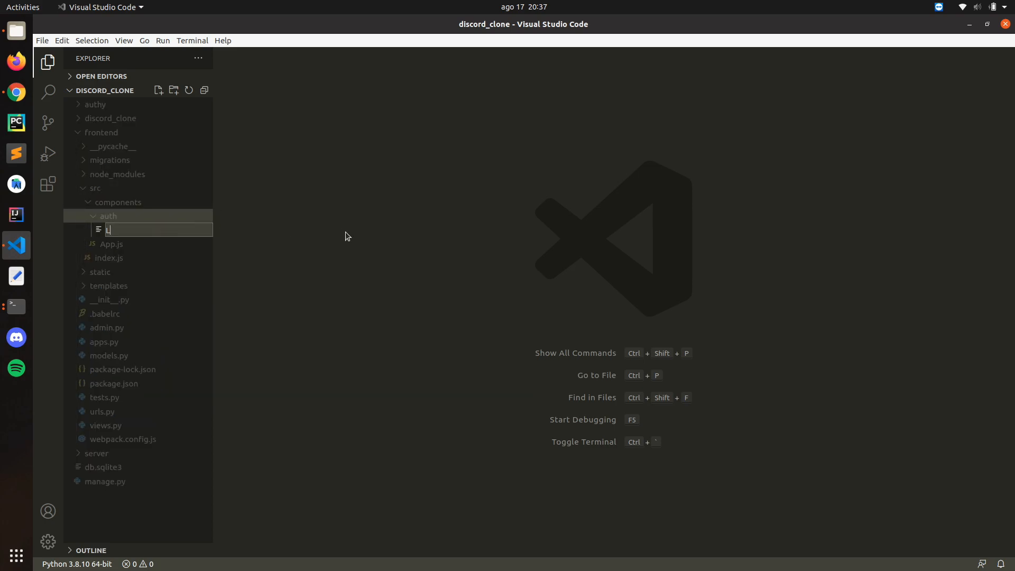
text(ogin)
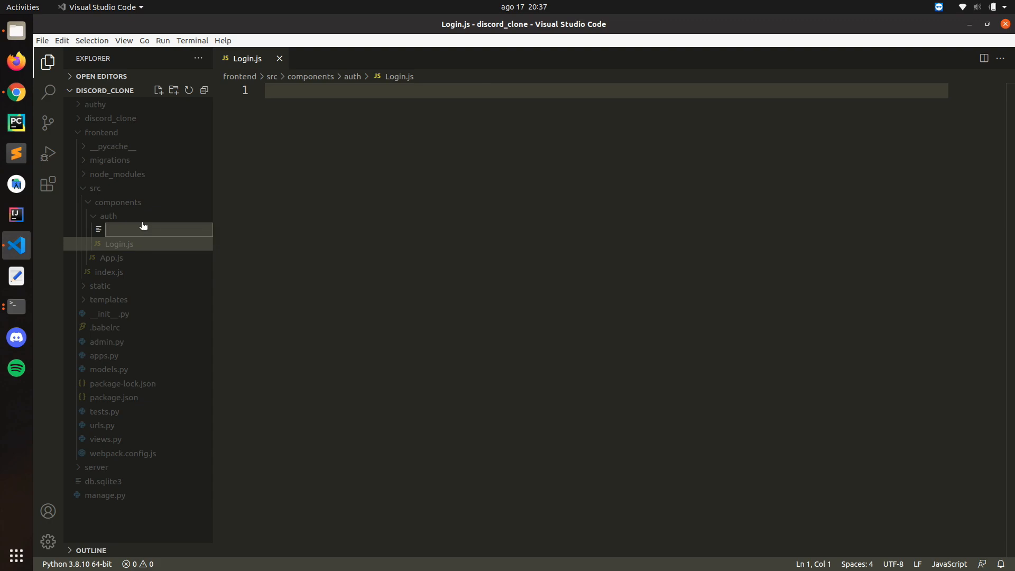
text(Register)
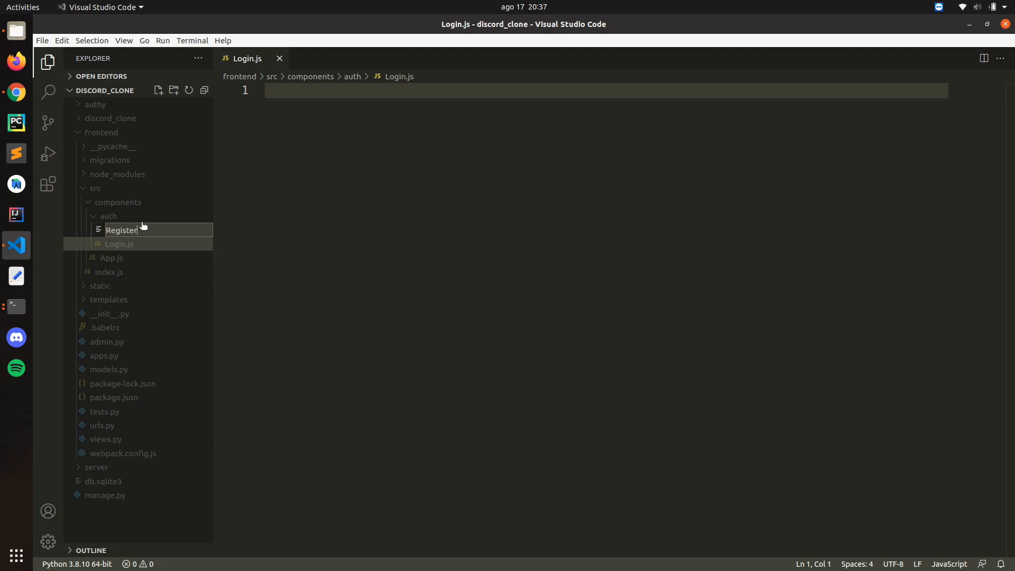
key(Return)
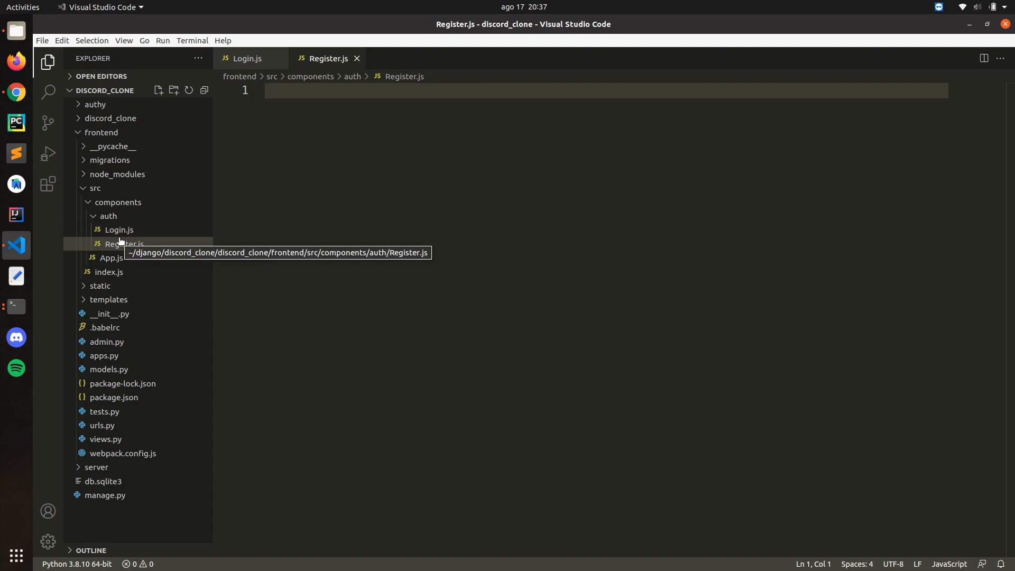
mouse_move(458, 171)
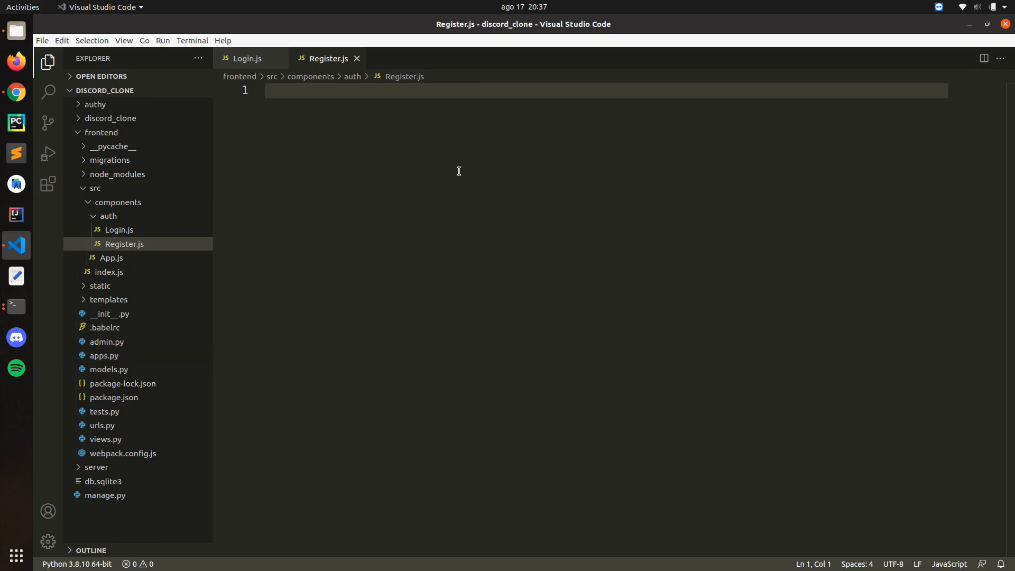
Start the Login component in Login.js with the rfc snippet prefix.
click(118, 229)
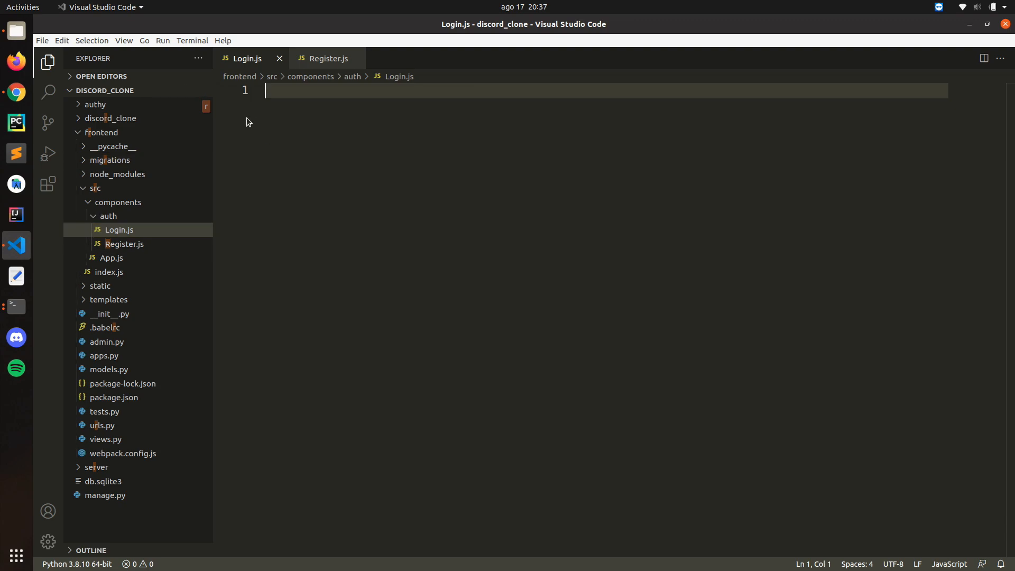
mouse_move(227, 128)
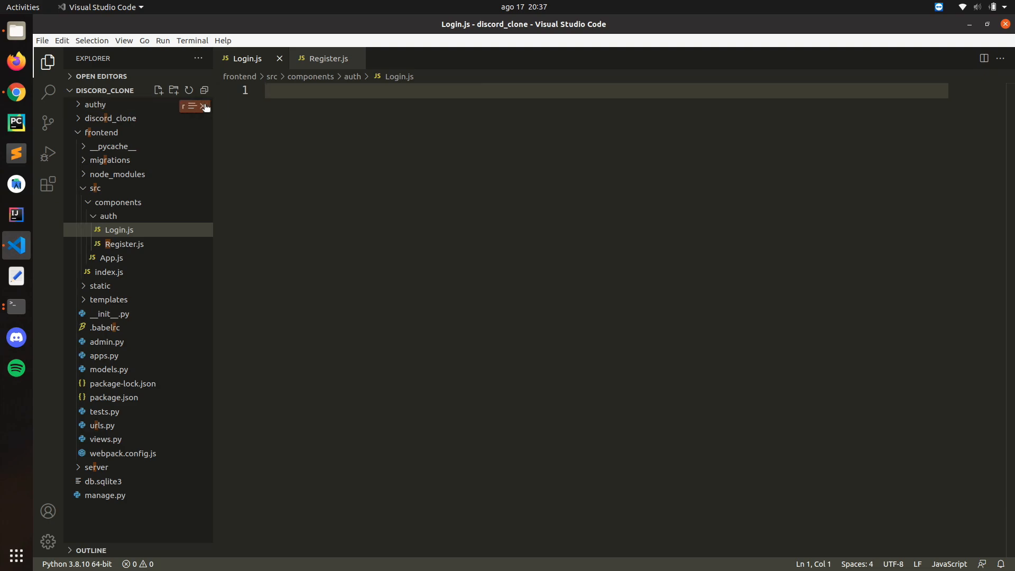
text(r)
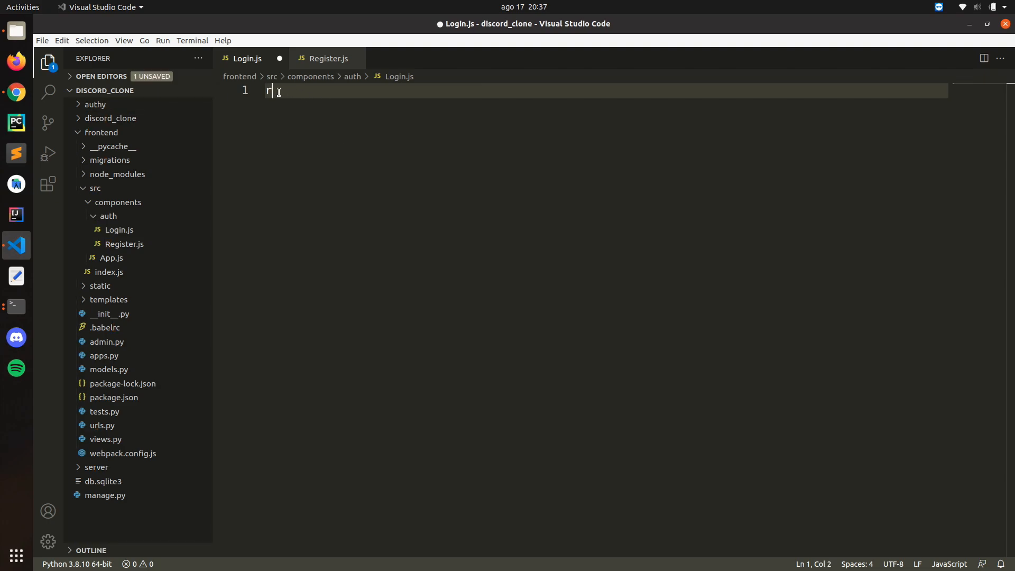
text(cf)
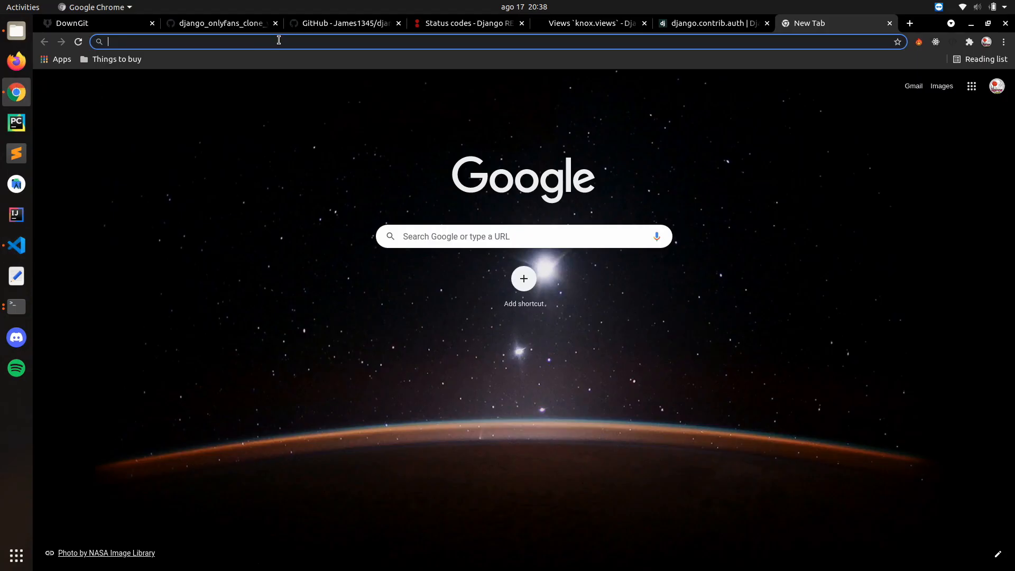
Search bulma and reach the Bulma form controls documentation page.
text(bulma.io)
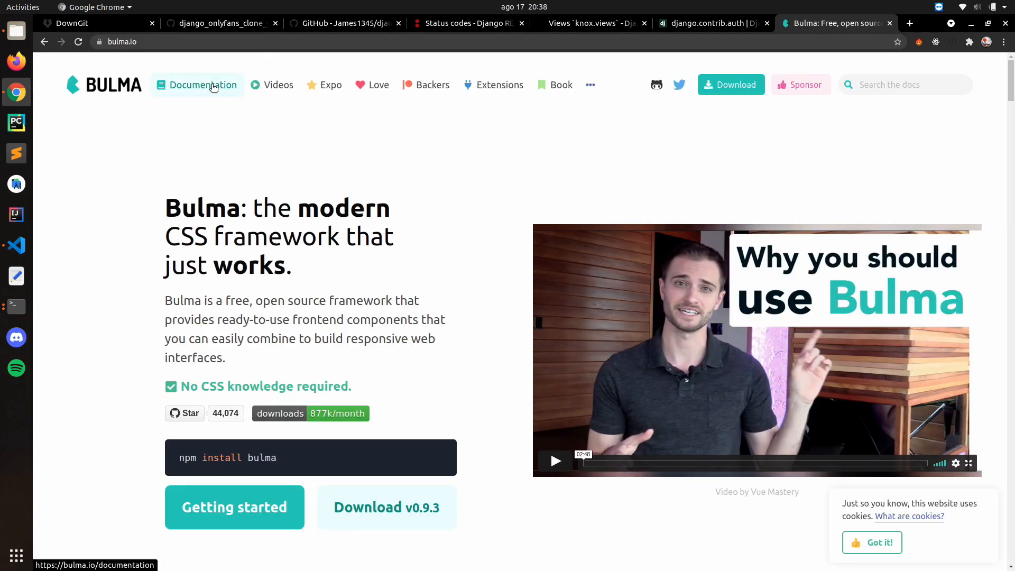
click(202, 84)
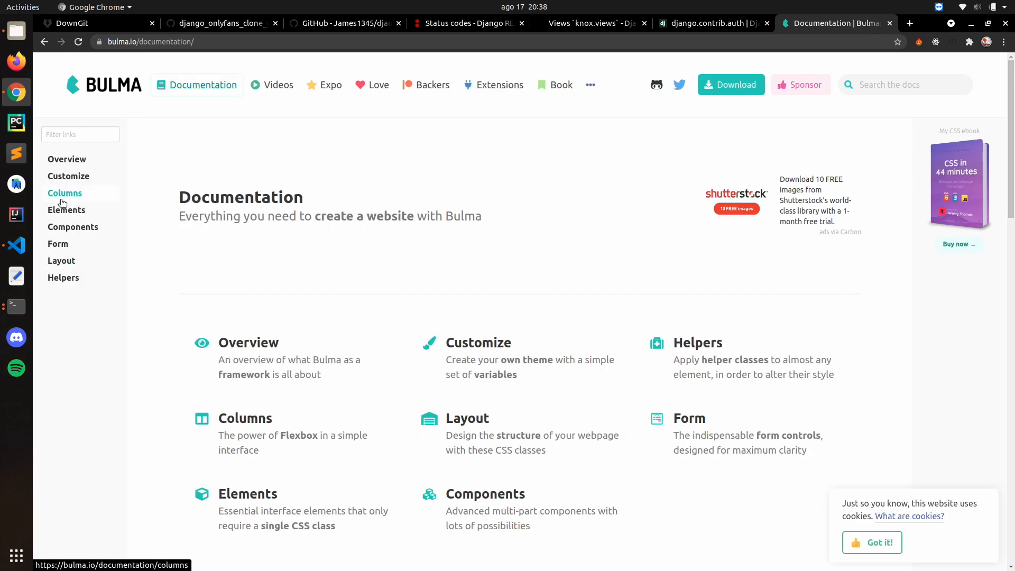
click(477, 342)
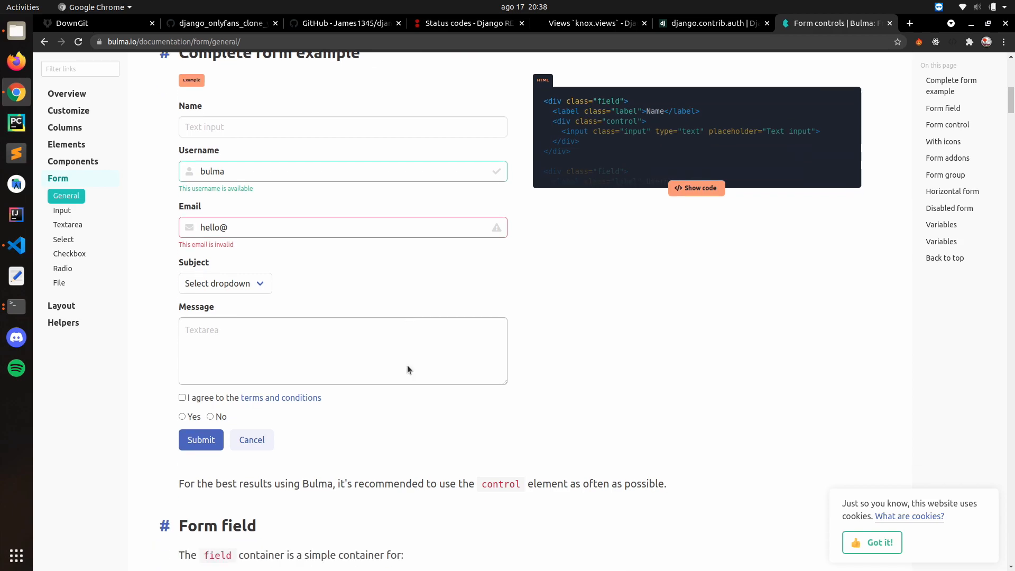
Scroll to the 'With icons' email/password login form example.
scroll(down, 3)
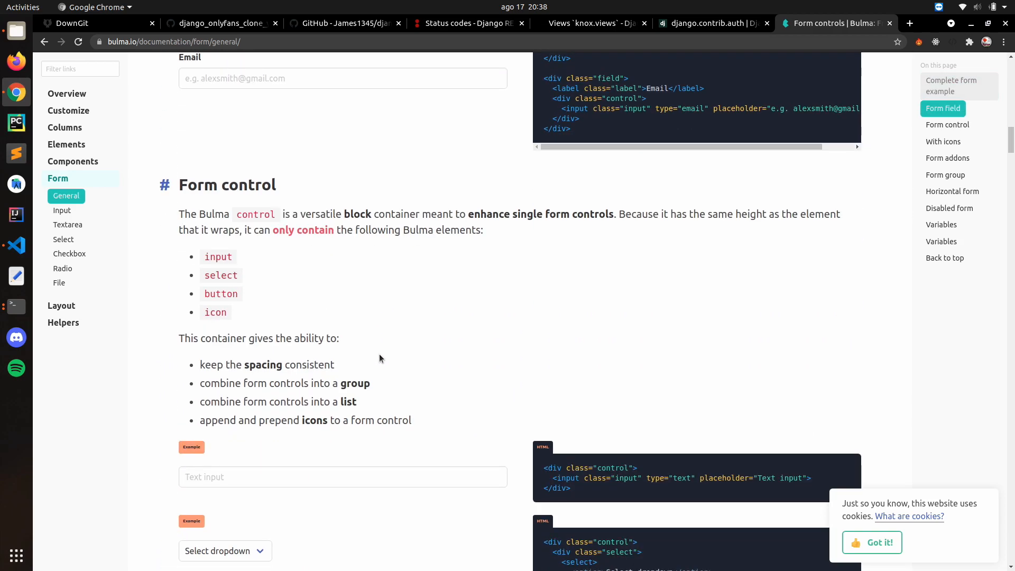
scroll(down, 3)
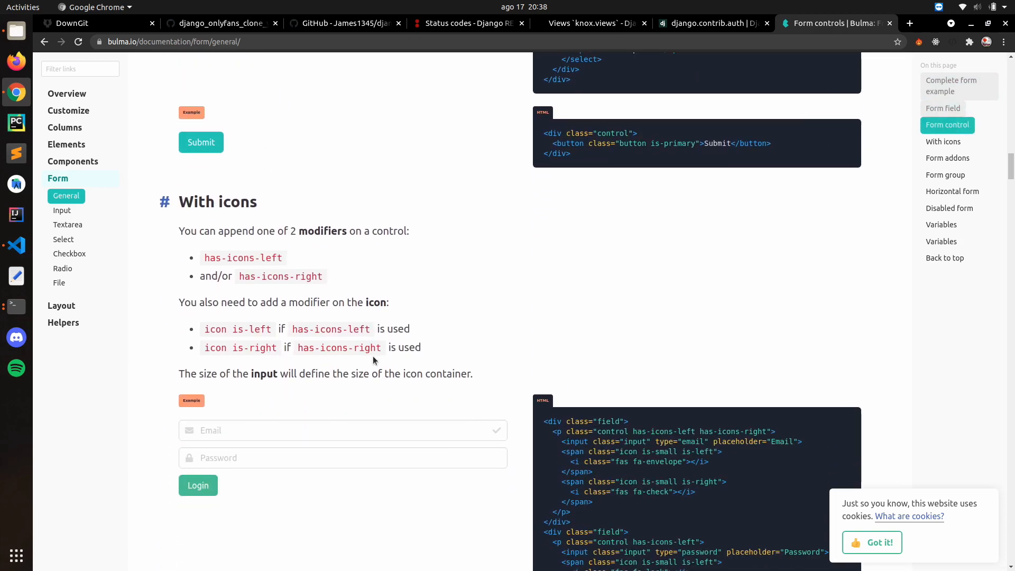
scroll(down, 3)
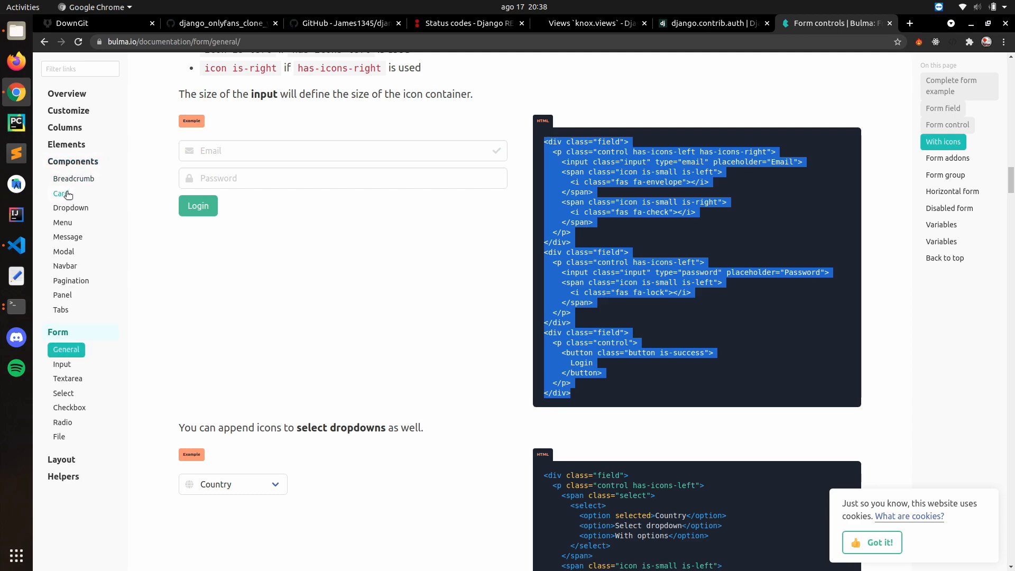
Select the card-content example markup on Bulma's Card component page.
click(60, 193)
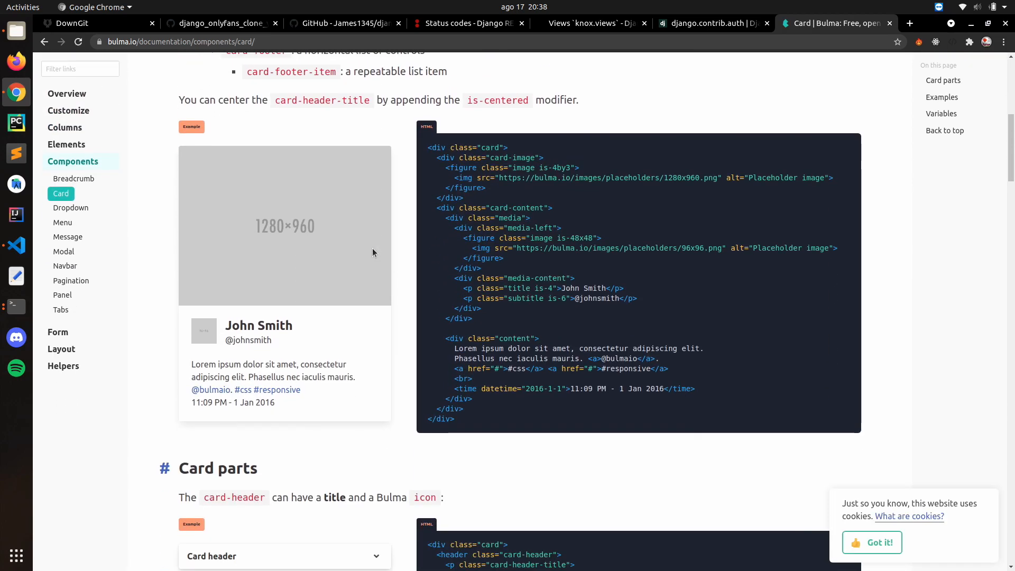
scroll(down, 3)
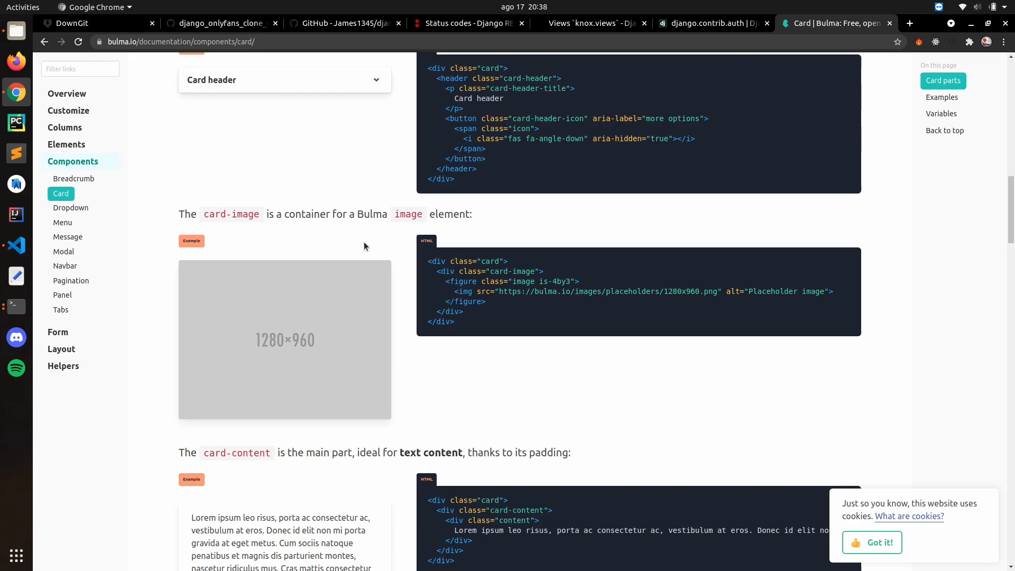
scroll(down, 3)
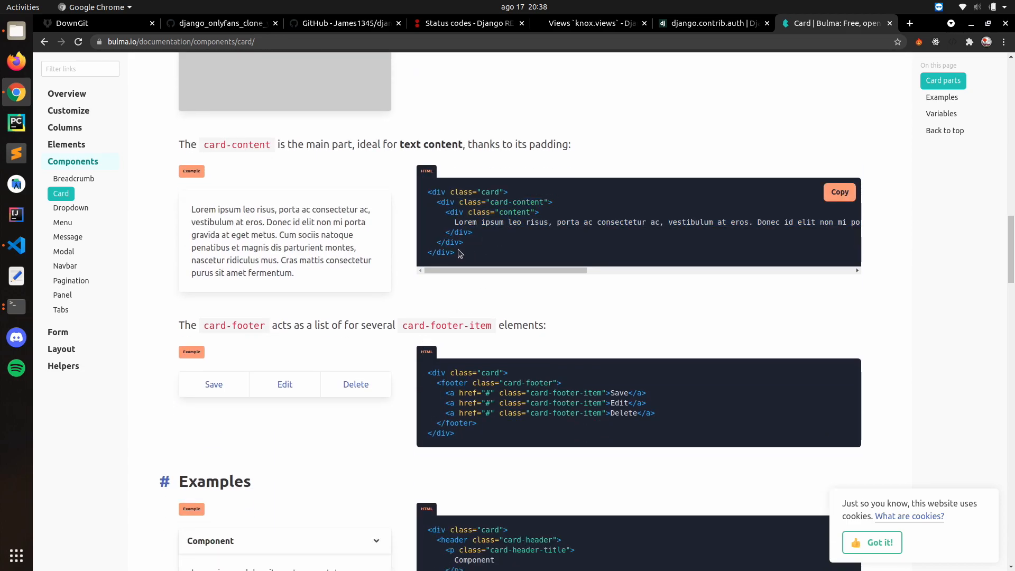
drag(427, 191, 455, 253)
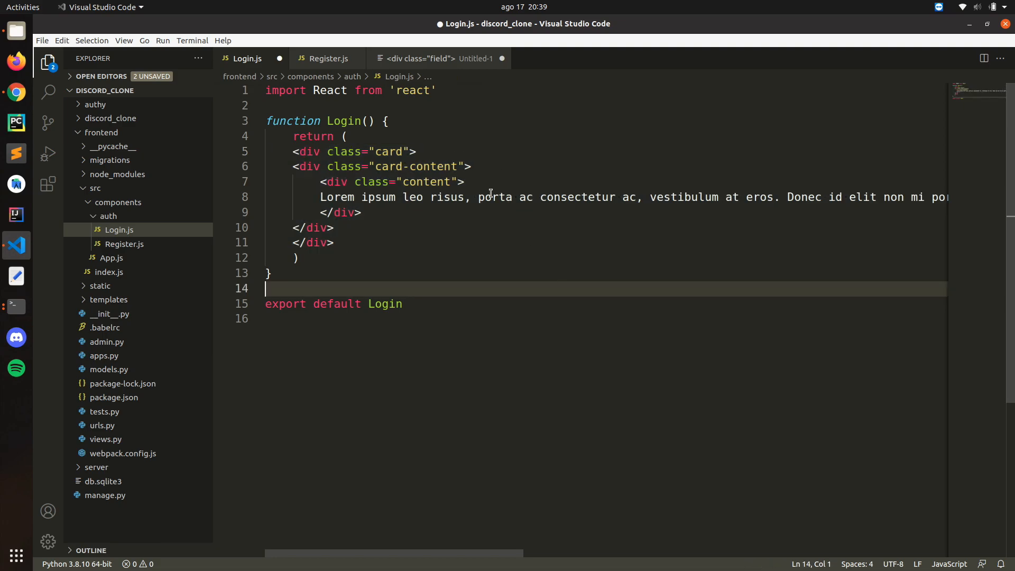
Wrap the pasted card markup in an outer container pt-5 div.
text(<)
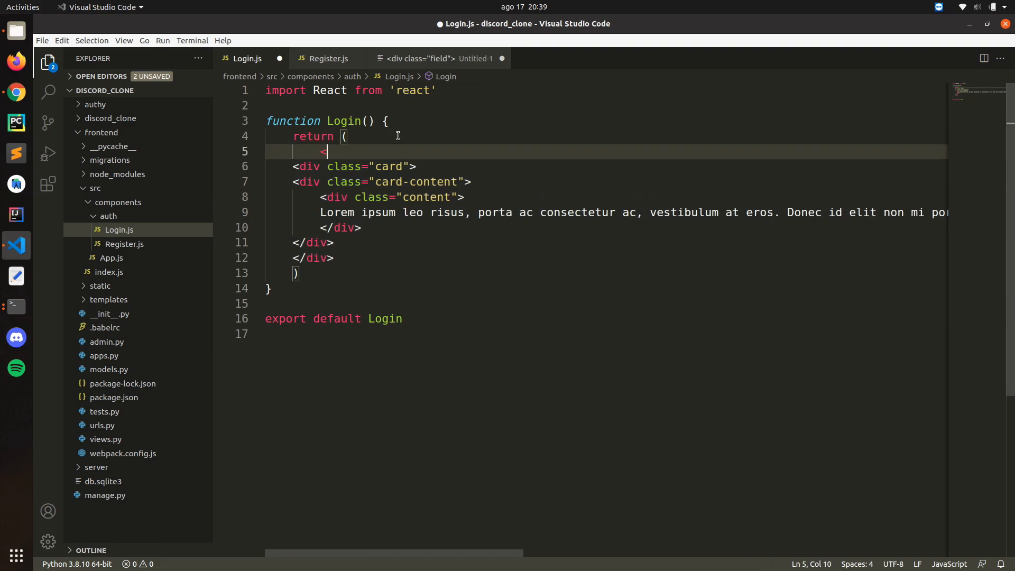
text(div>)
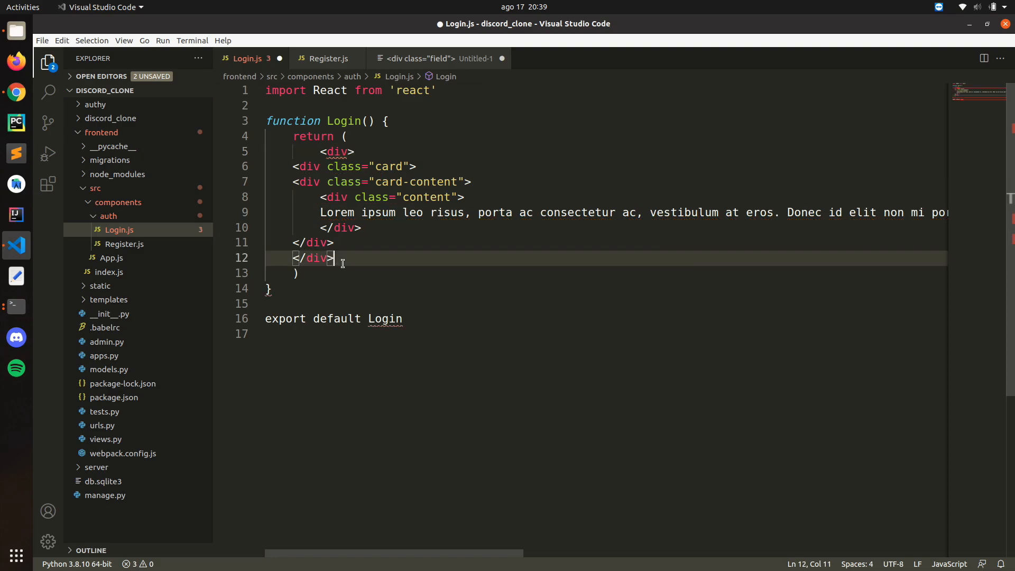
text(</div>)
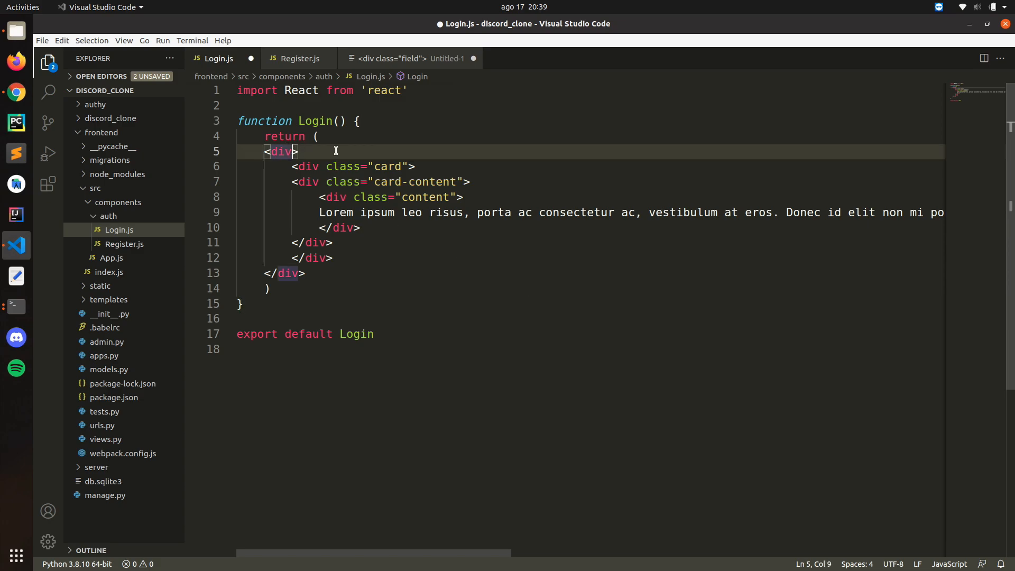
Rename class attributes to className on the container and card divs.
text(className)
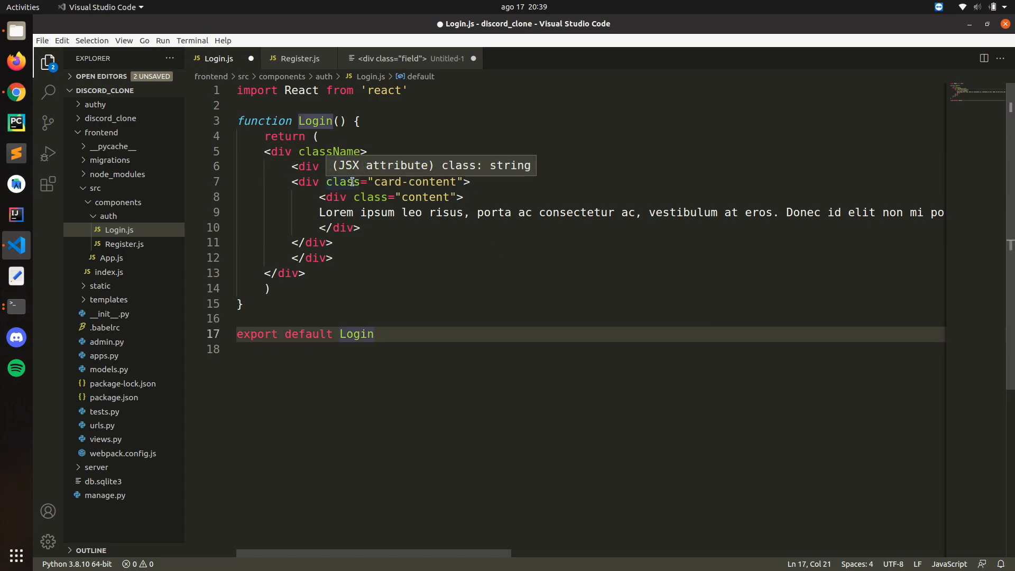
click(531, 186)
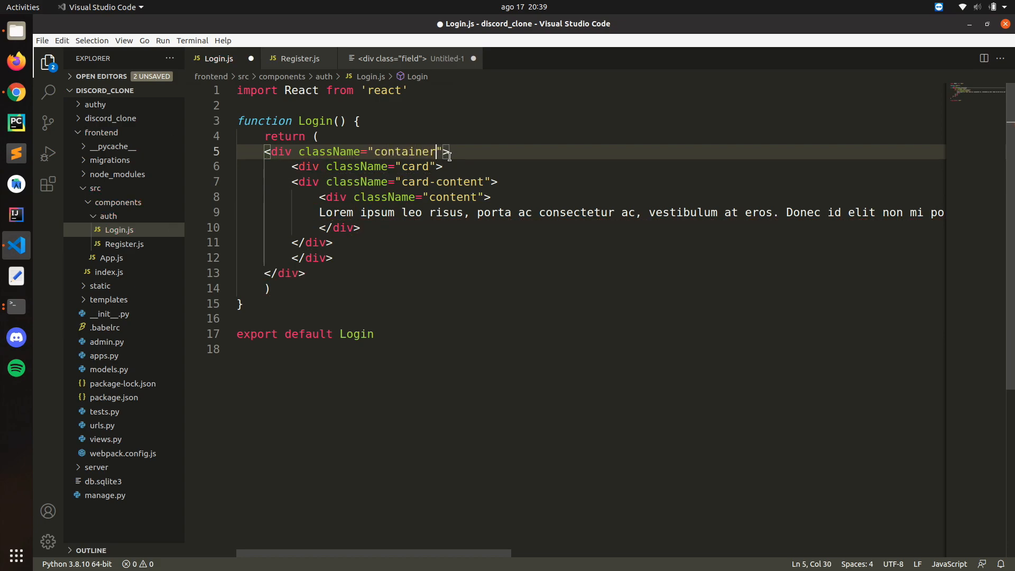
text(pt-4)
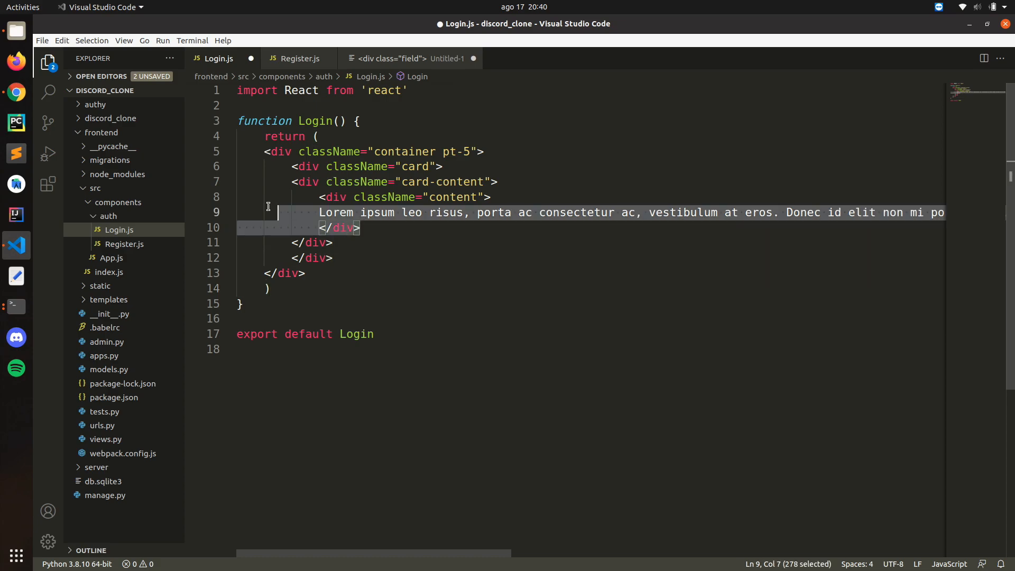
Remove the lorem ipsum placeholder and add a form element inside card-content.
key(Delete)
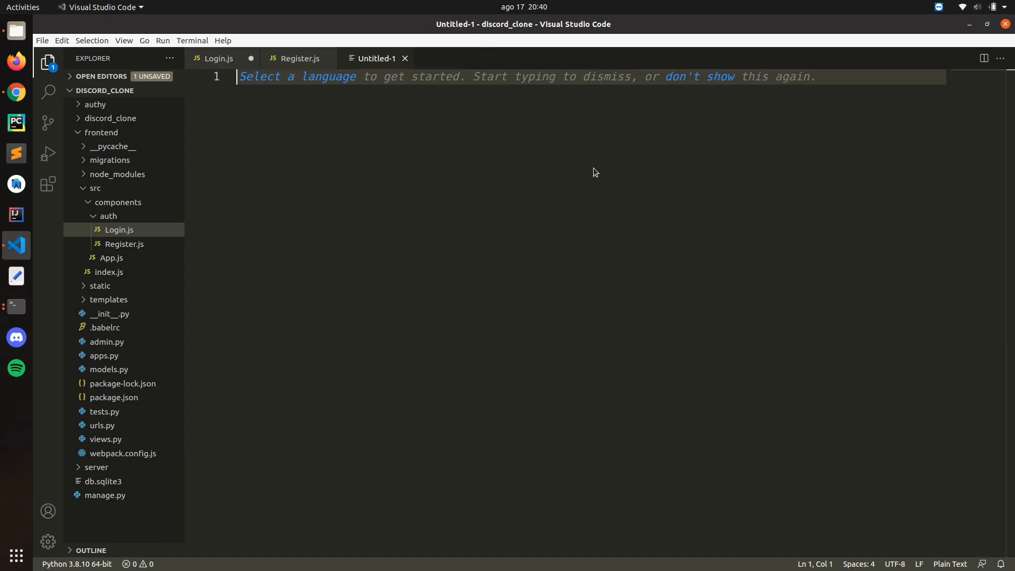
click(218, 58)
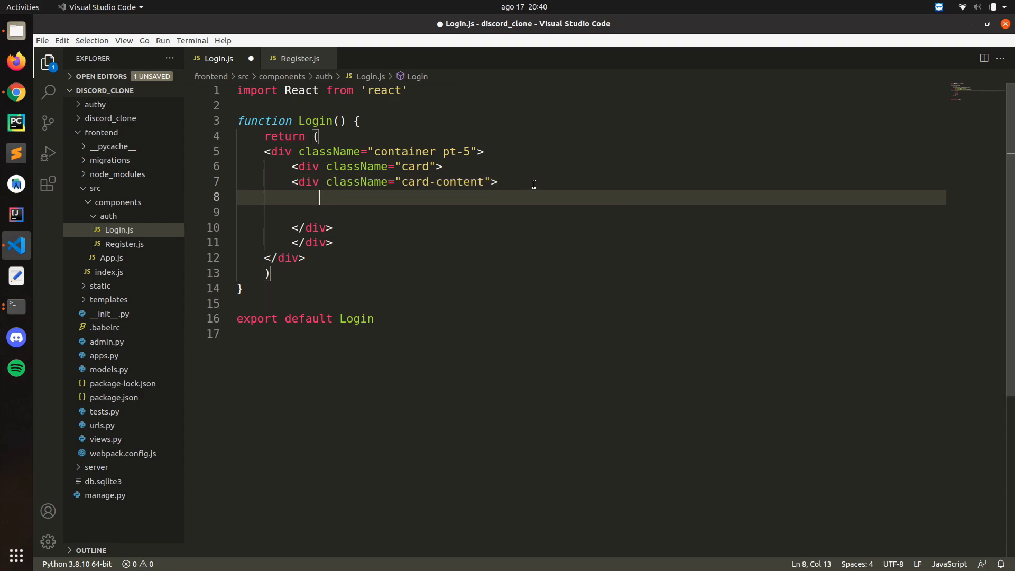
text(<form)
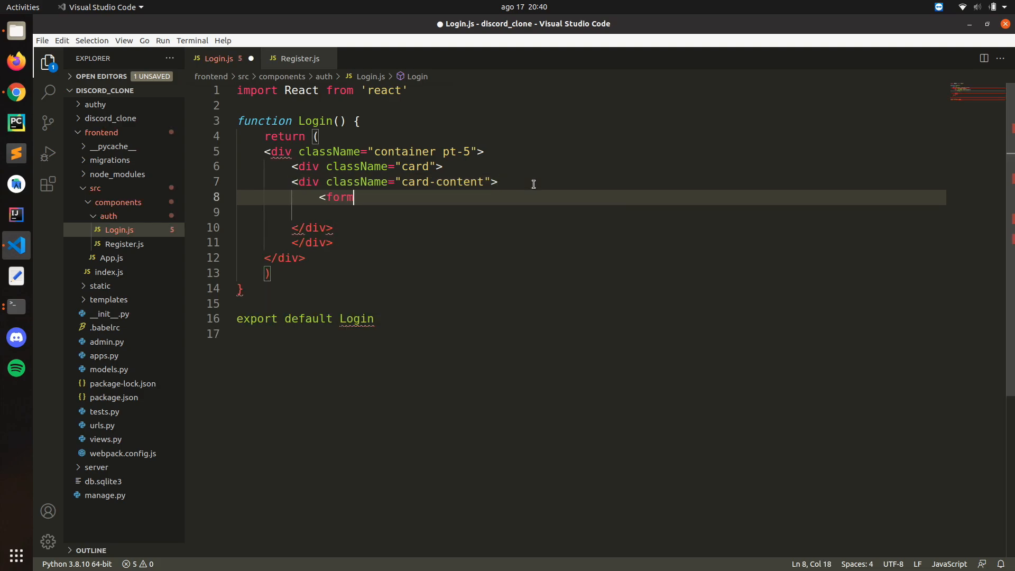
text(className=")
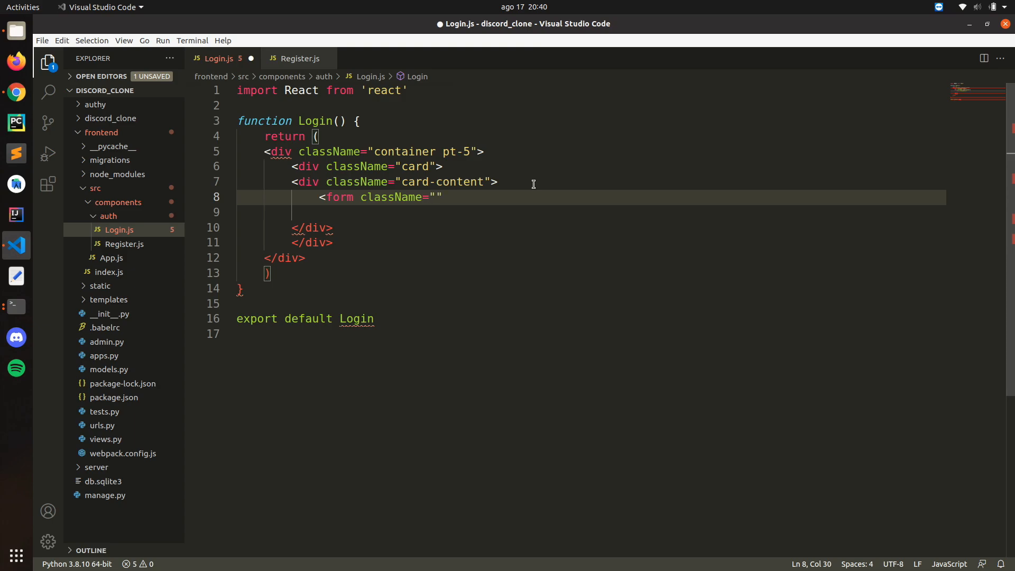
key(BackSpace)
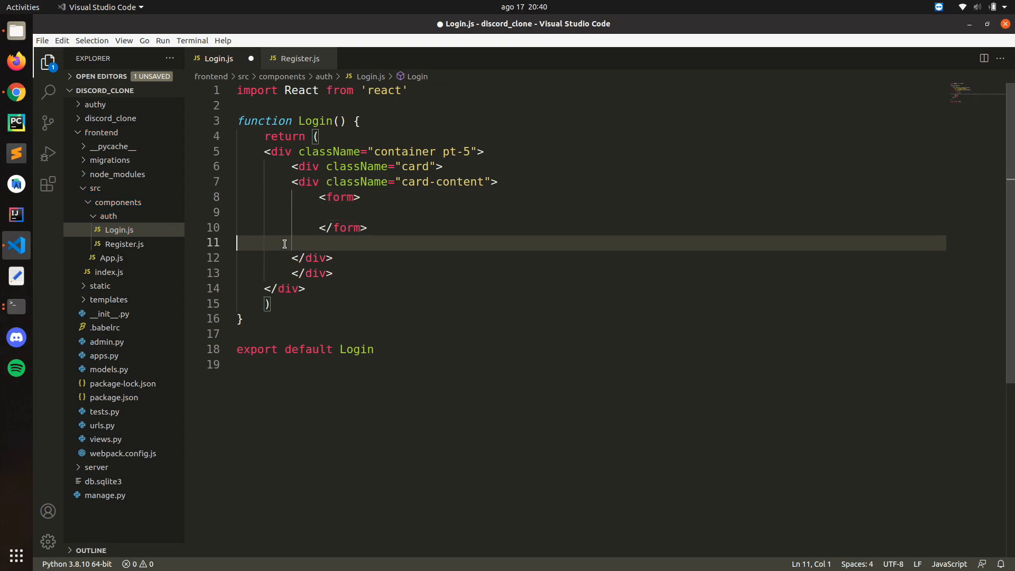
key(Backspace)
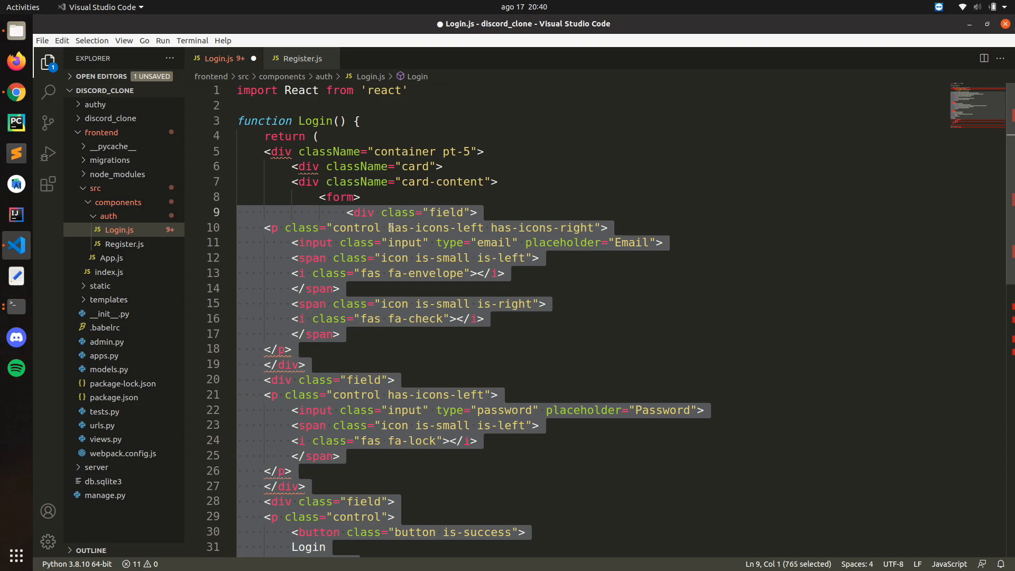
Convert the Login form markup to valid JSX, then switch to Register.js.
scroll(down, 3)
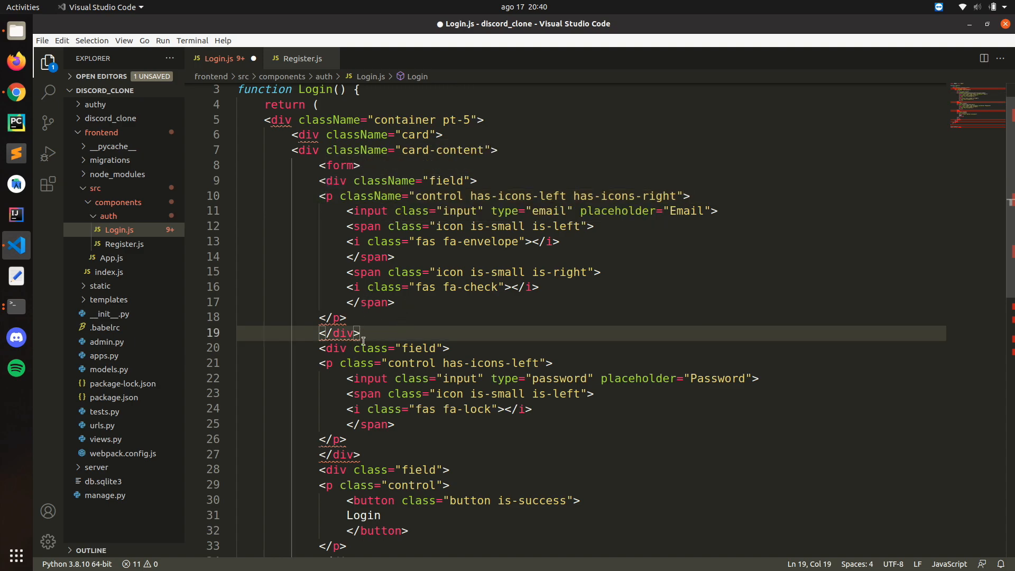
mouse_move(363, 424)
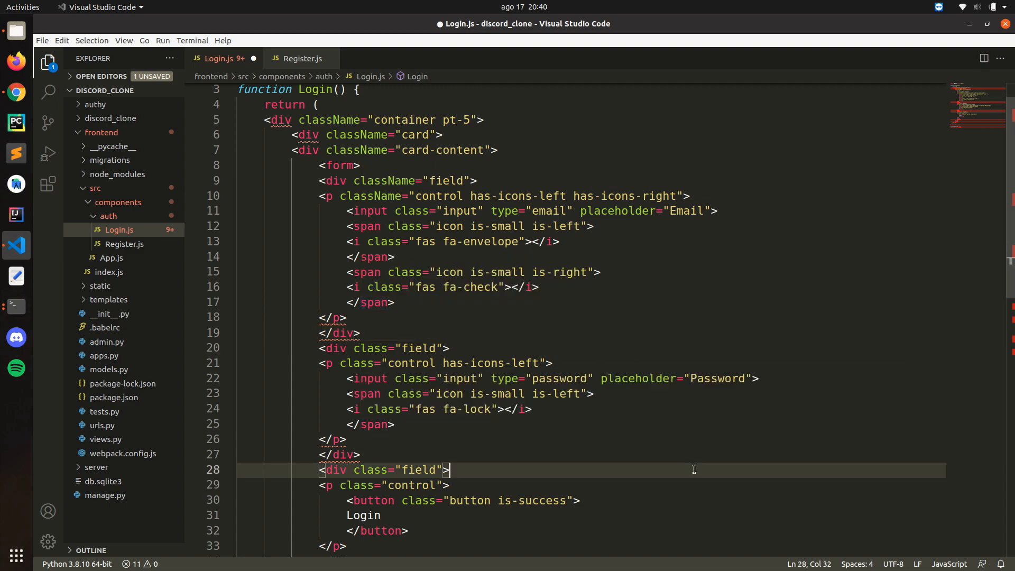
mouse_move(370, 379)
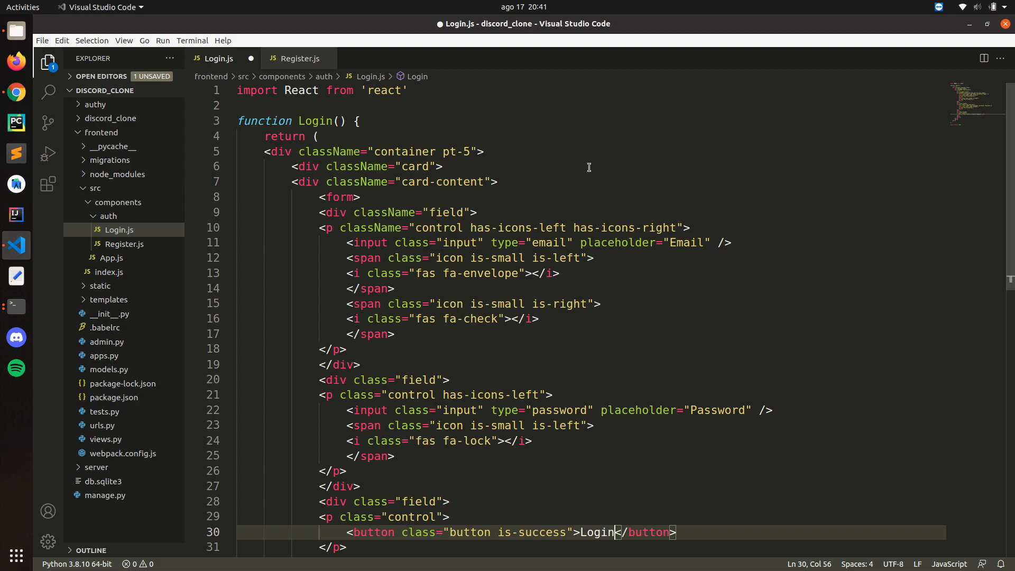
mouse_move(576, 146)
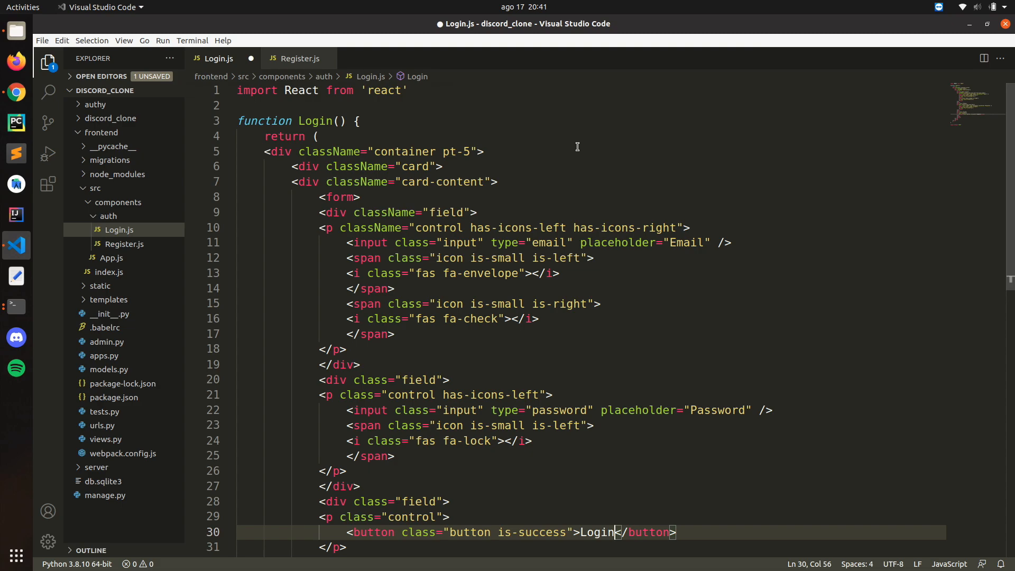
mouse_move(577, 138)
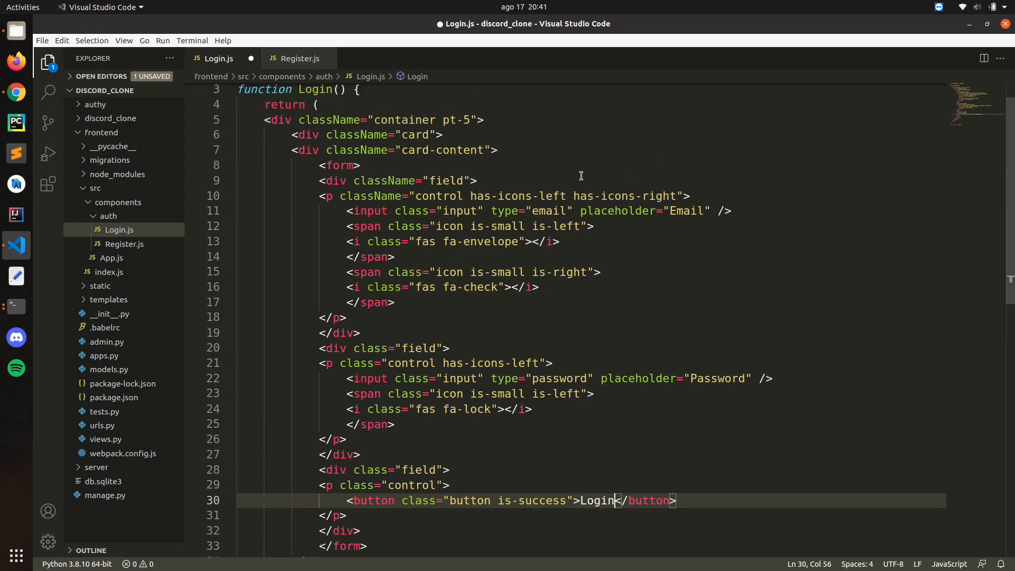
click(299, 58)
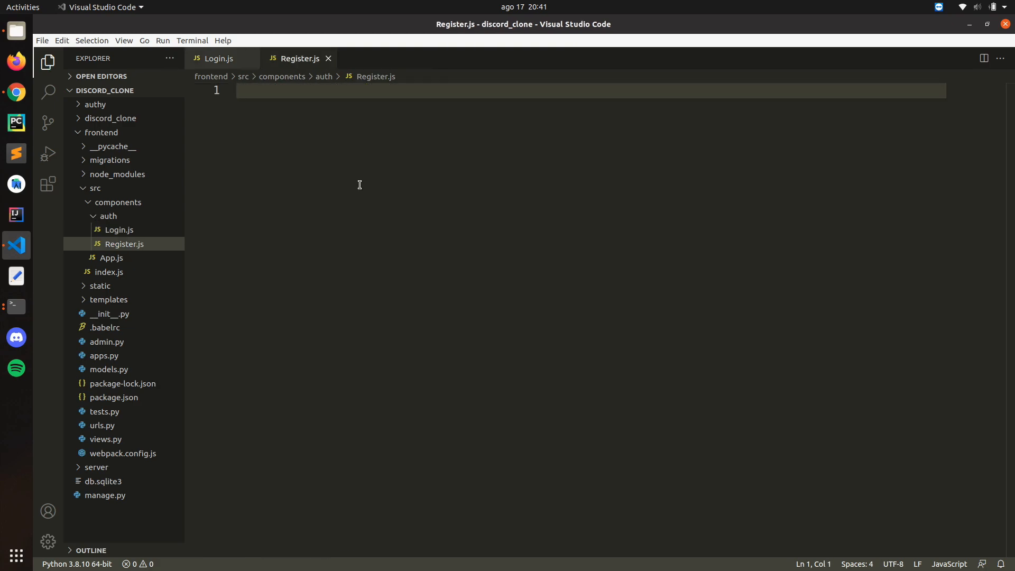
Scaffold Register with rfce, reuse Login's card form JSX and relabel the button 'Register'.
text(rfce)
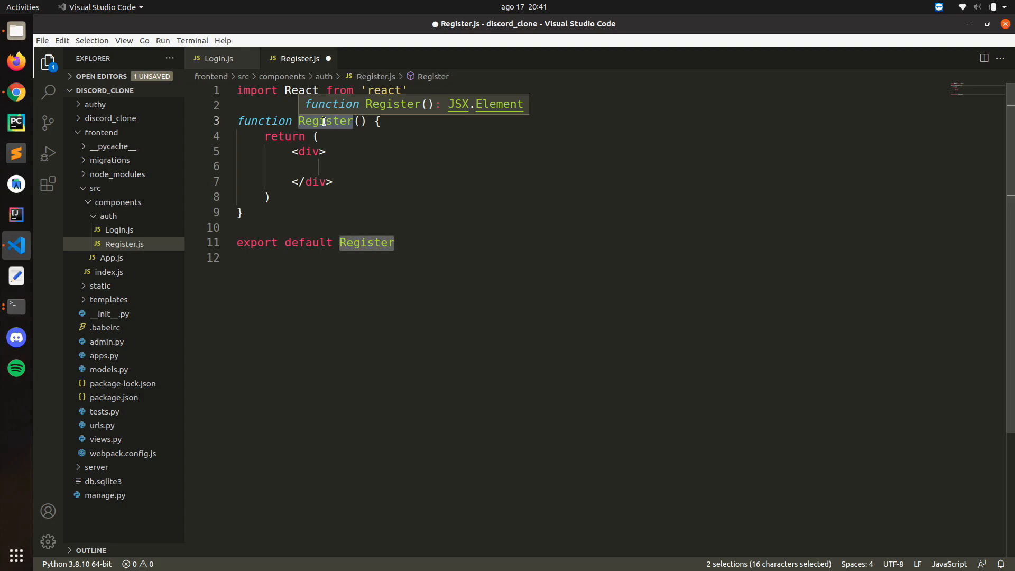
mouse_move(271, 65)
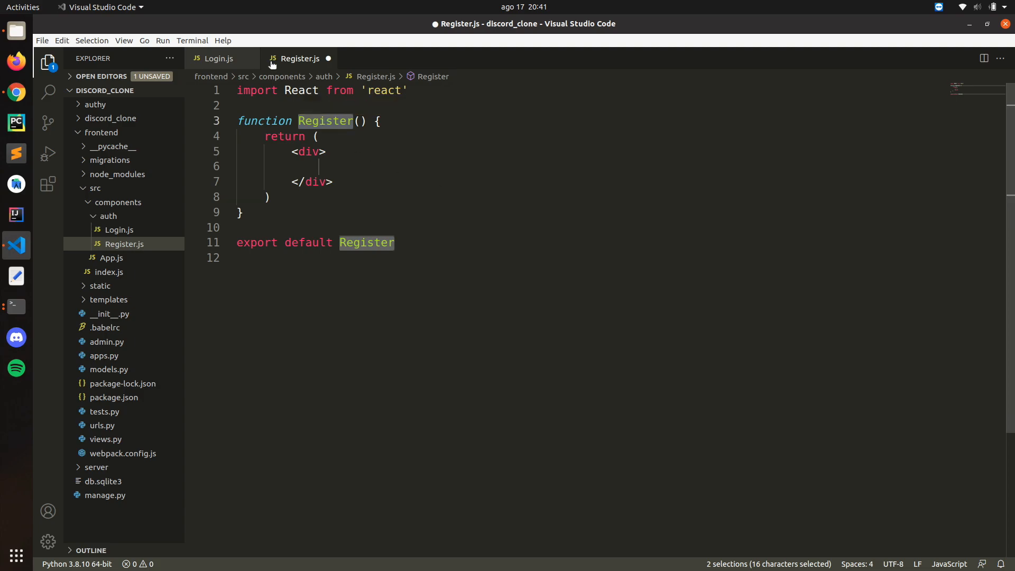
click(217, 58)
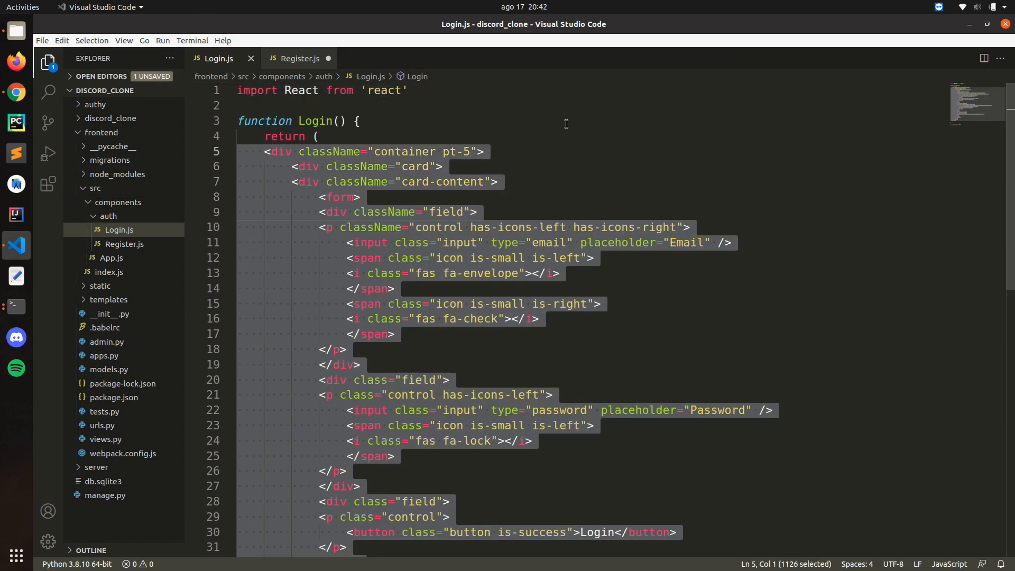
click(298, 58)
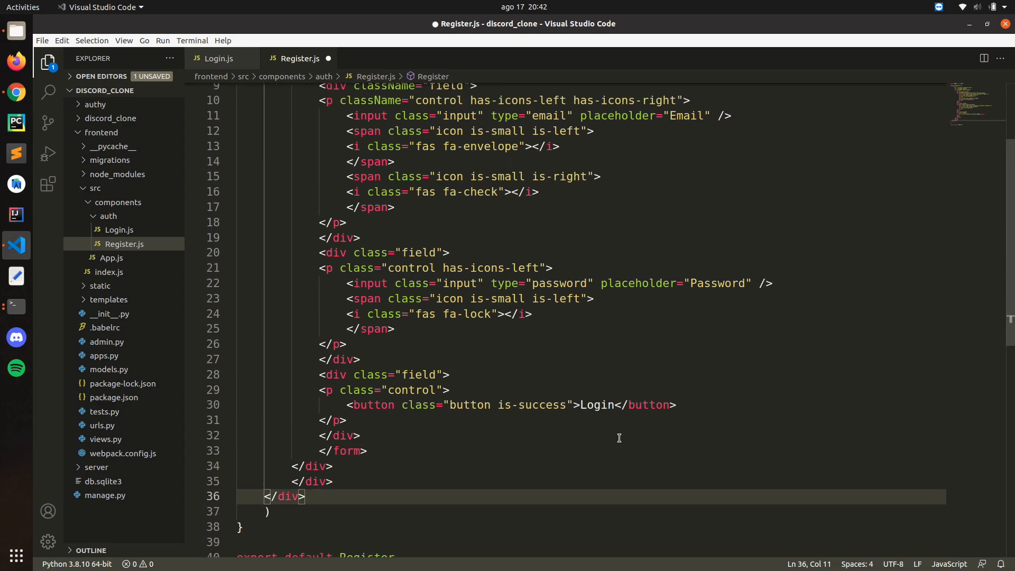
text(RE)
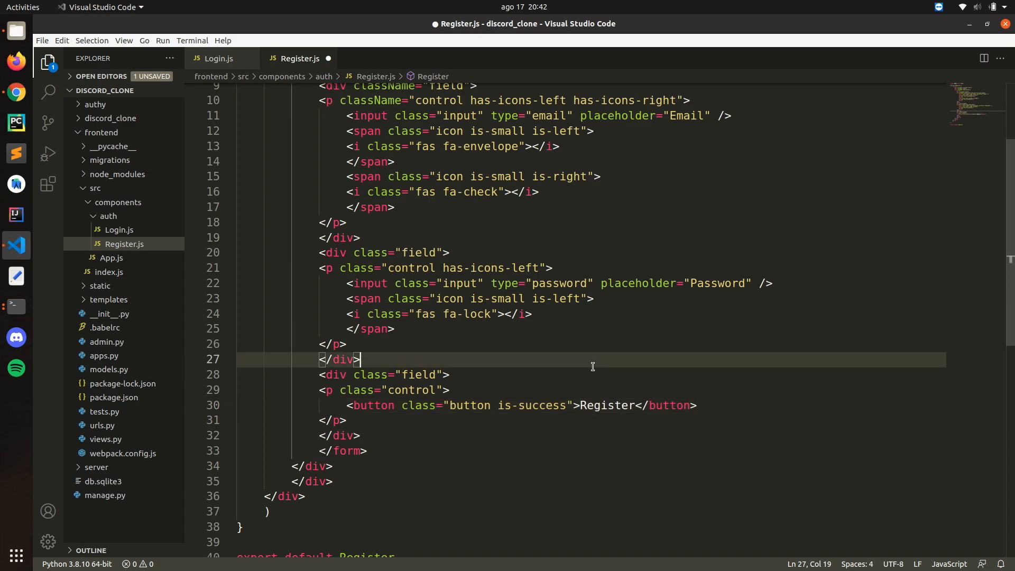
mouse_move(570, 397)
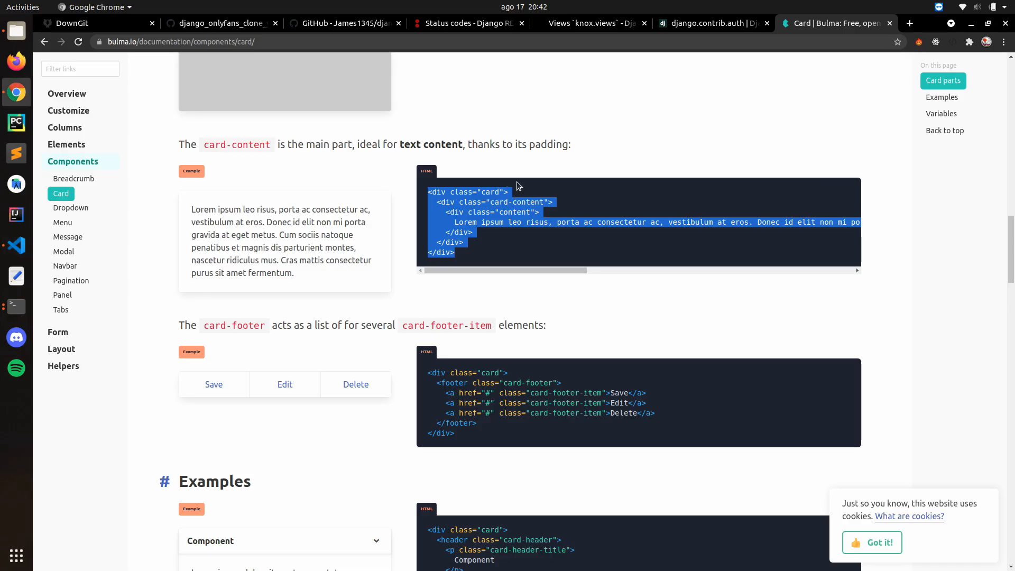
mouse_move(61, 309)
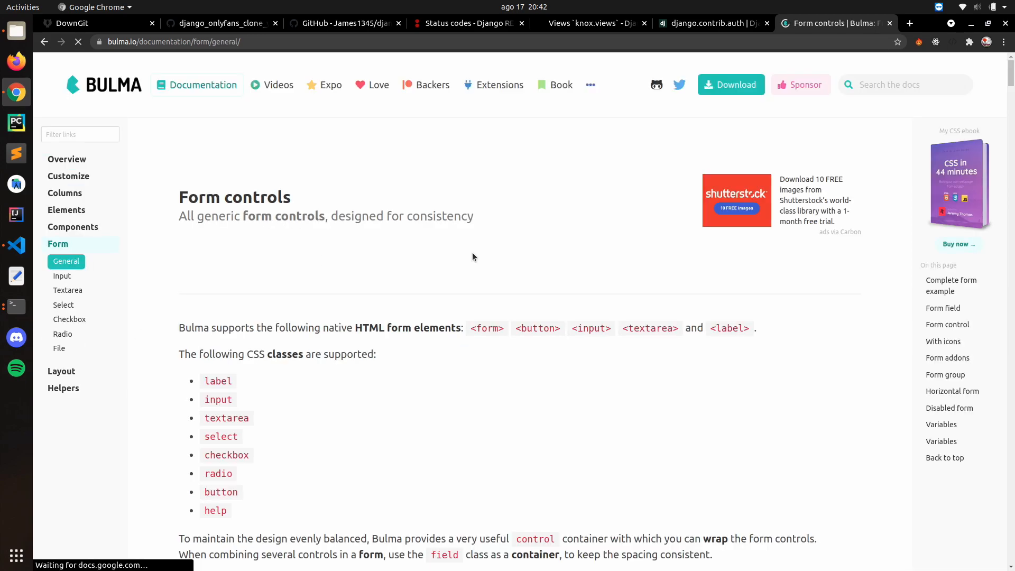
Scroll to Bulma's Complete form example and expand its code, reviewing the Username field markup.
scroll(down, 3)
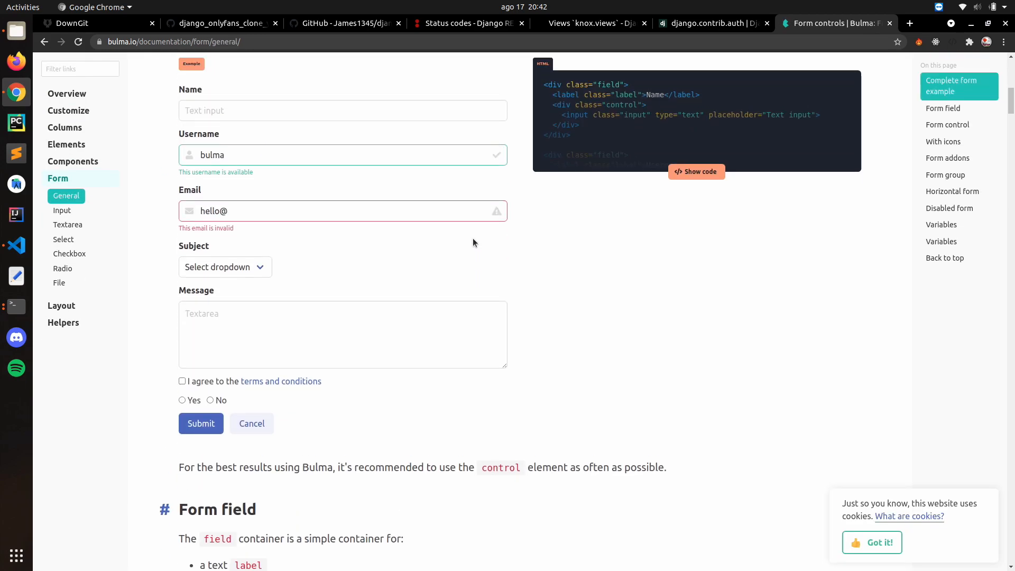
scroll(down, 3)
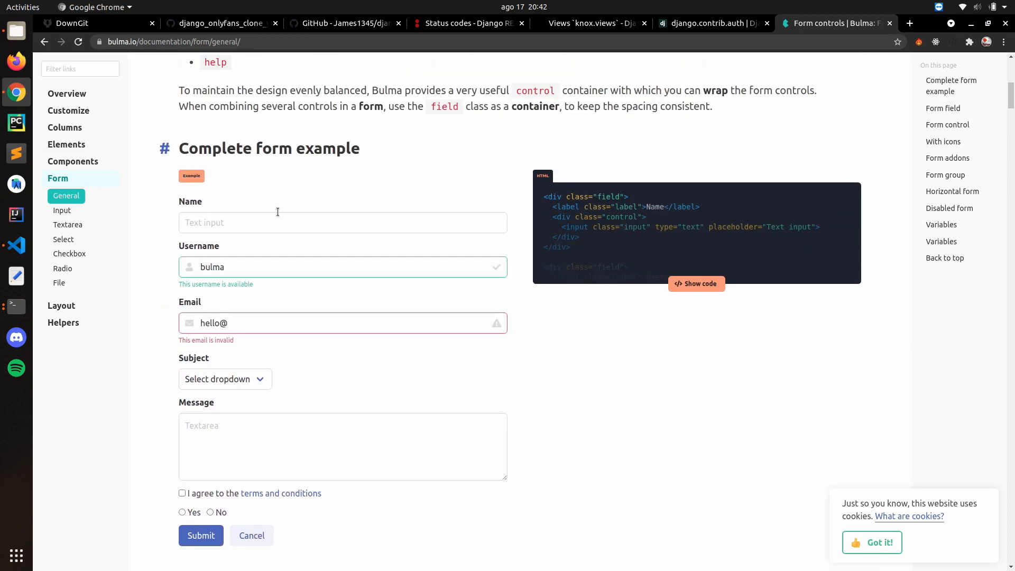
click(696, 283)
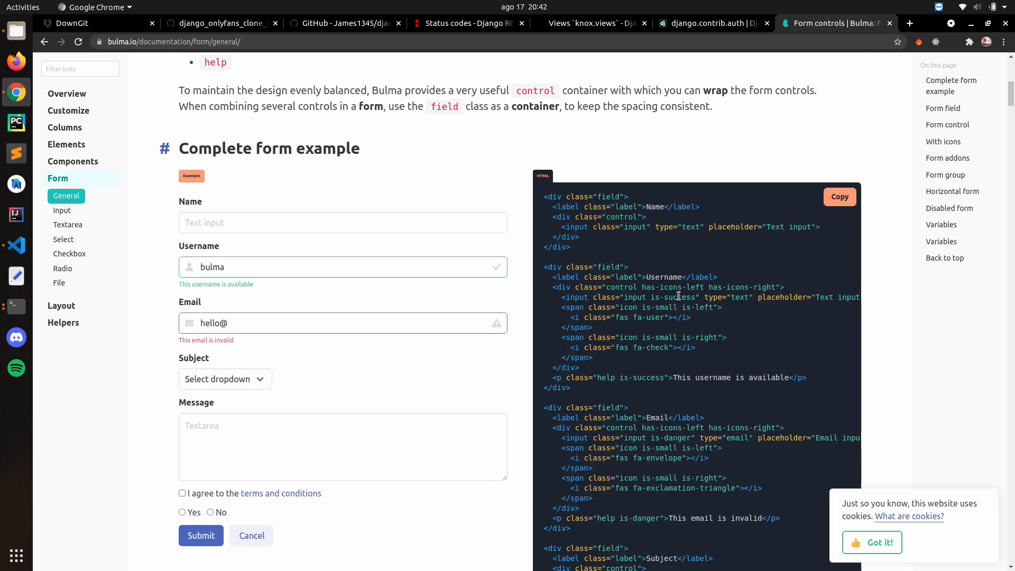
scroll(down, 3)
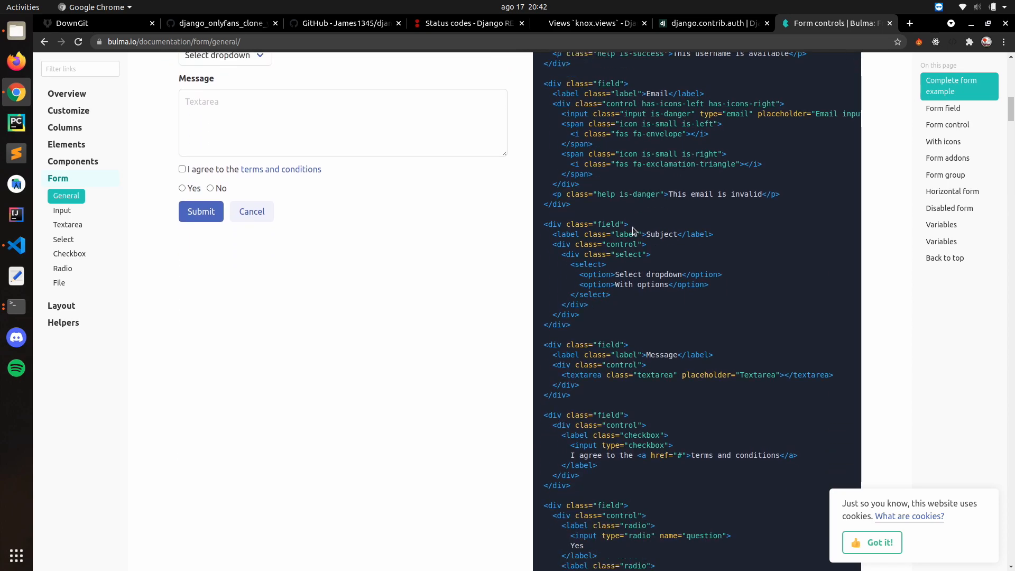
scroll(down, 3)
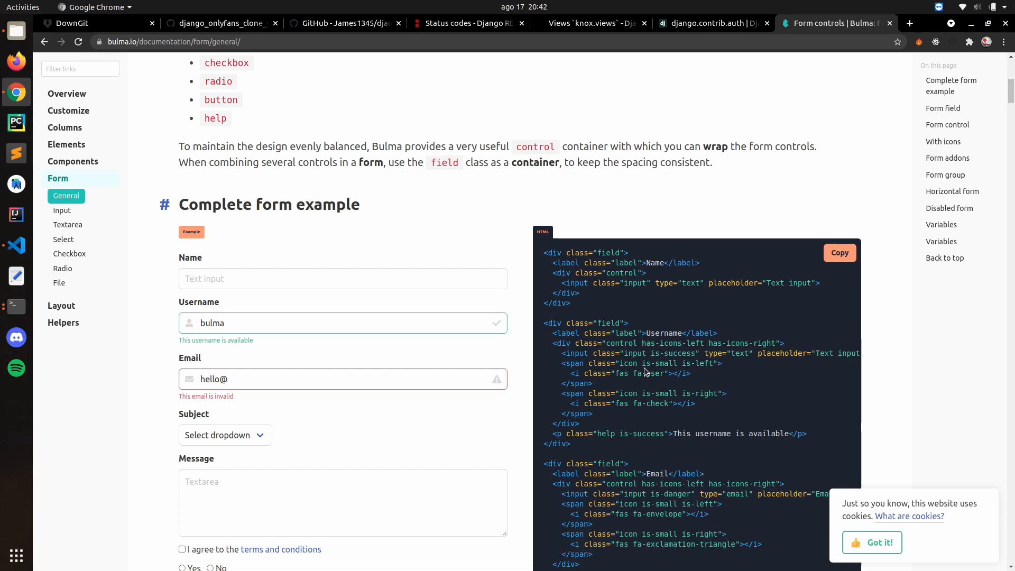
scroll(down, 3)
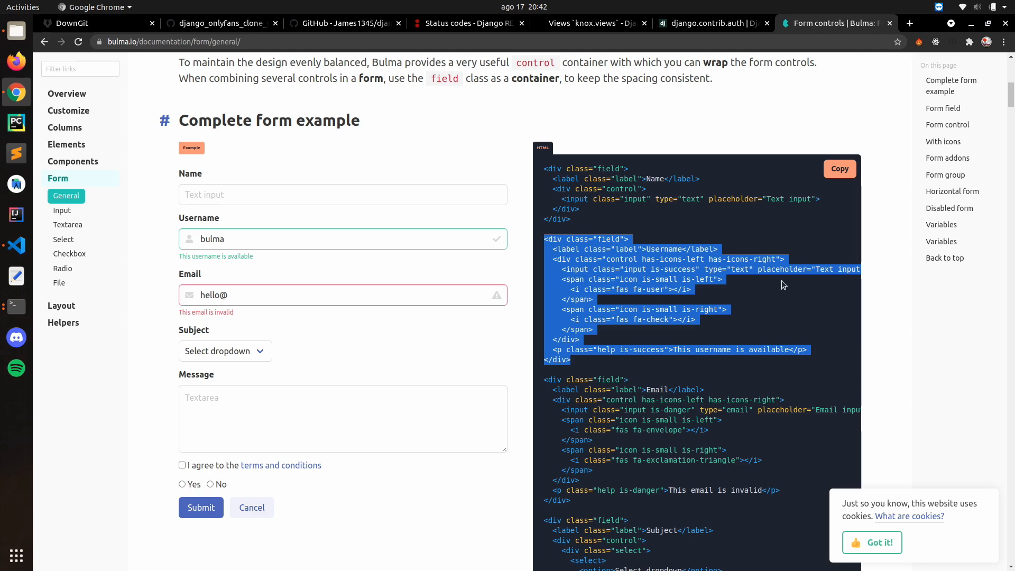
mouse_move(610, 284)
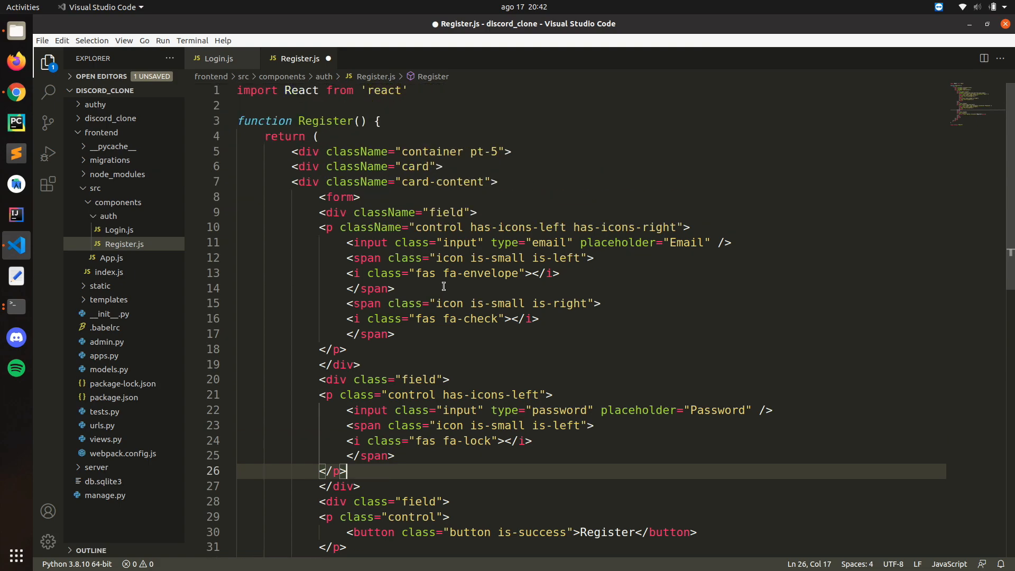
Save Login.js and Register.js and close all open editor tabs.
click(218, 58)
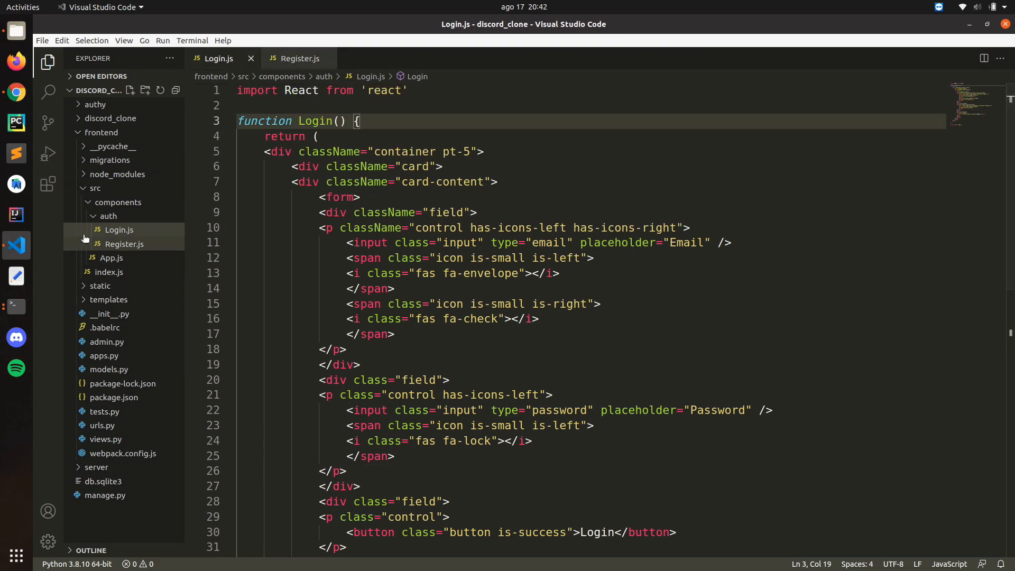
click(107, 216)
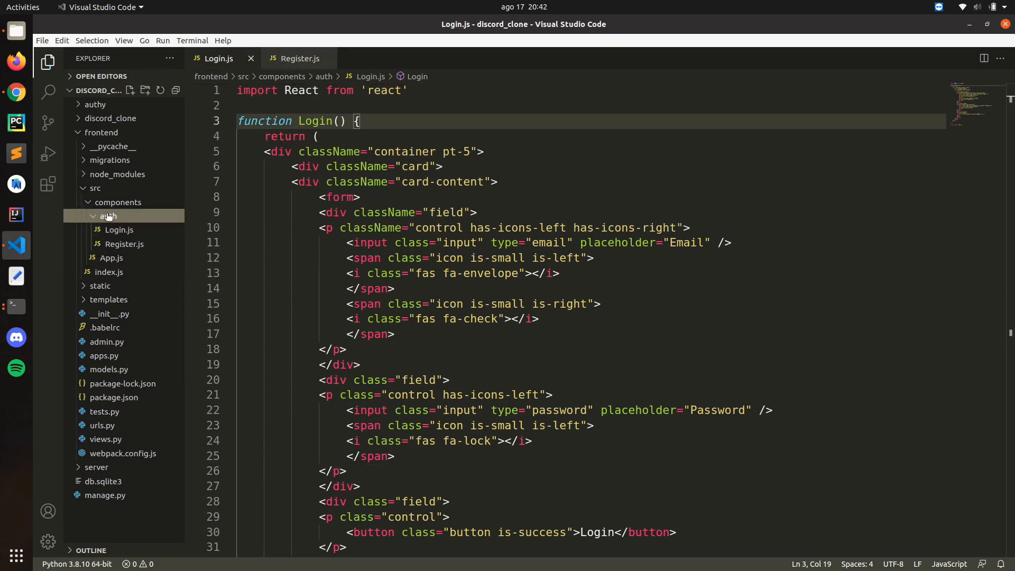
click(108, 216)
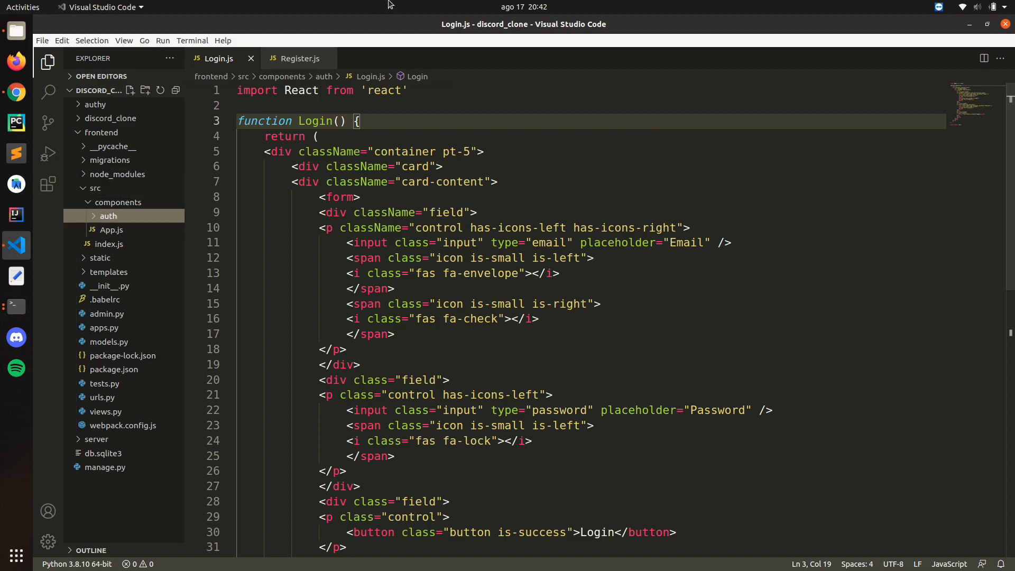
click(250, 58)
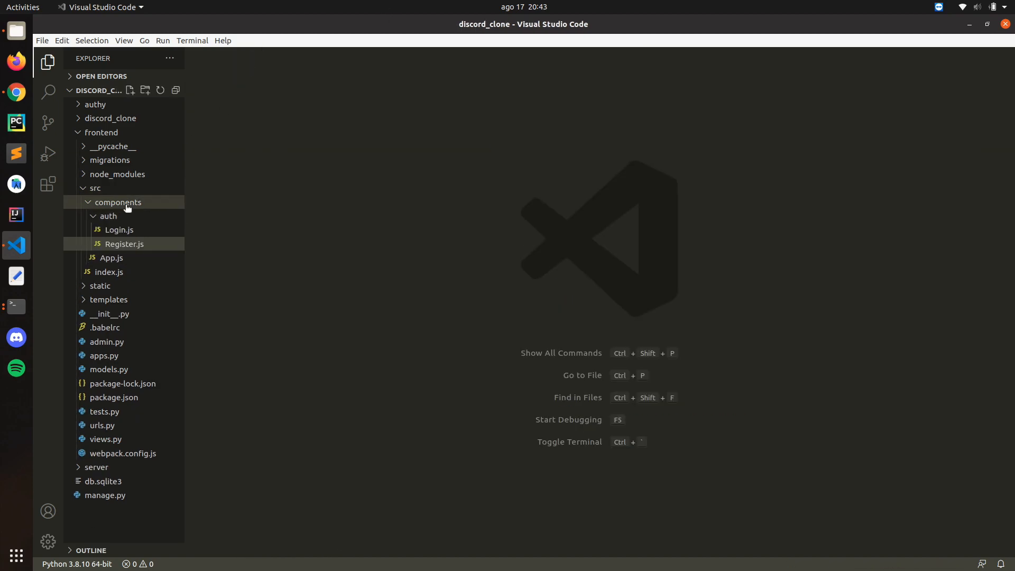
Collapse the auth folder in the Explorer, leaving no file open.
click(109, 216)
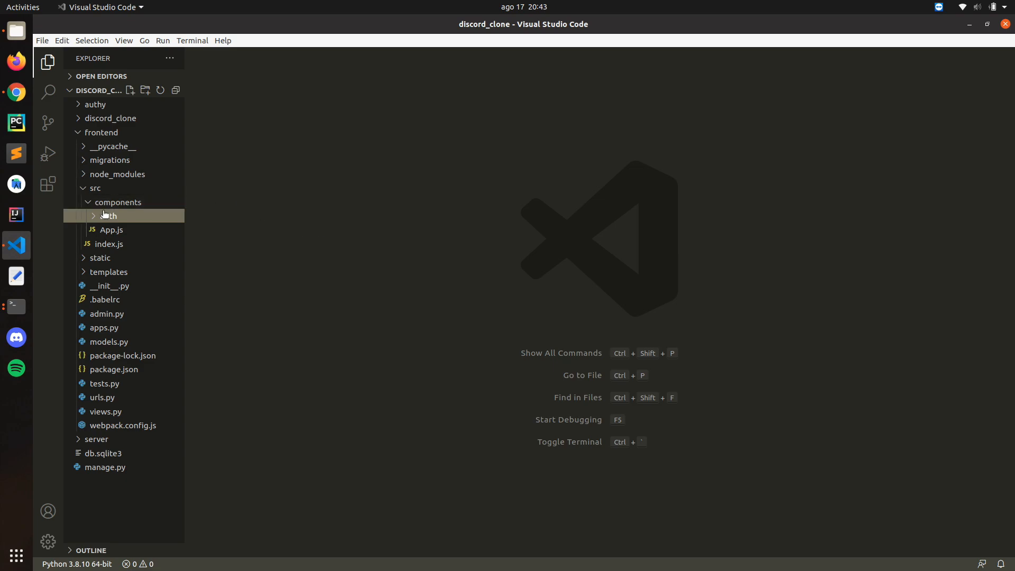
click(108, 216)
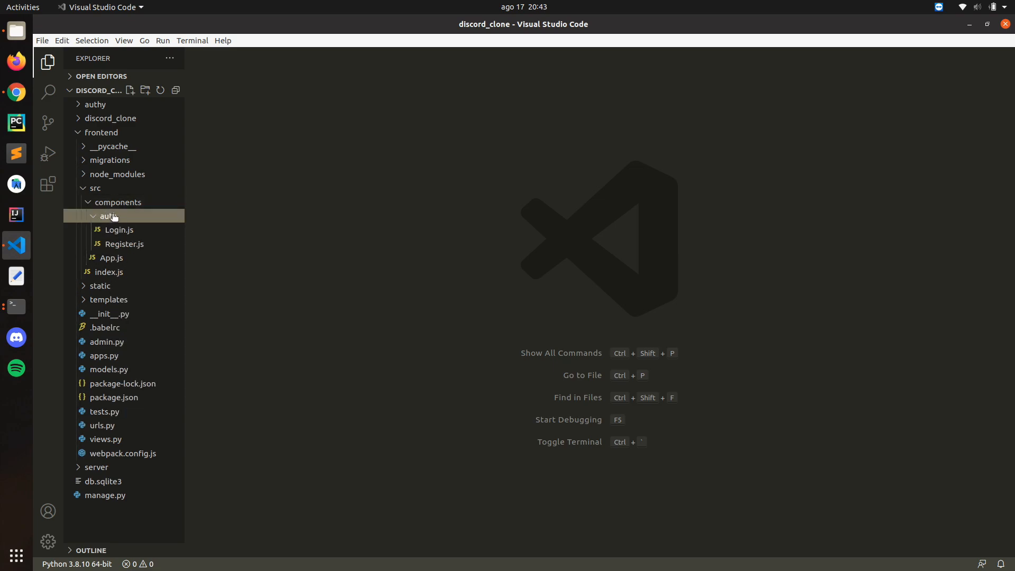
click(108, 216)
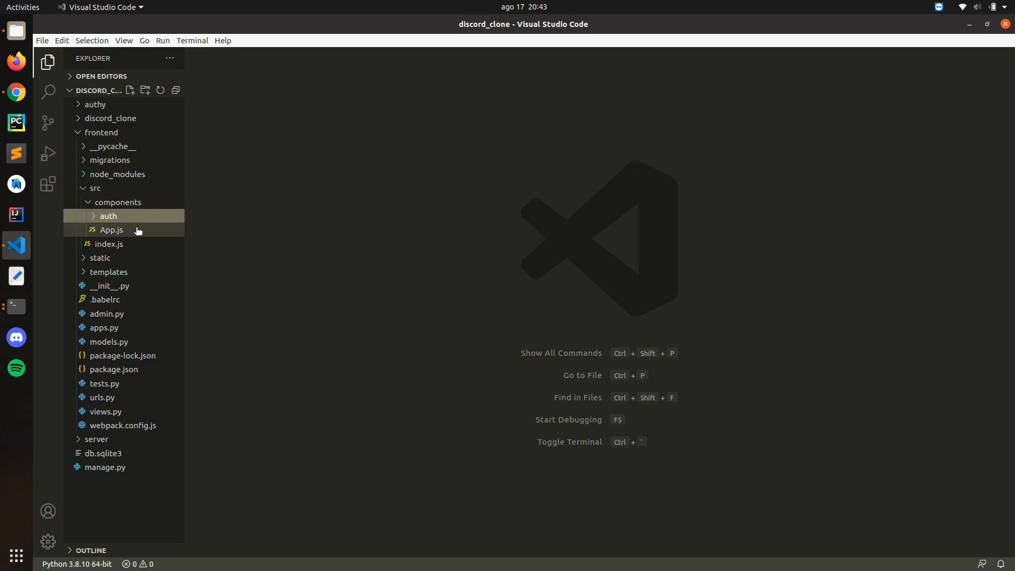
click(108, 215)
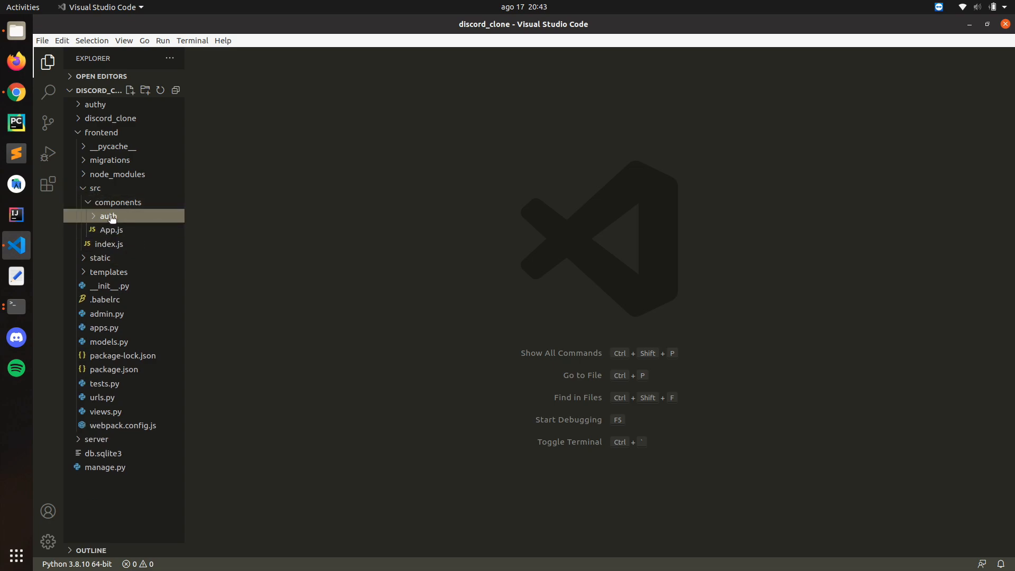